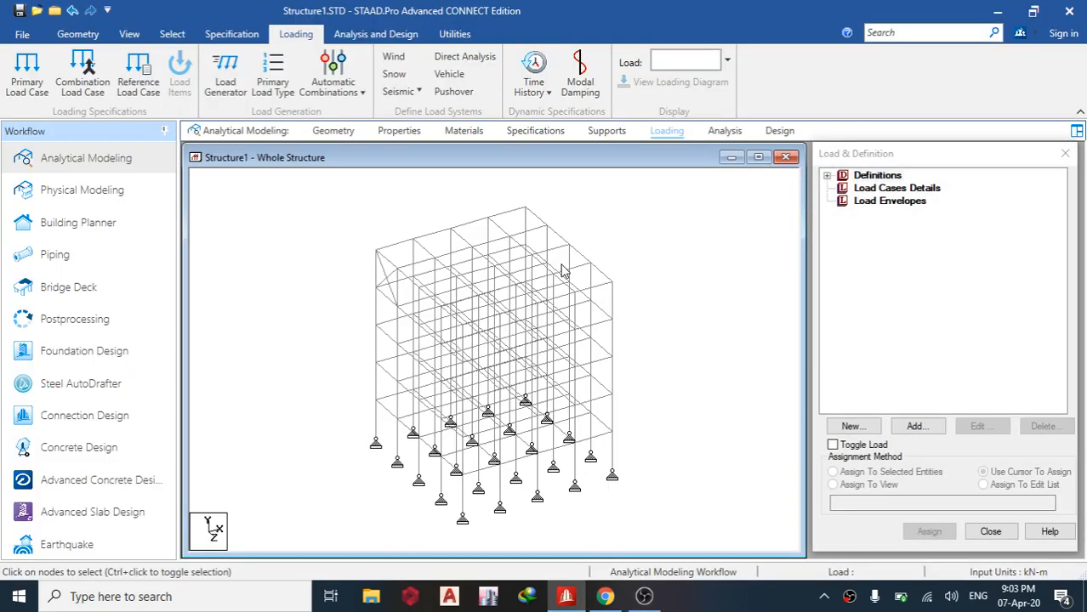
mouse_move(328, 278)
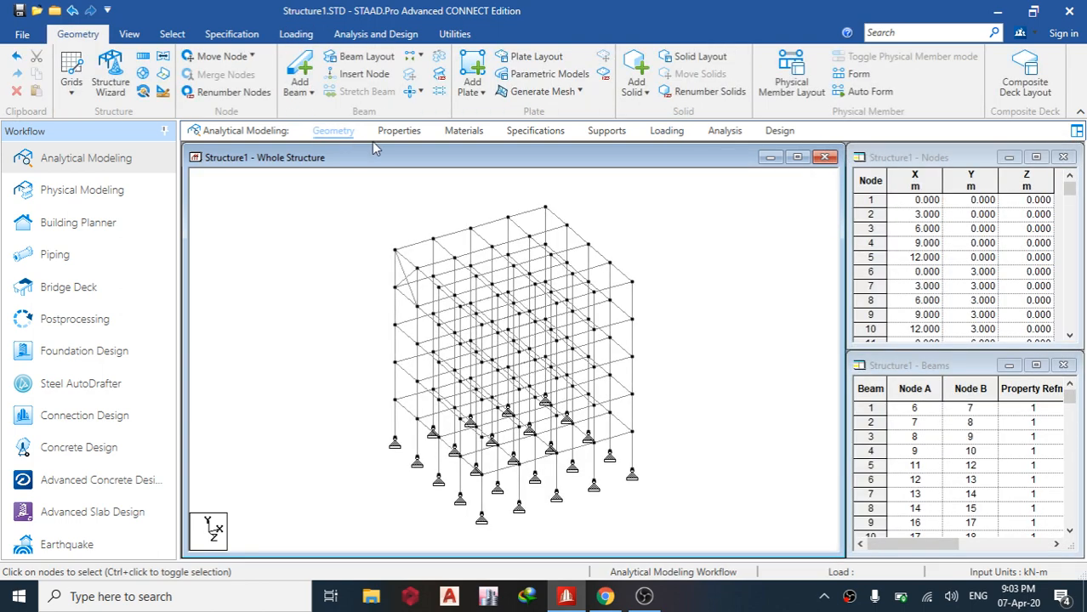
- Display Properties – Whole Structure, listing IPE100 steel as R1 on the frame's members
click(398, 130)
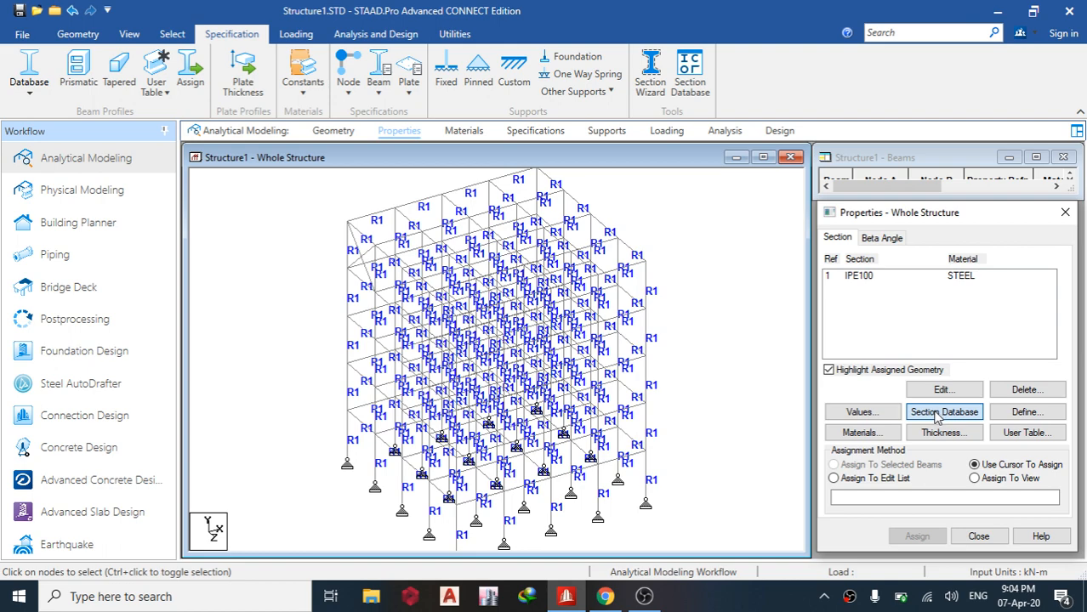
- Add the L70X70X6 angle section and select the members missing a property
click(943, 411)
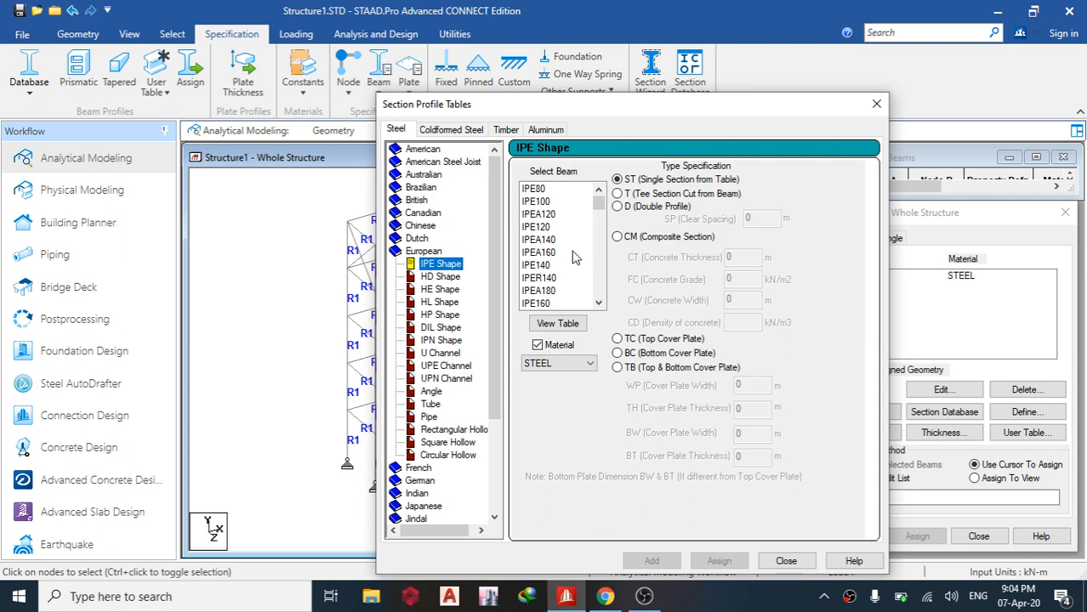
click(431, 391)
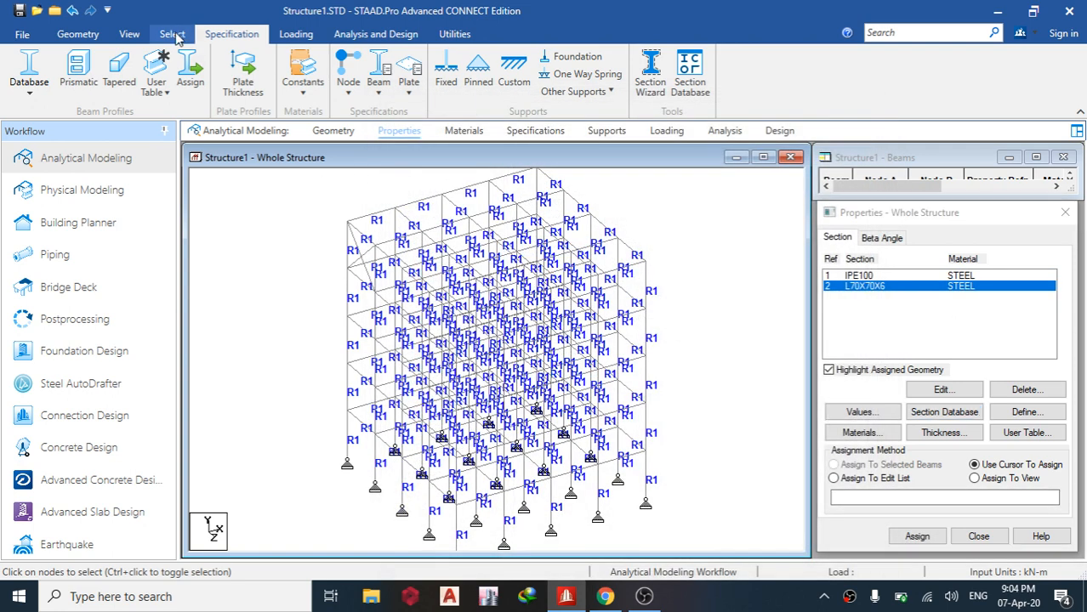
click(169, 34)
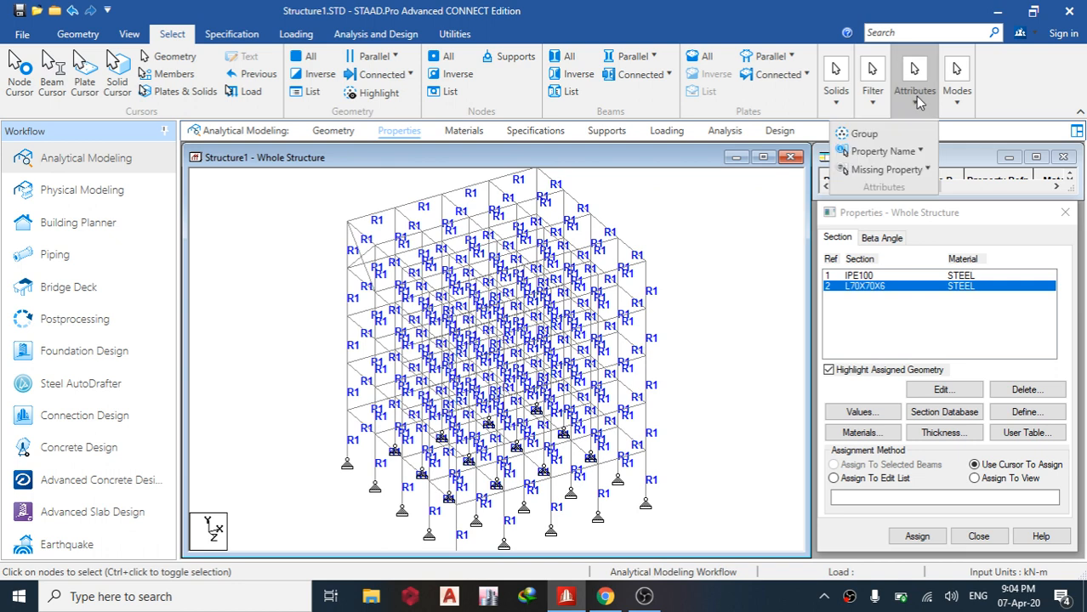
click(886, 169)
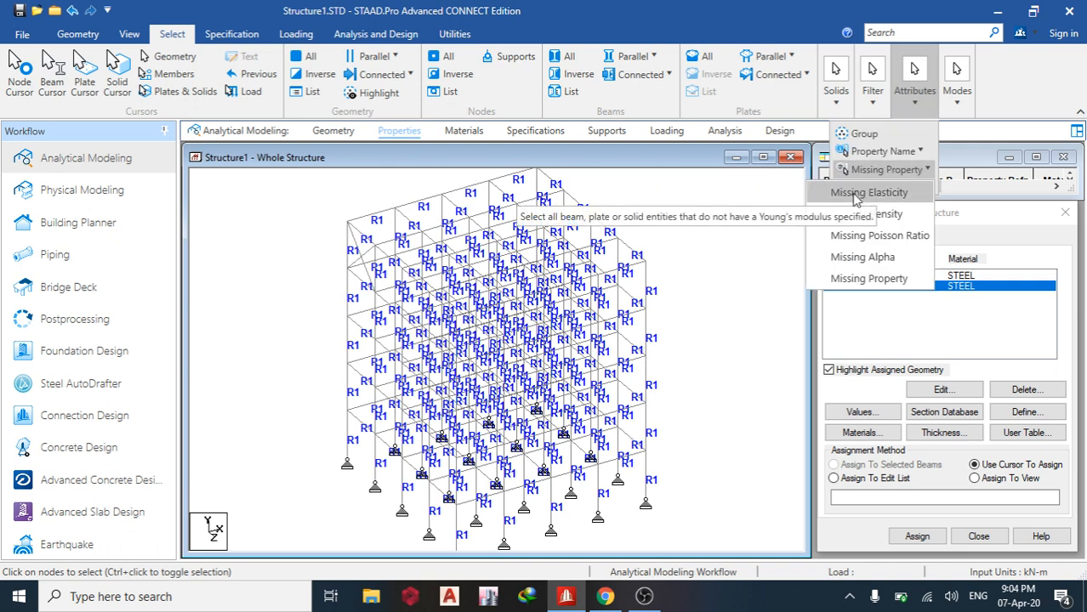
click(916, 536)
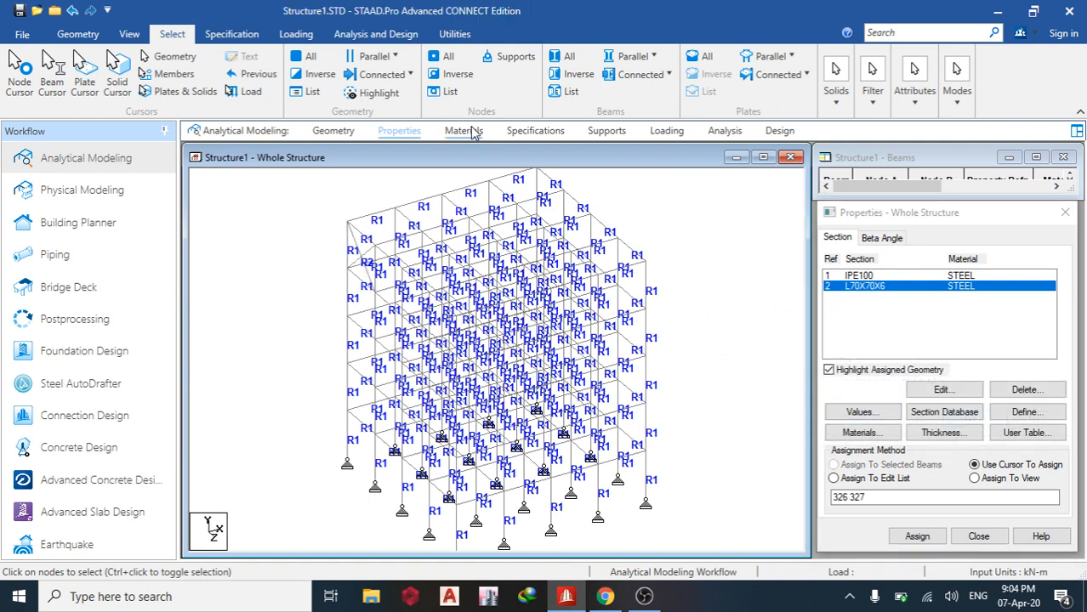
click(535, 130)
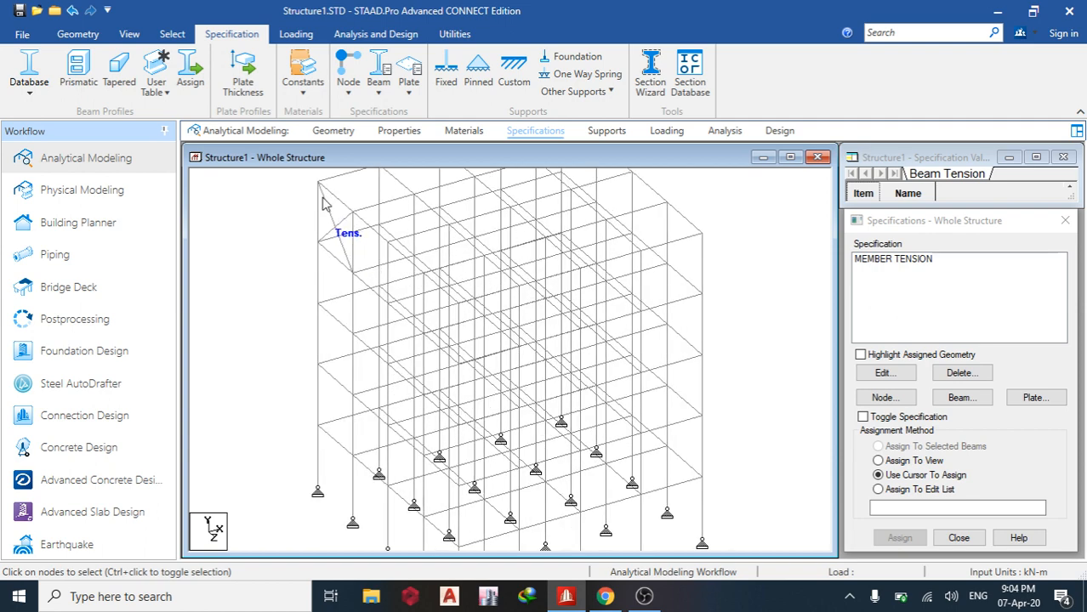
- Select the tension brace, then view the supports listing with Support 2 at base nodes
click(338, 247)
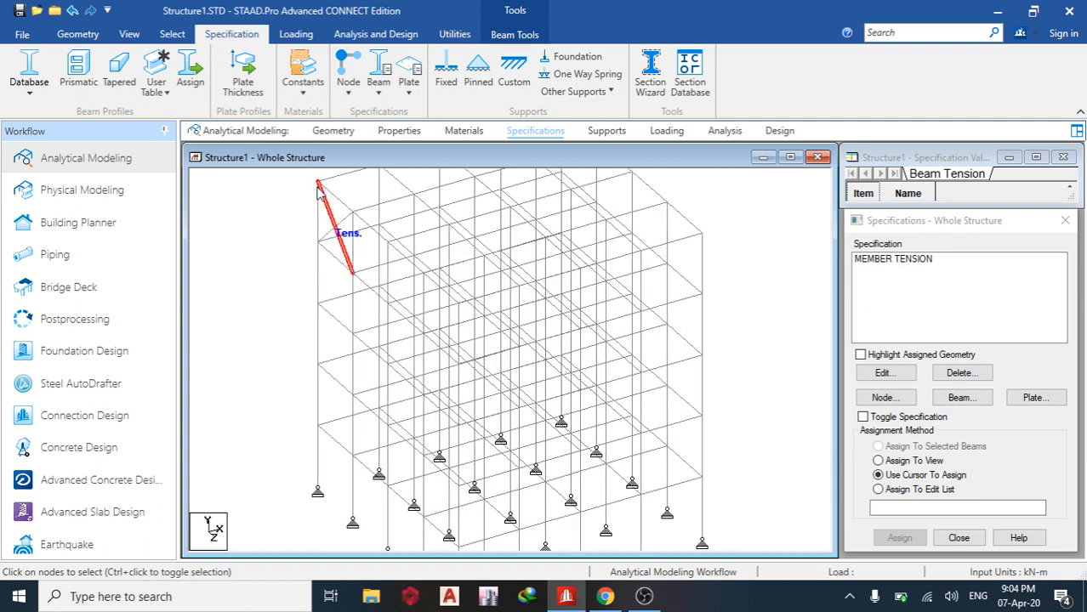
mouse_move(360, 292)
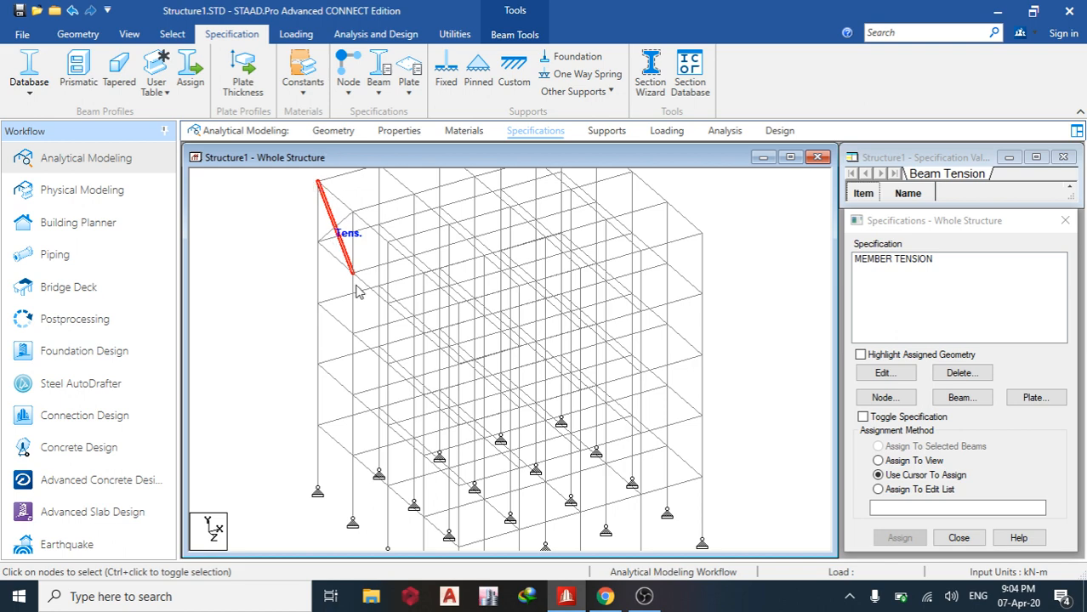
mouse_move(583, 143)
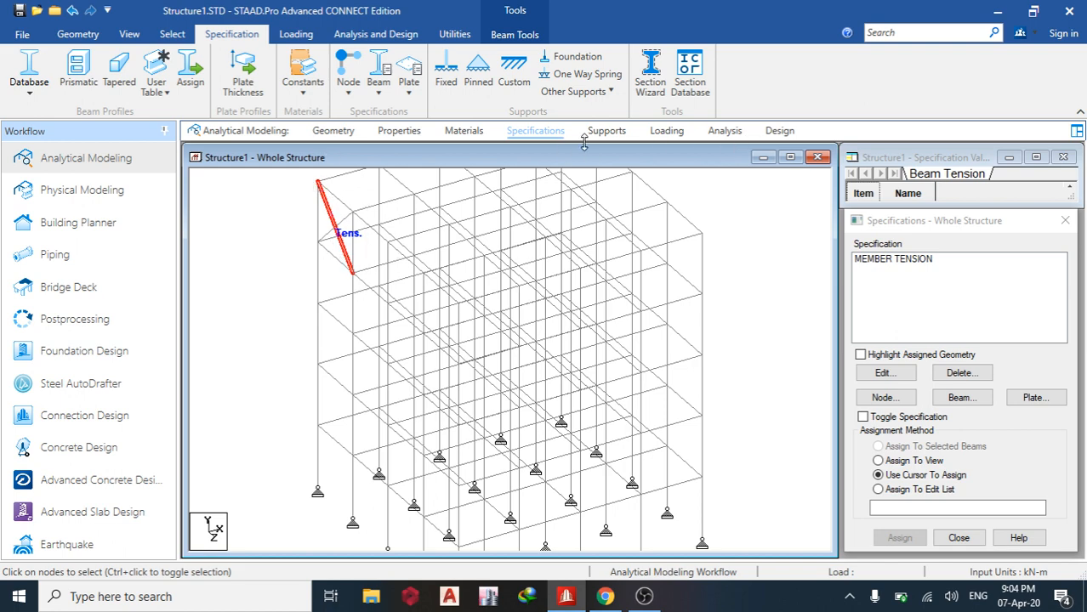
click(606, 130)
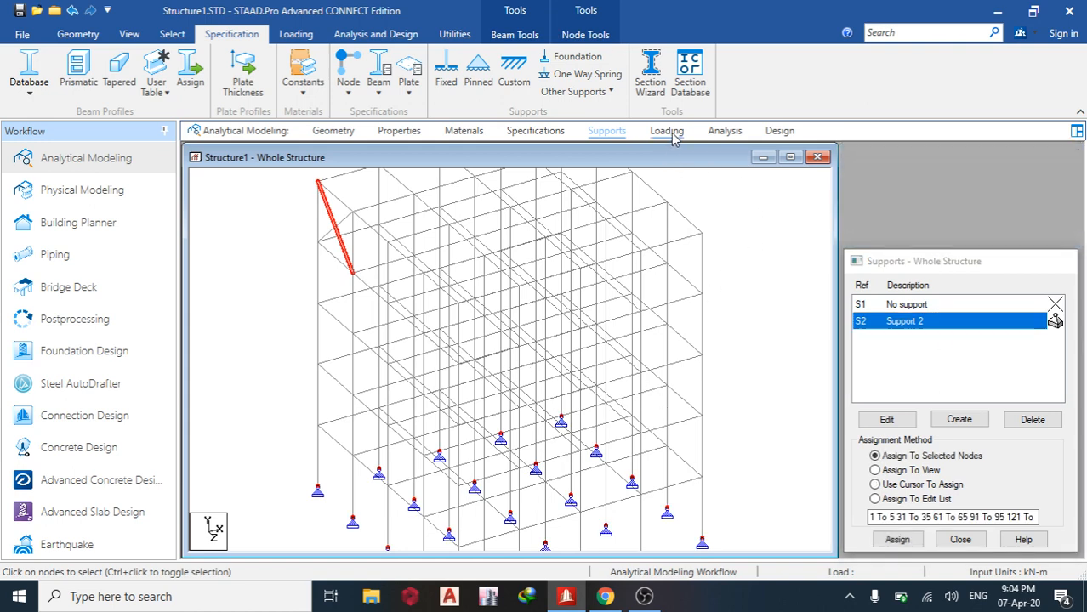
- Generate IS 1893-2002 seismic parameters for zone III, SMRF and medium soil
click(666, 130)
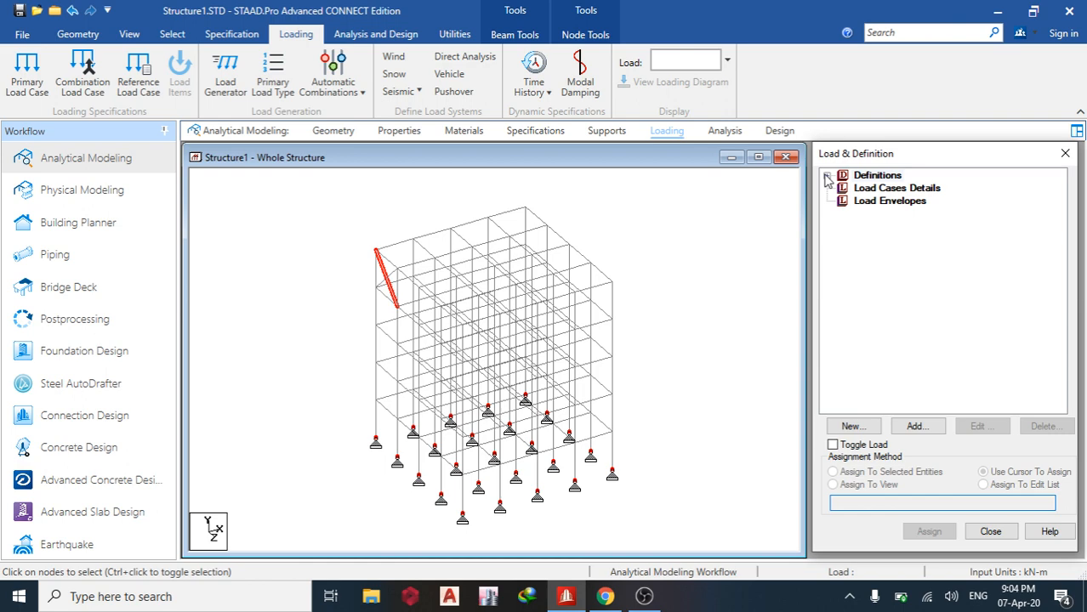
click(827, 176)
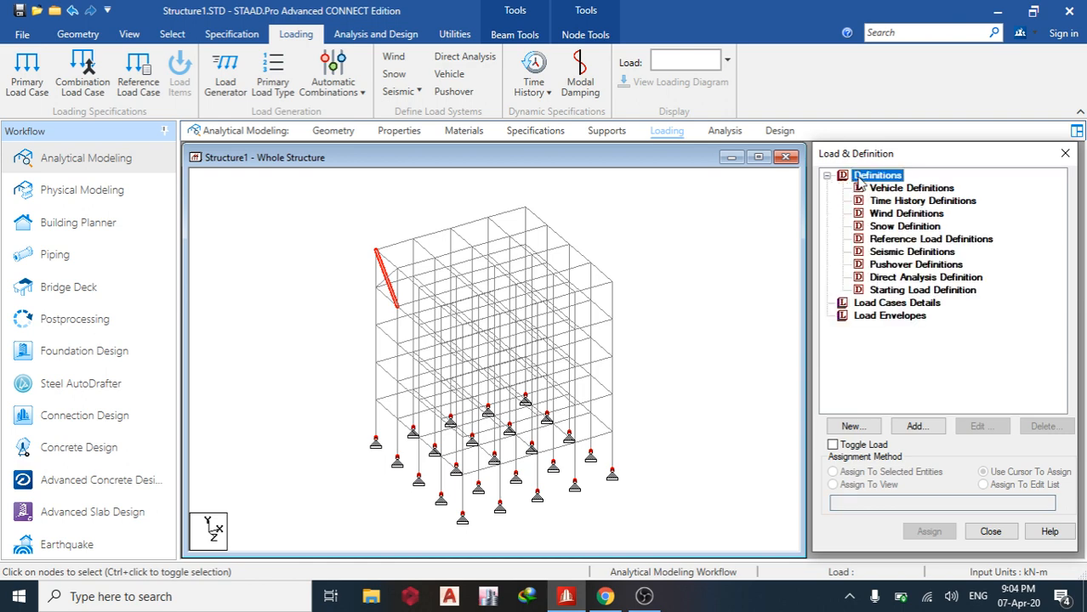
click(910, 251)
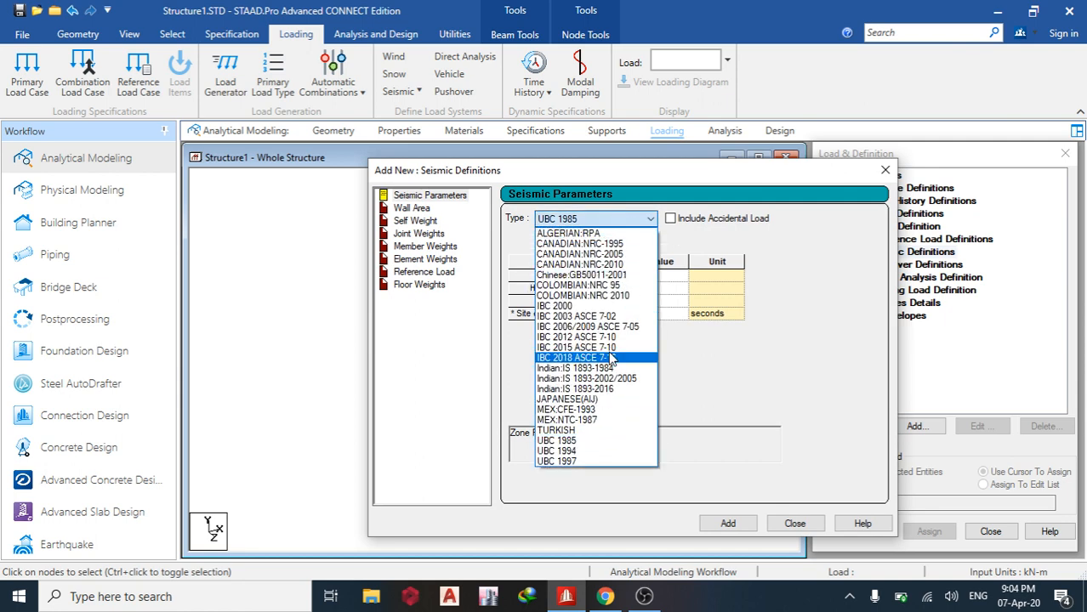
mouse_move(600, 368)
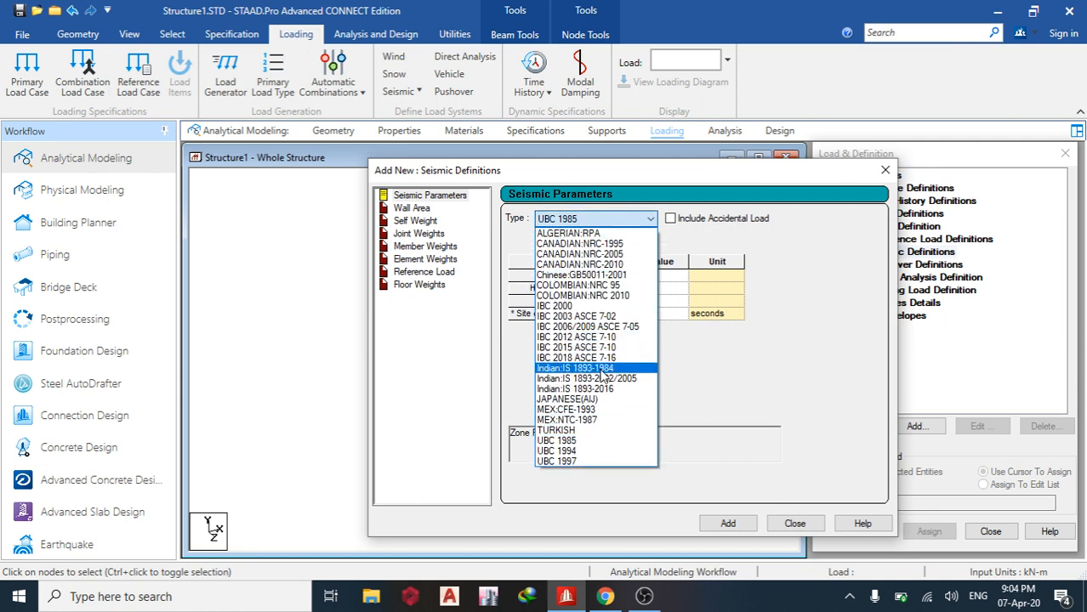
click(576, 379)
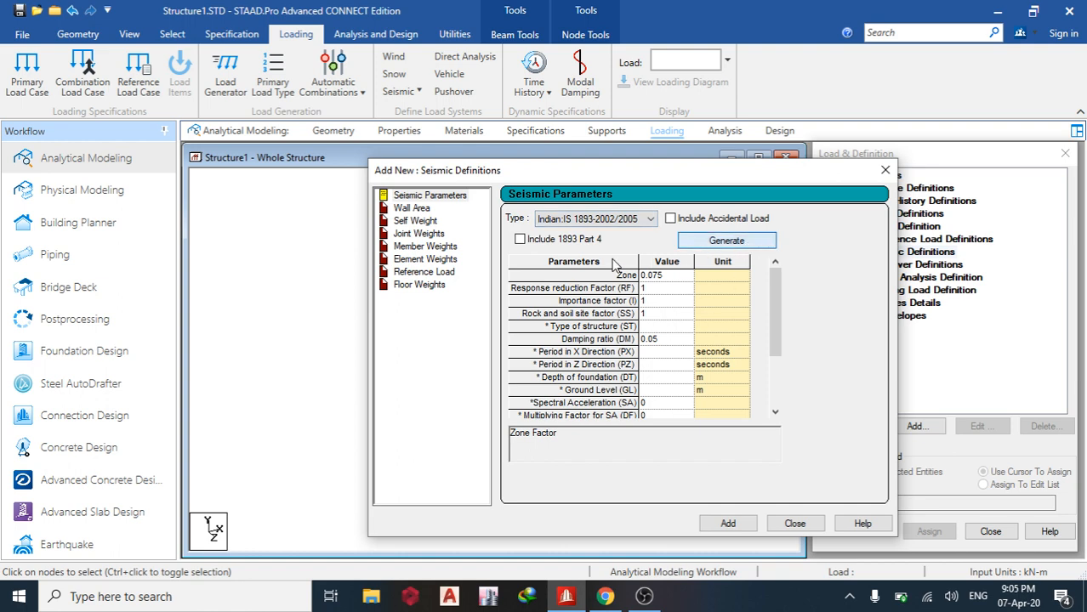
click(726, 240)
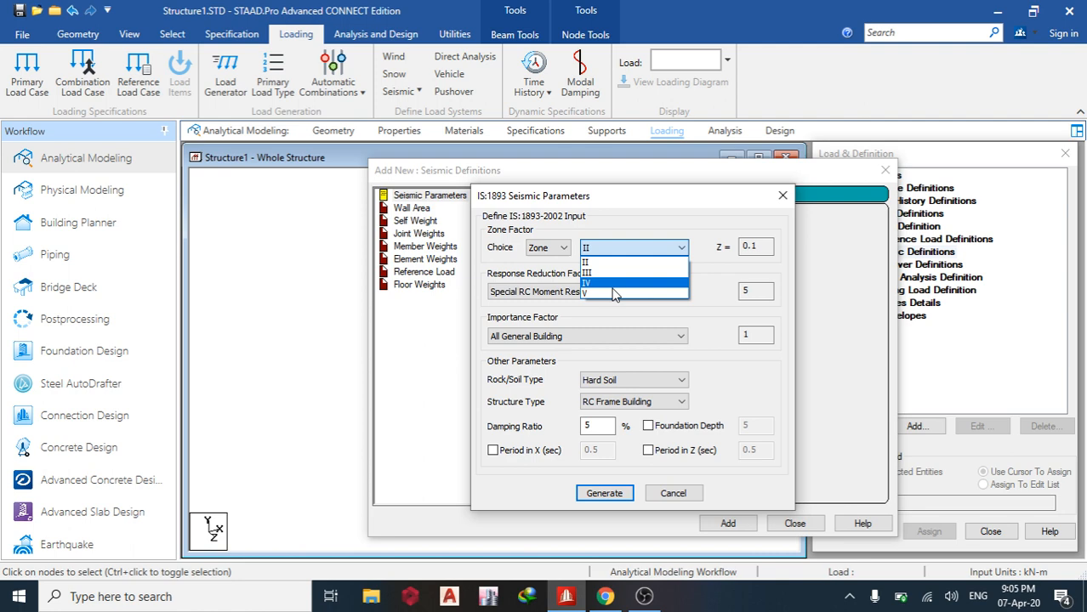
click(607, 272)
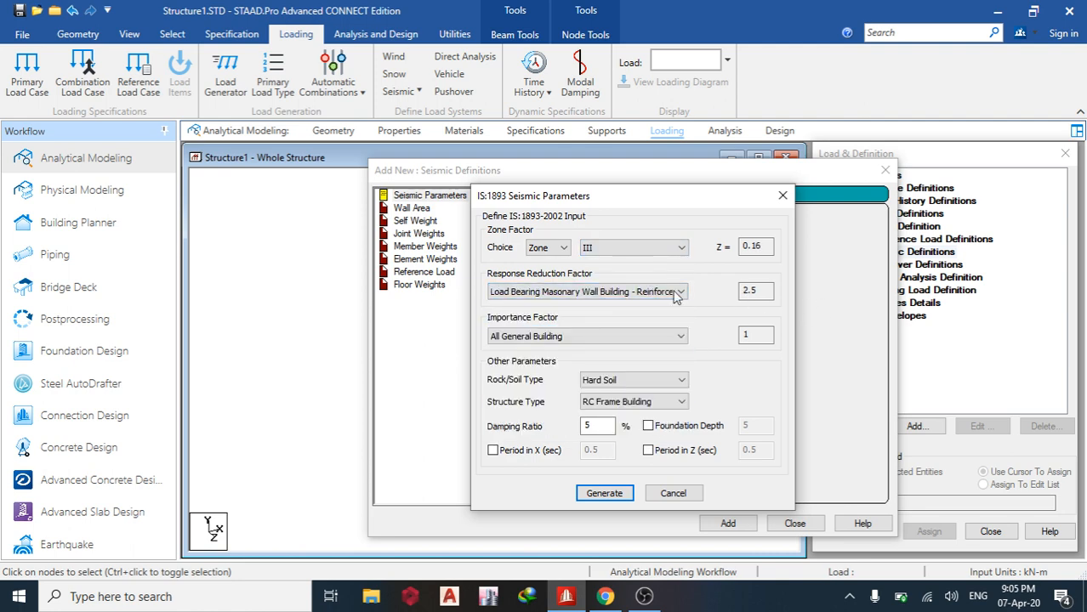
click(680, 292)
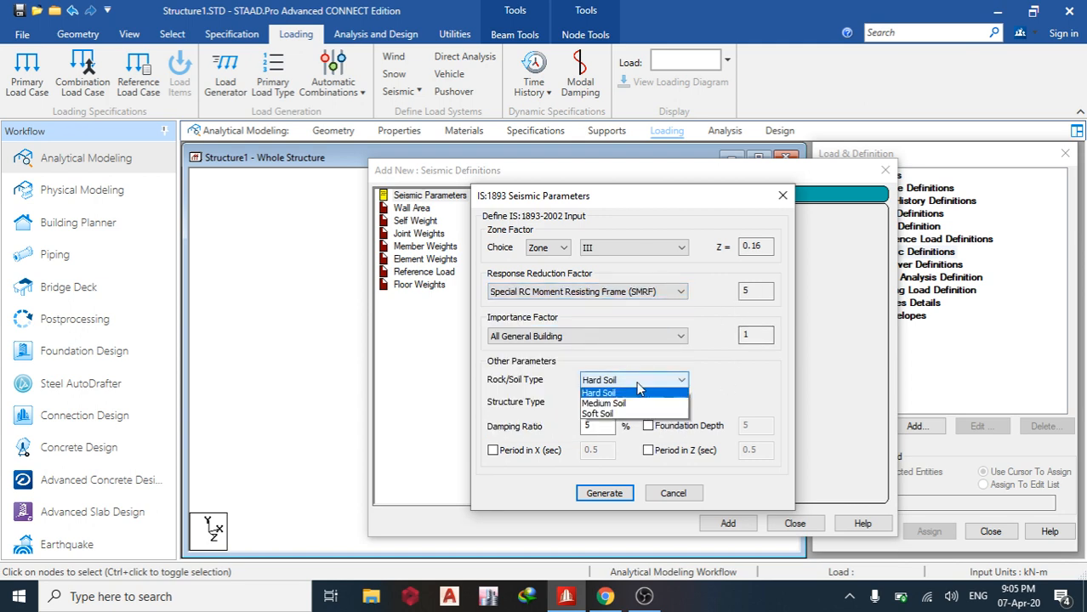
click(605, 403)
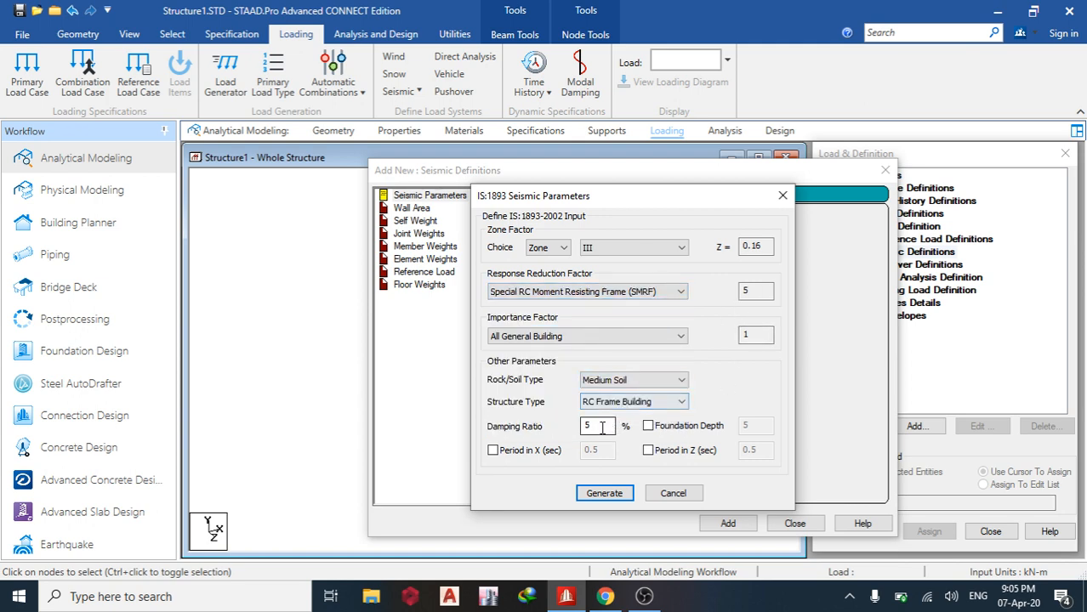
text(0.)
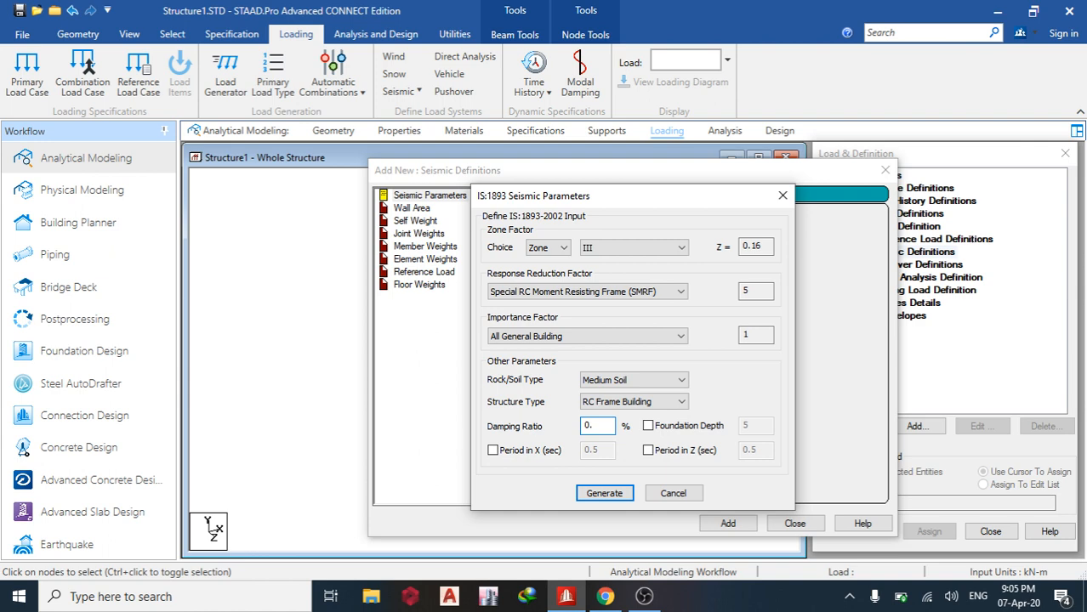
text(2)
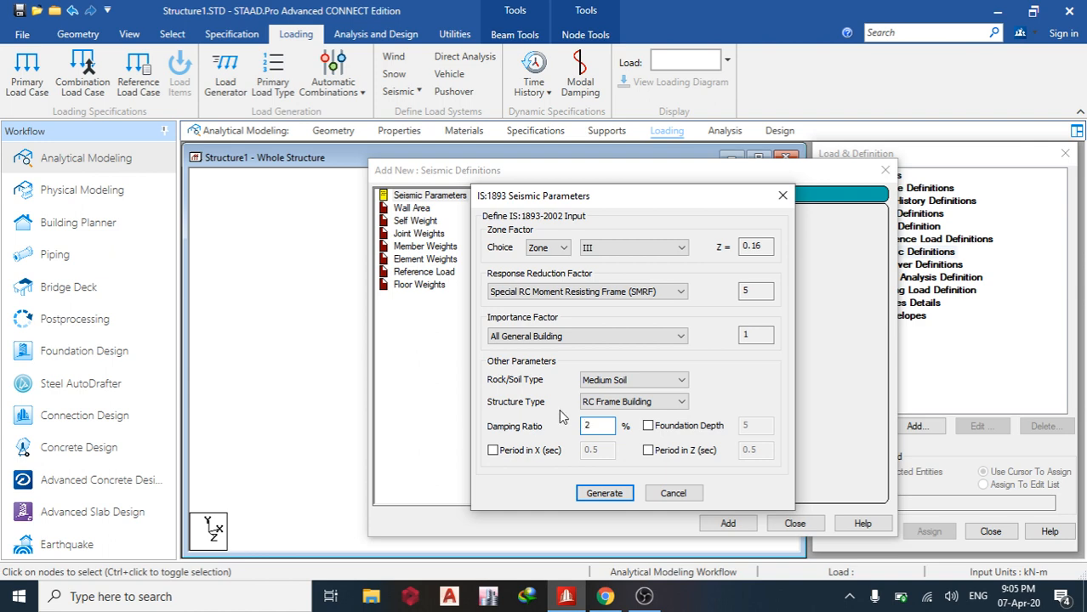
click(604, 494)
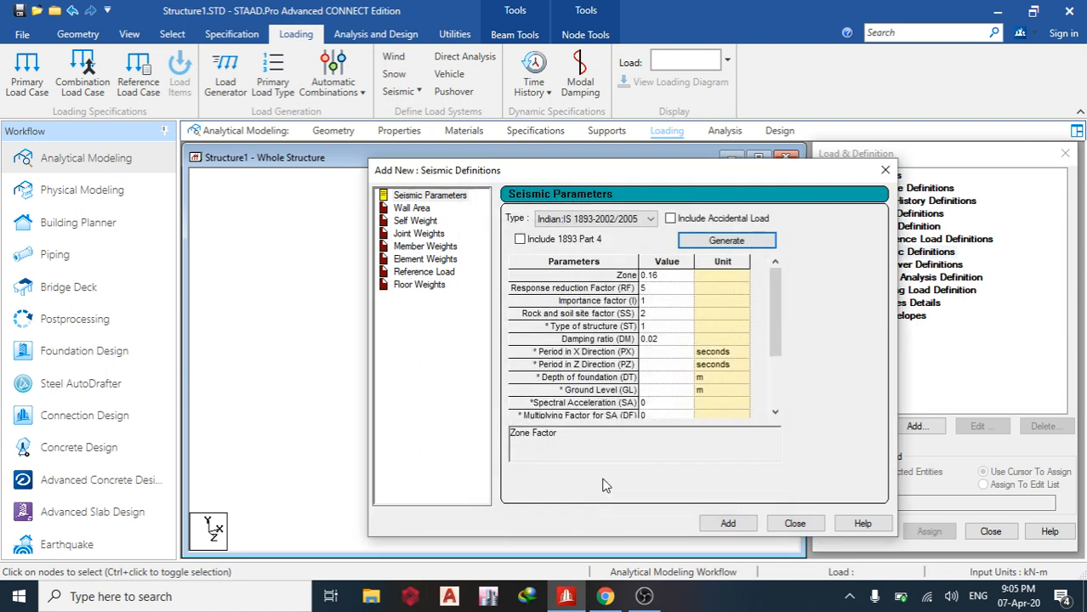
mouse_move(681, 459)
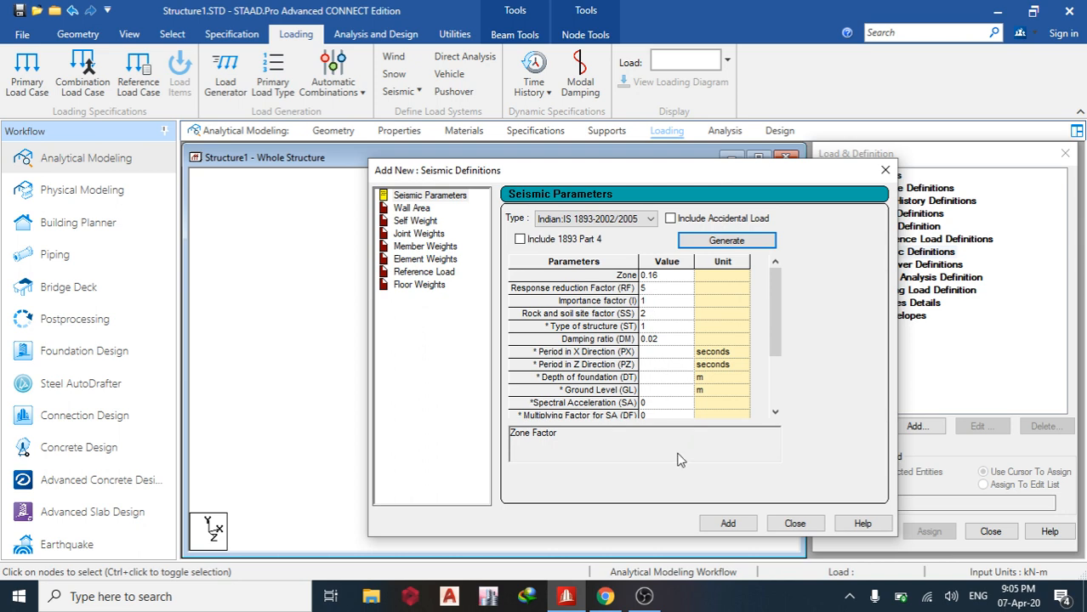
- Add the seismic definition and include self weight with factor 1
click(414, 207)
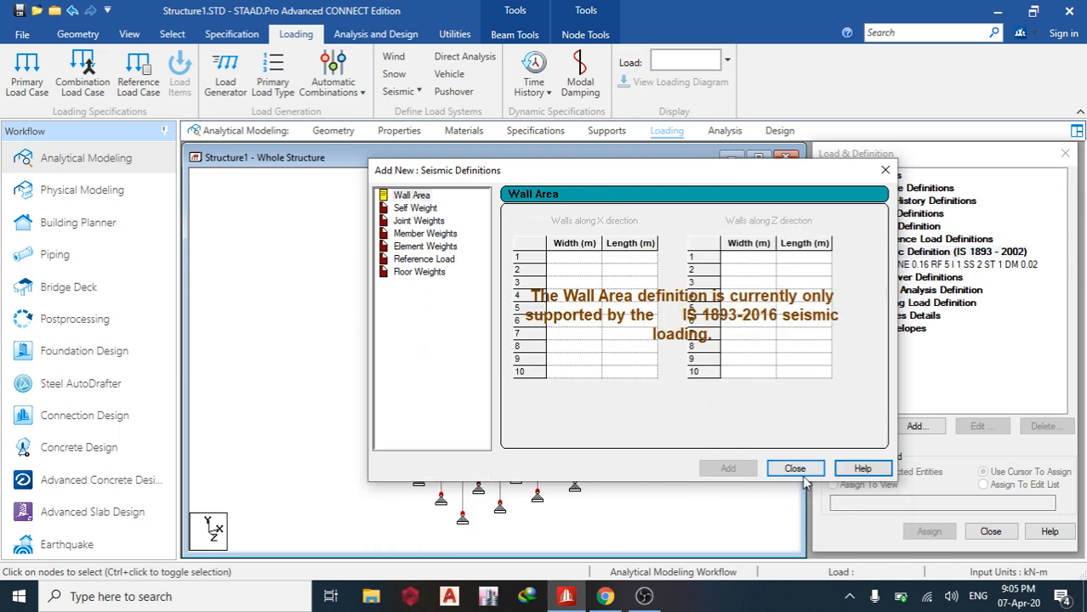
click(795, 468)
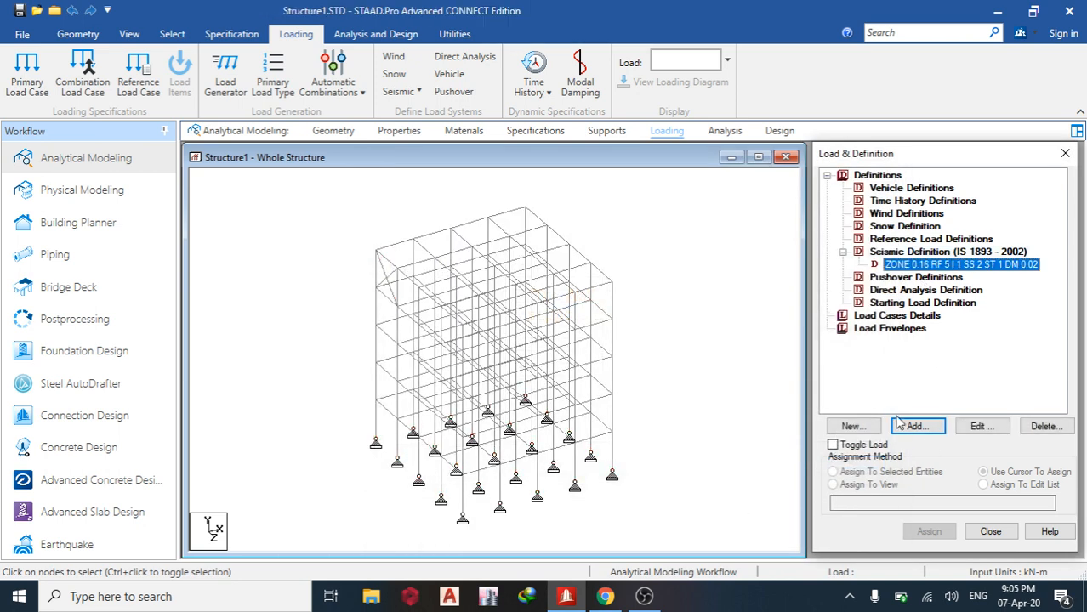
click(922, 426)
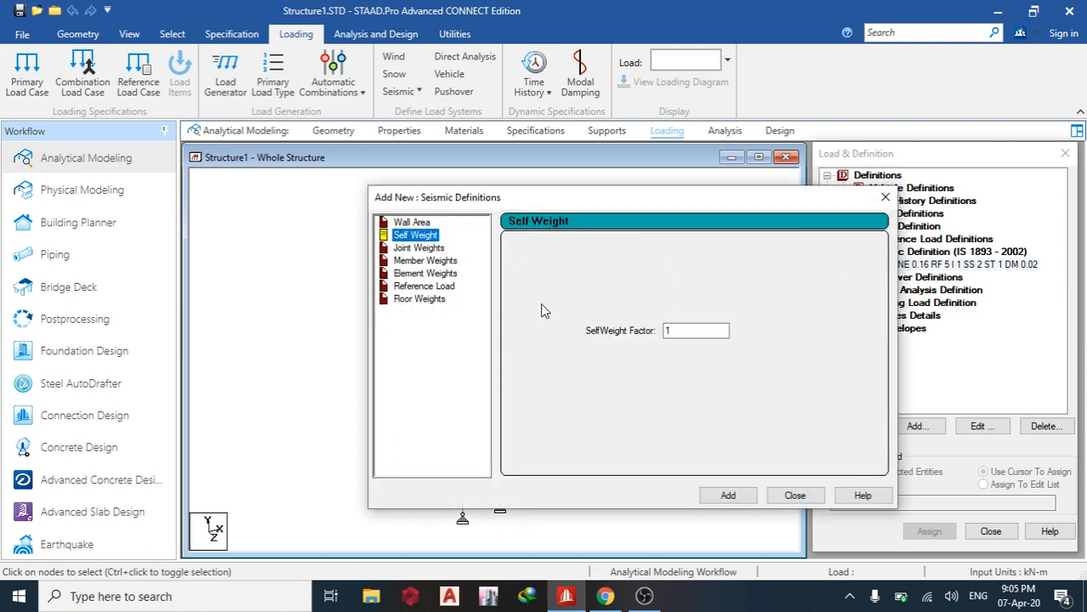
click(727, 495)
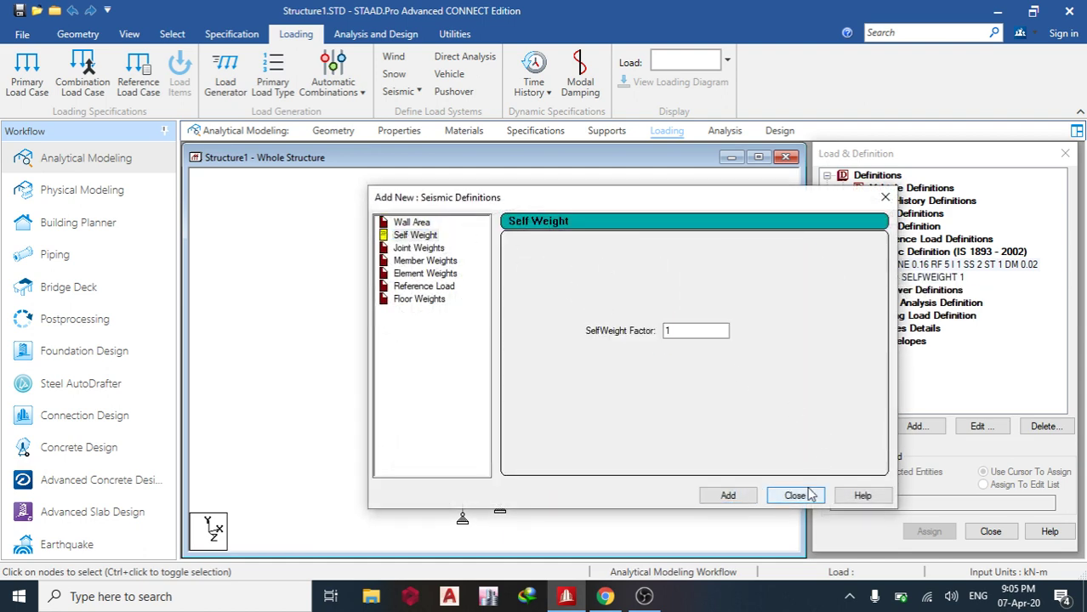
click(794, 495)
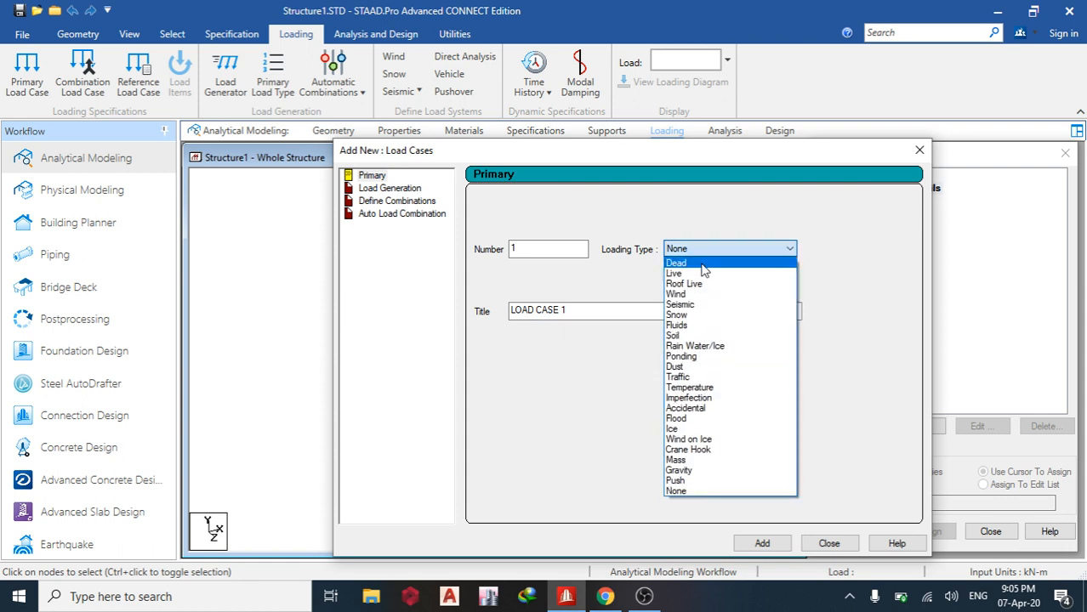
- Create LOAD CASE 1 and LOAD CASE 2 with Dead as the loading type
click(676, 262)
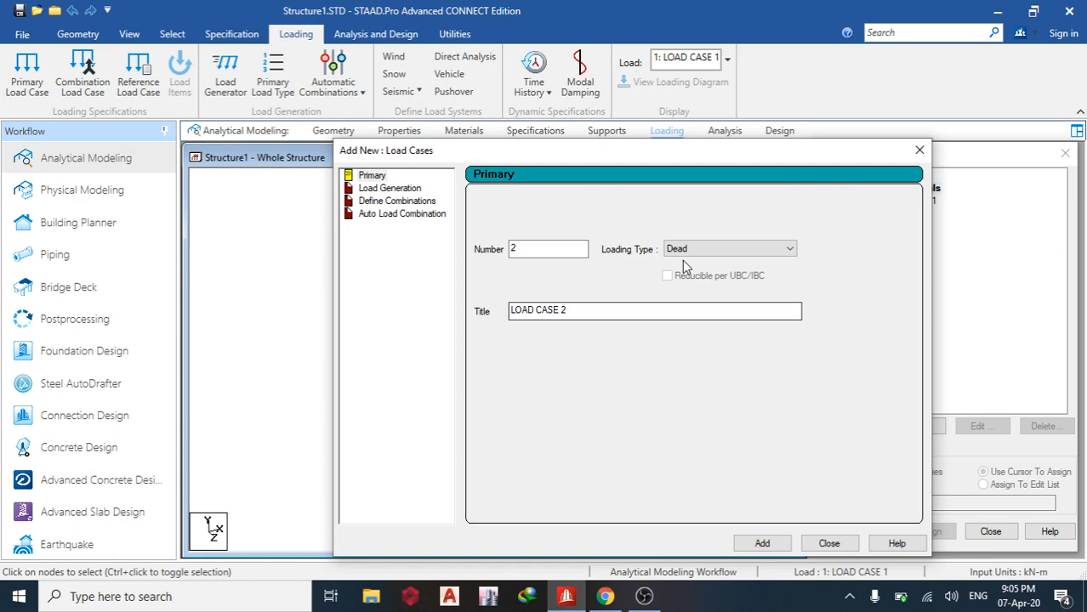
click(761, 542)
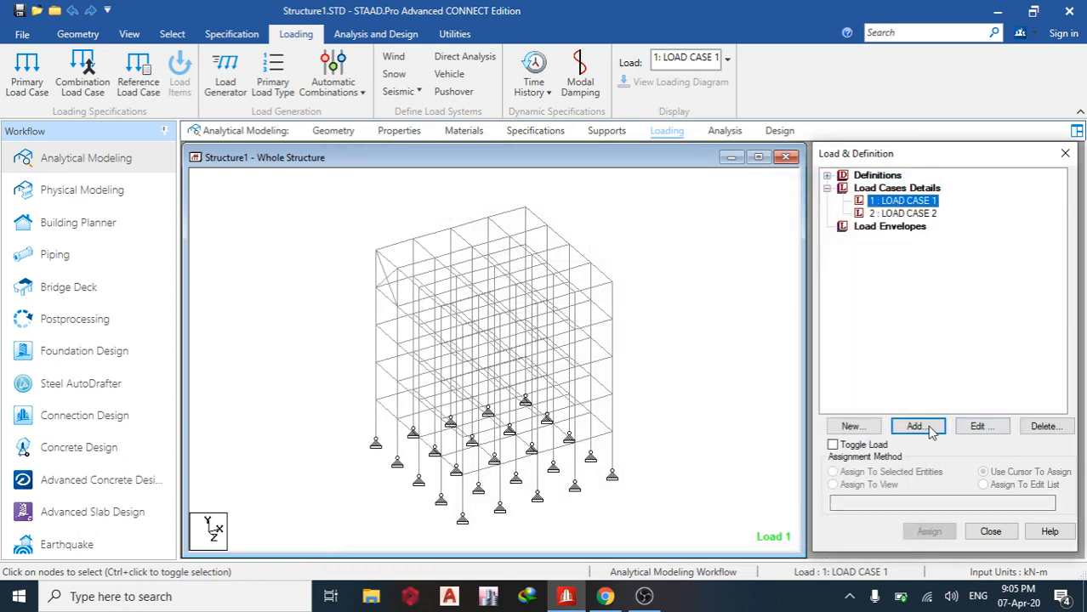
- Give LOAD CASE 1 a uniform member force of W1 -15 kN/m
click(917, 426)
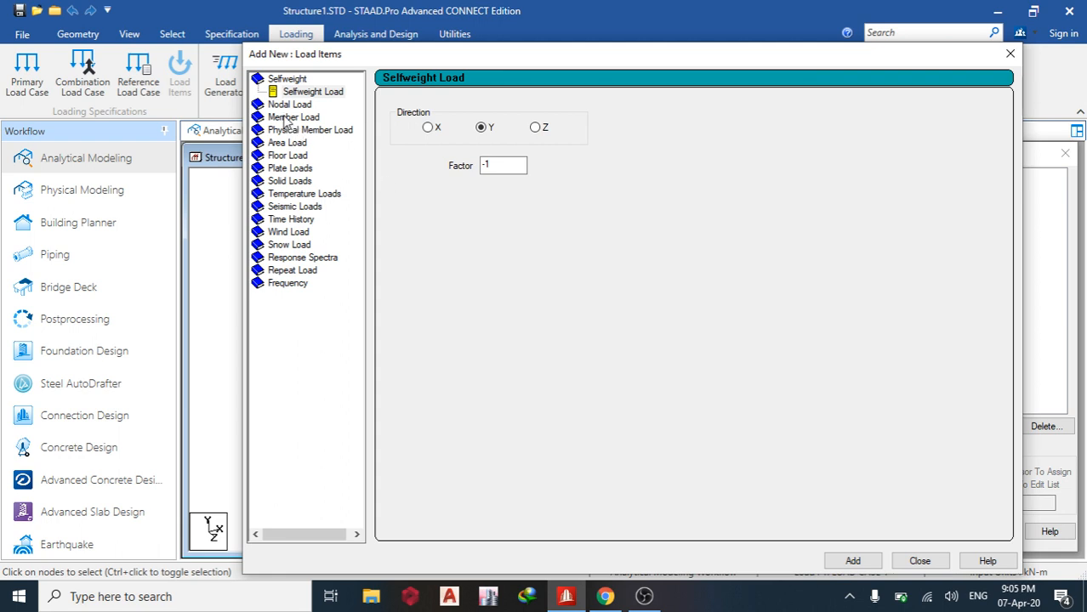
click(308, 116)
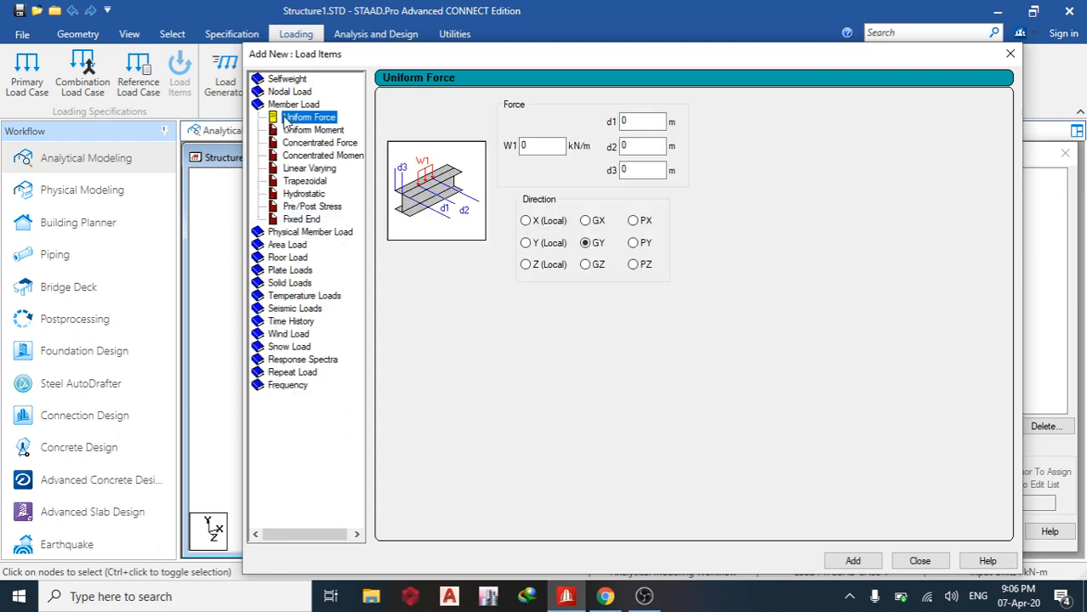
mouse_move(290, 91)
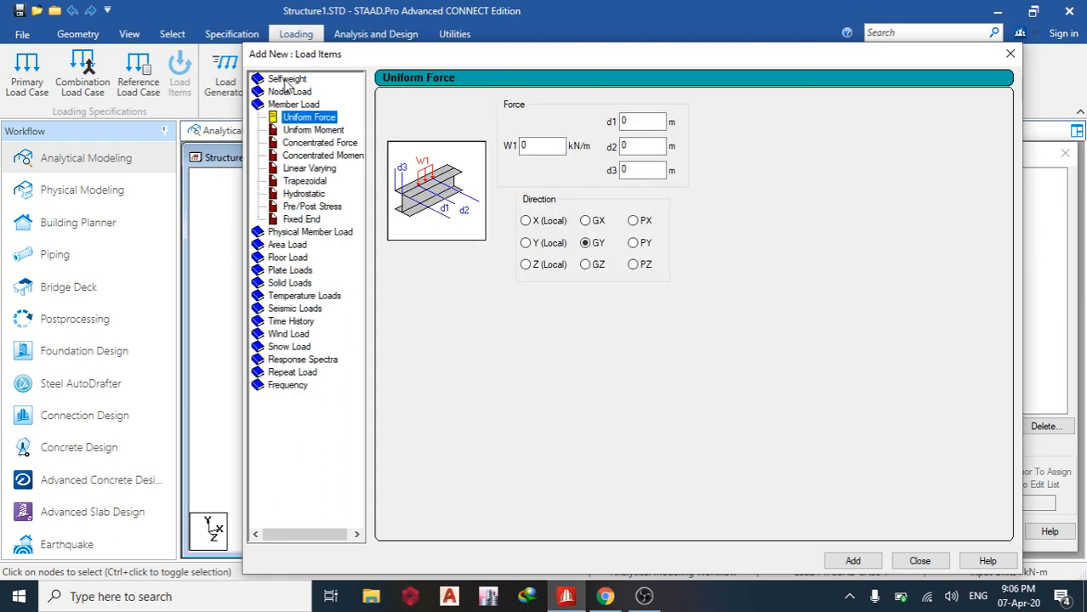
click(293, 104)
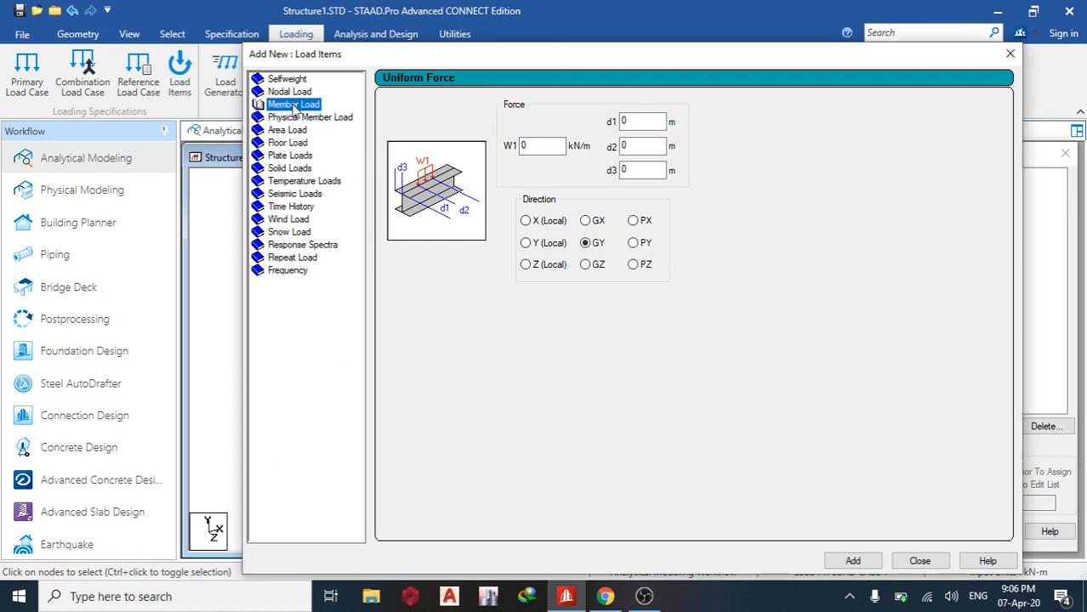
click(294, 104)
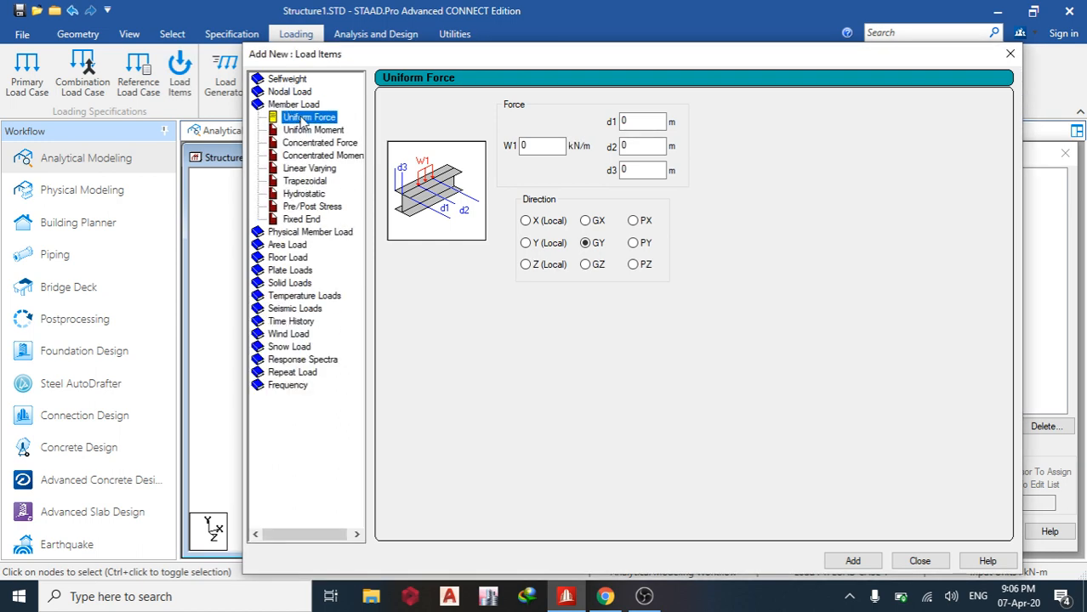
click(541, 145)
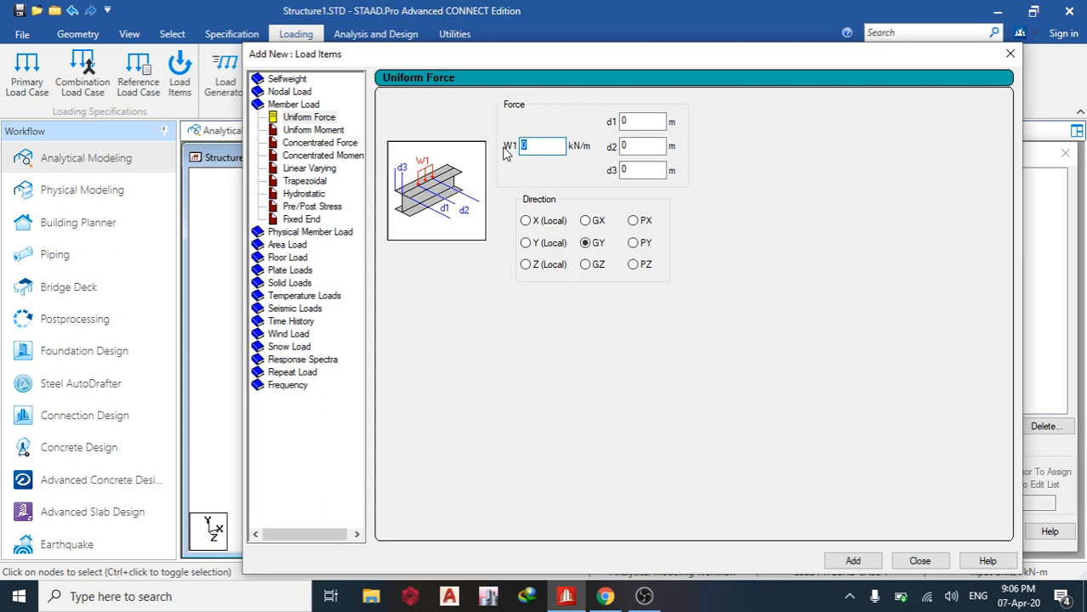
text(-)
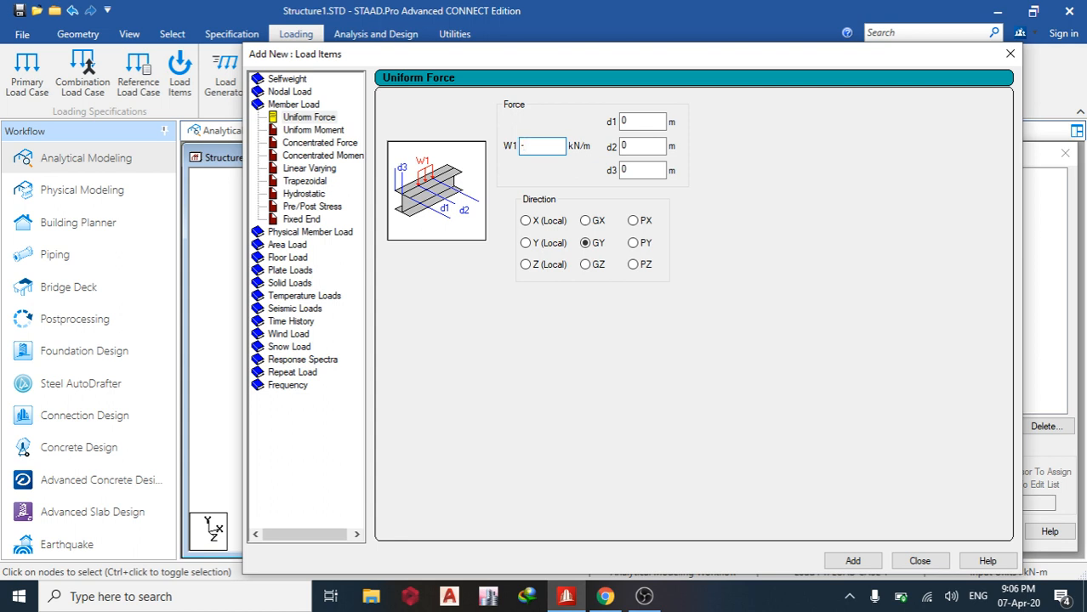
text(-15)
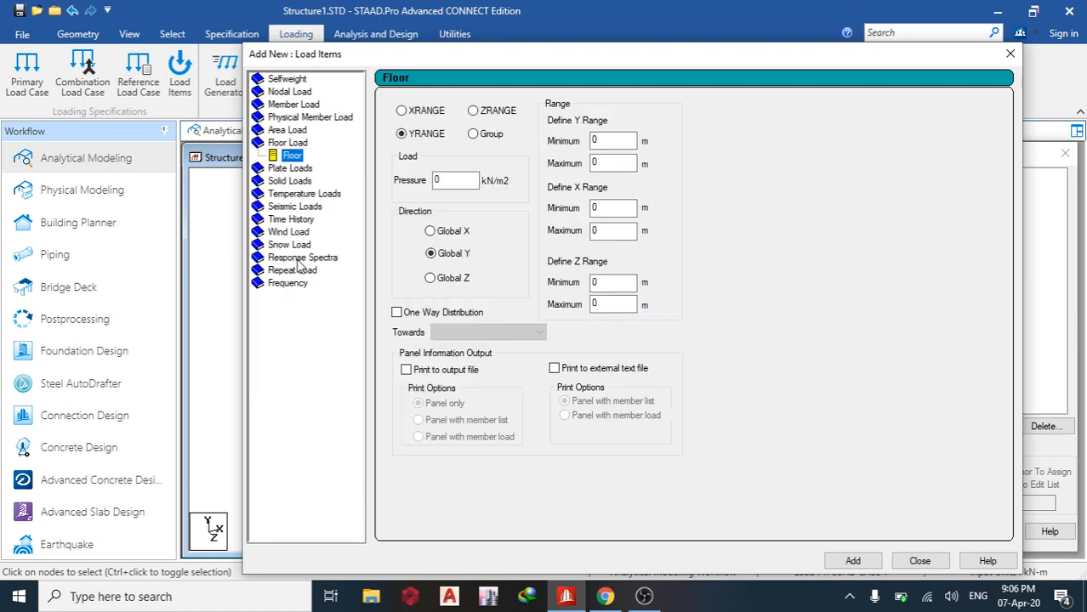
- Add a -6 kN/m² one-way floor load over Y range 3–15 m
click(450, 180)
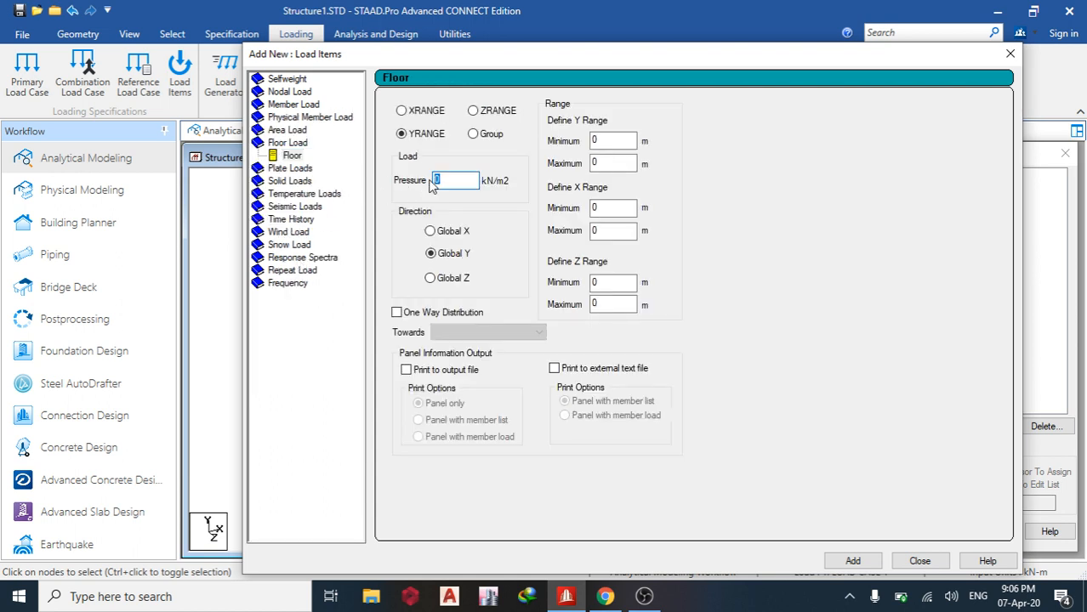
text(-6)
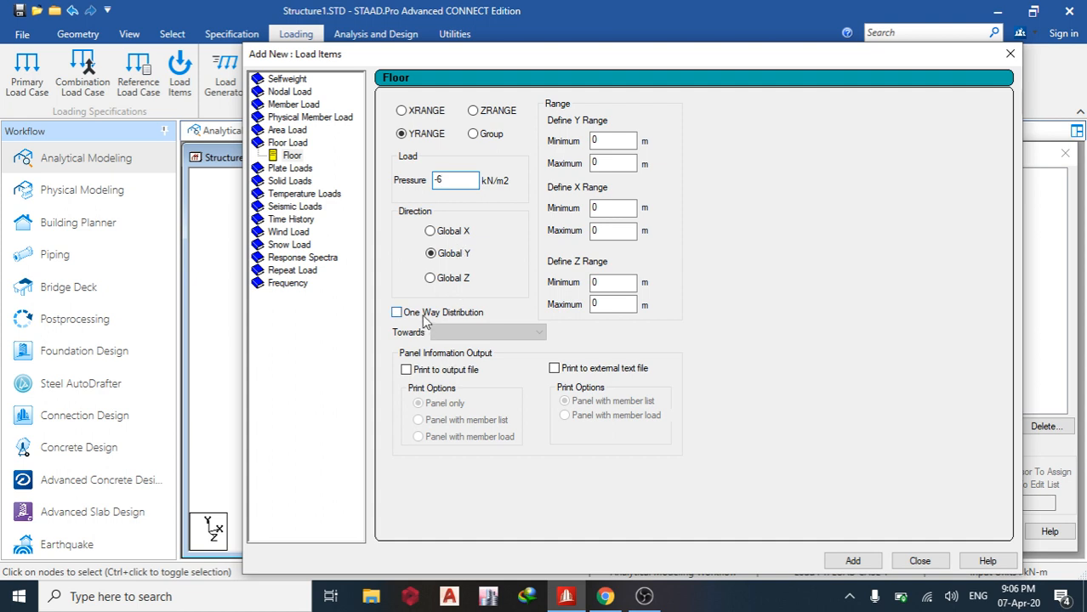
click(396, 312)
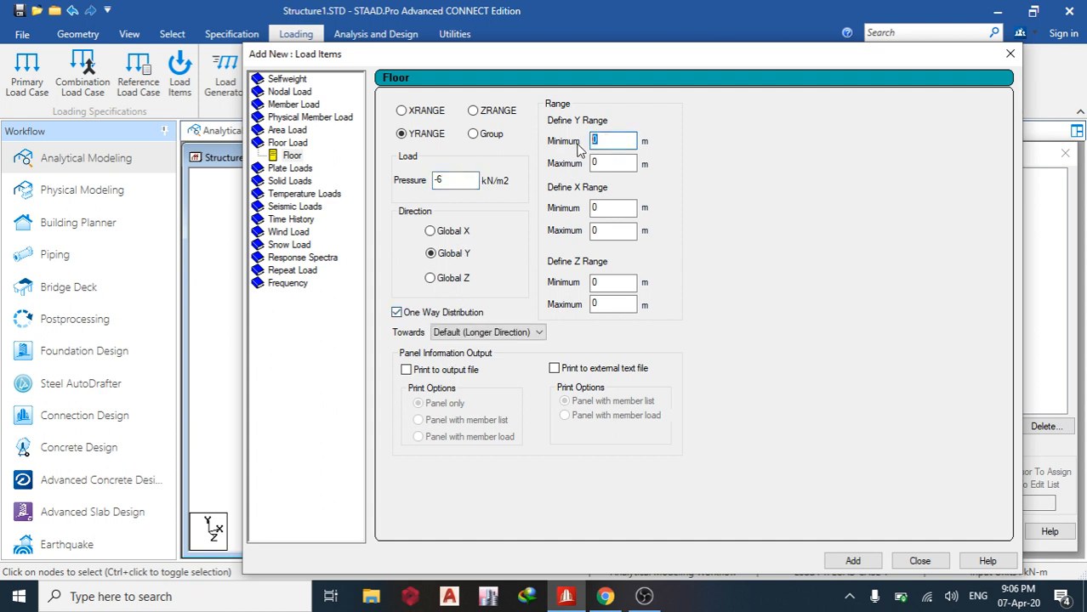
text(3)
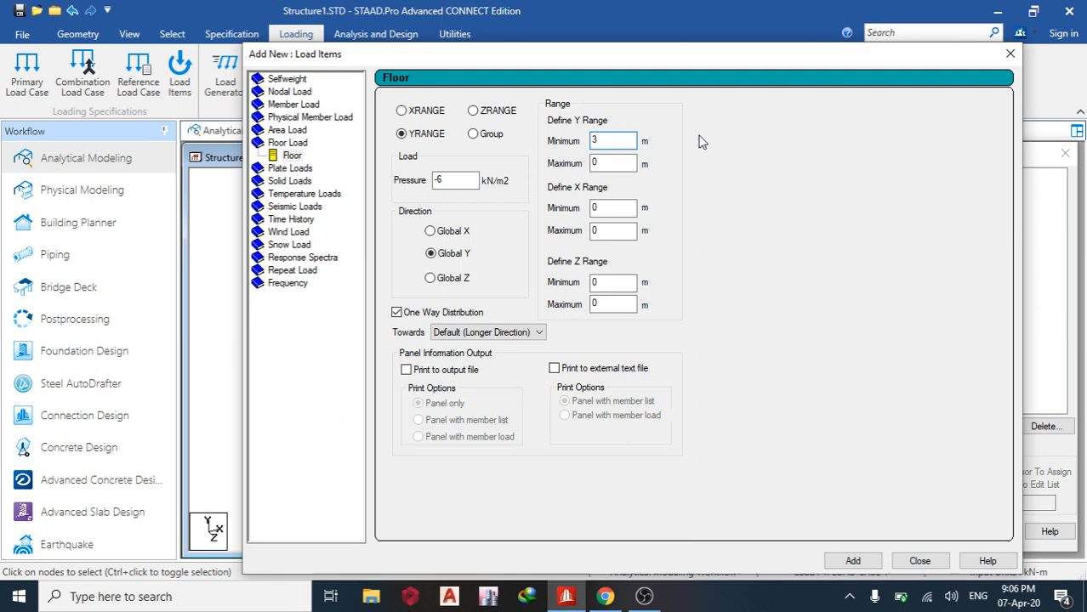
text(15)
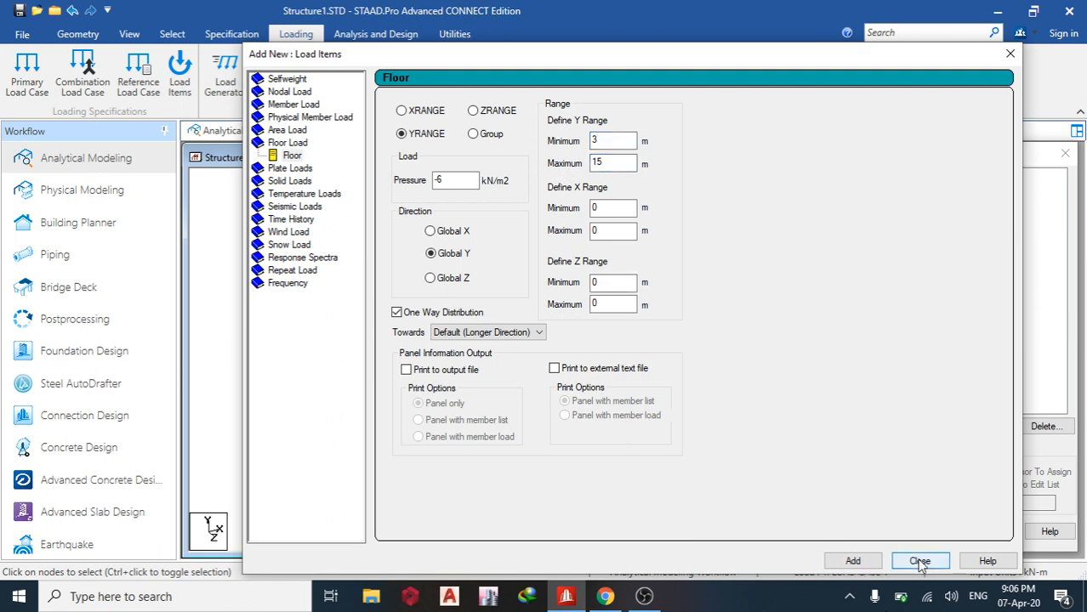
click(920, 560)
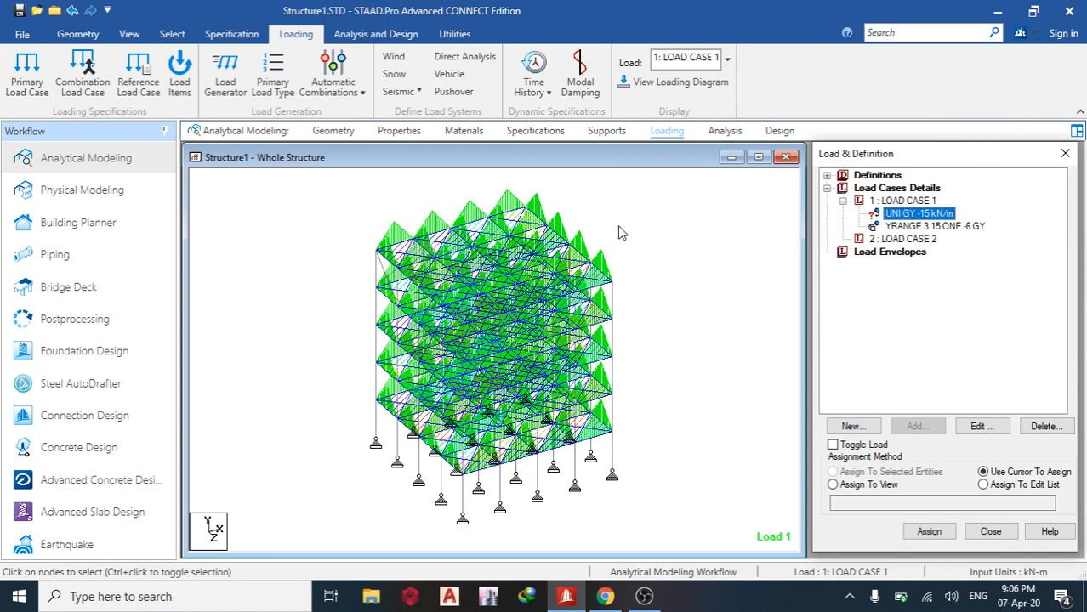
- Select the members parallel to XZ between heights 3 and 15 m
click(159, 34)
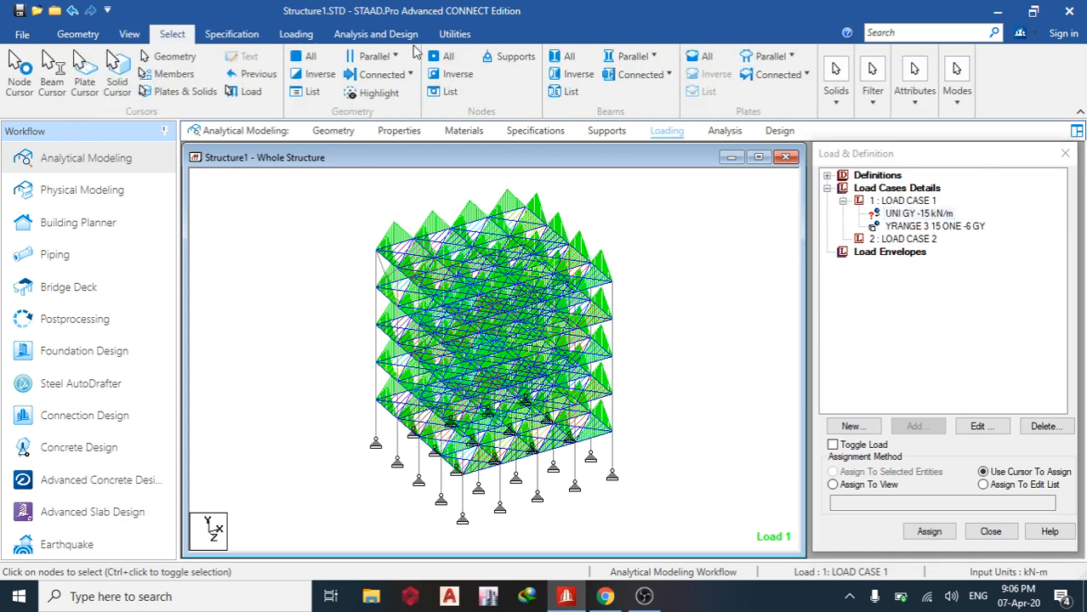
click(384, 56)
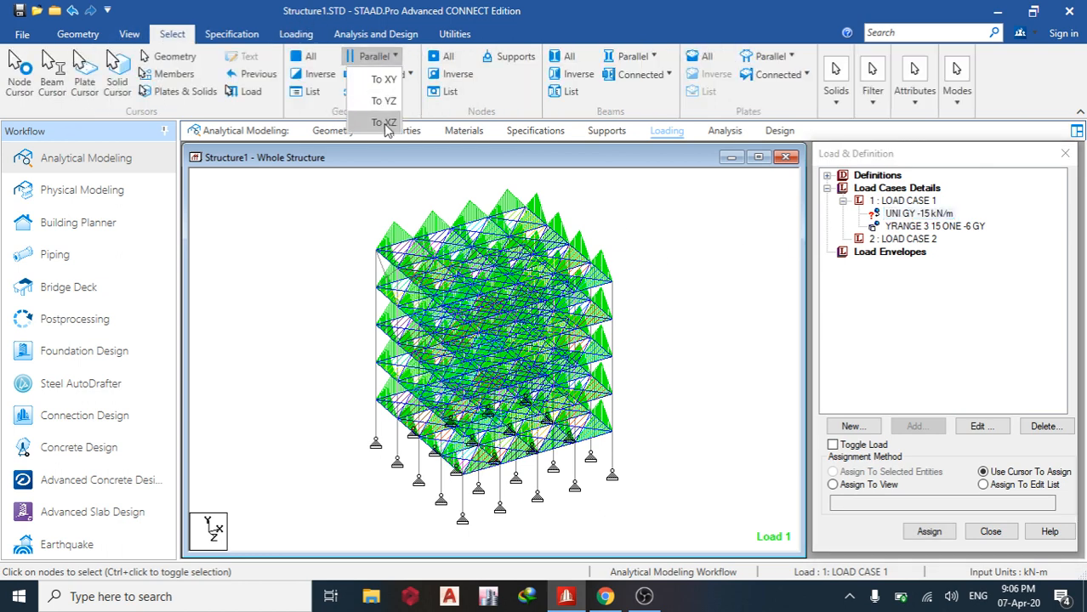
click(371, 122)
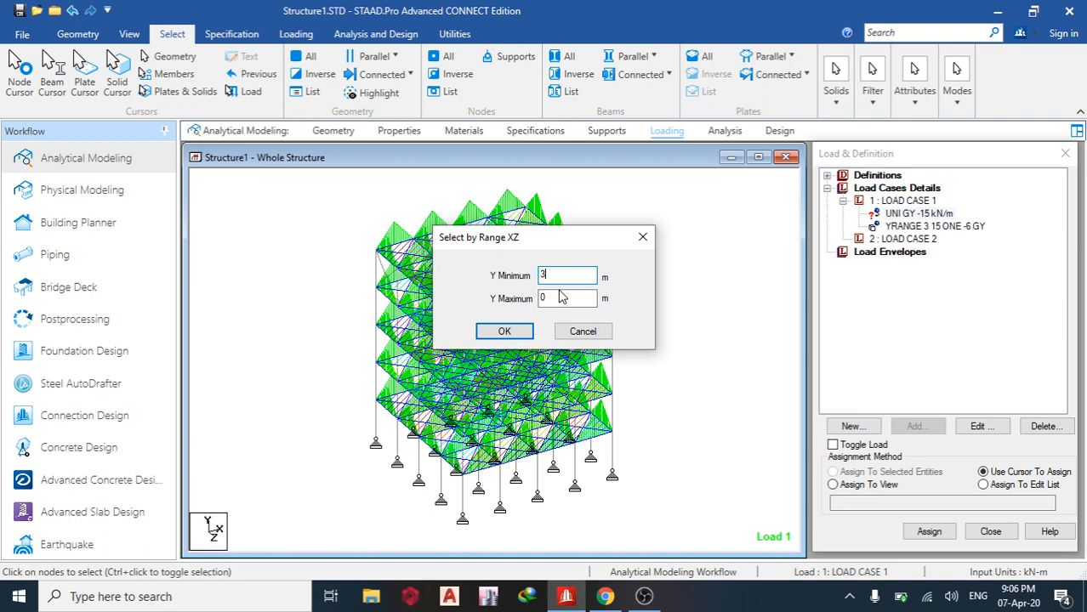
text(15)
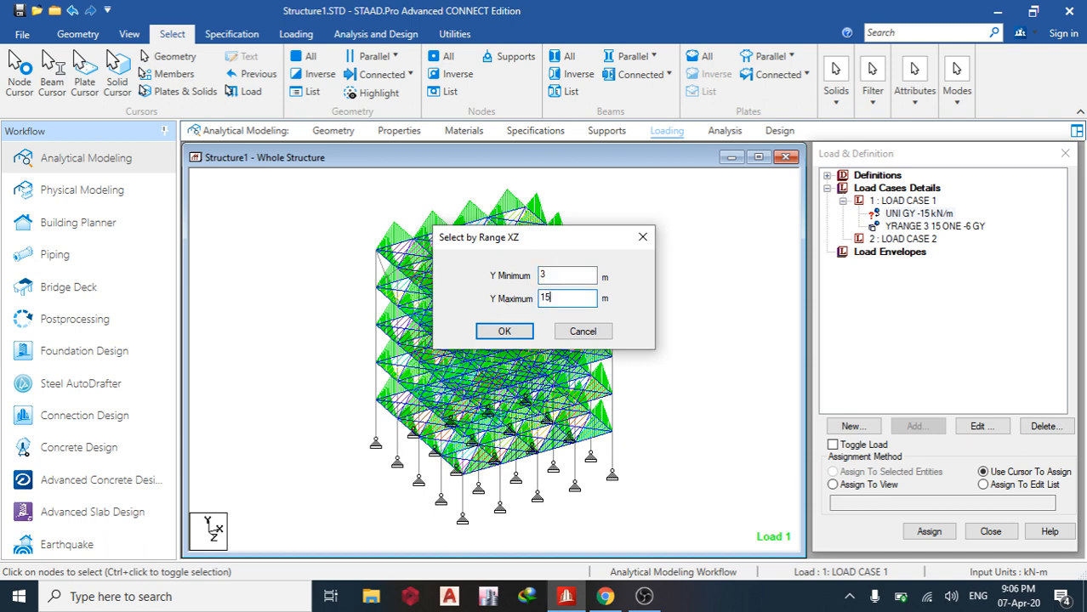
click(504, 331)
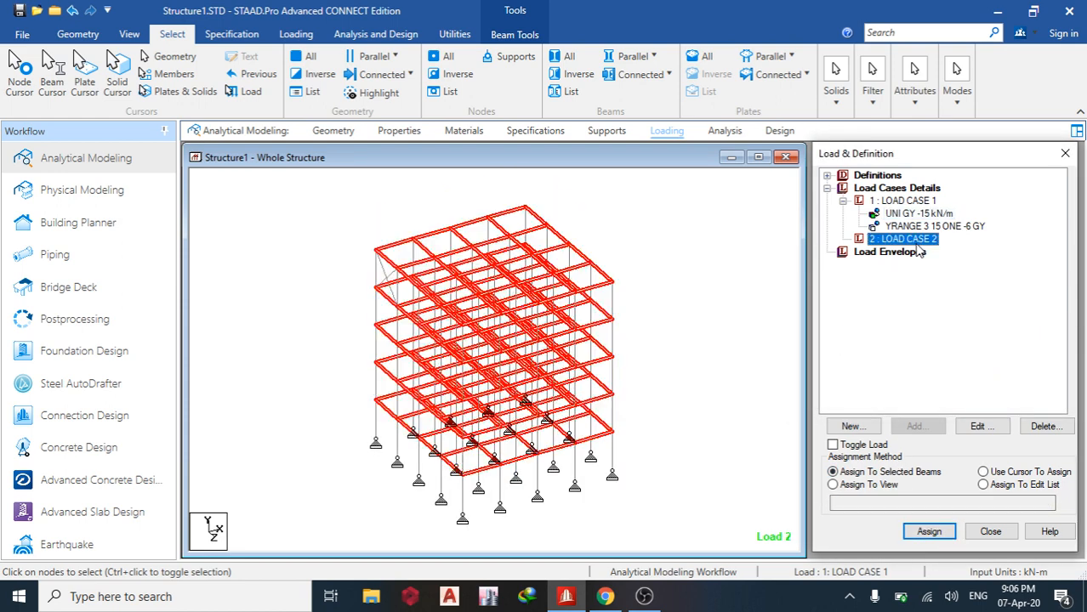
- Enter a floor load item with pressure -3 and Y range 3–15 for LOAD CASE 2
click(917, 425)
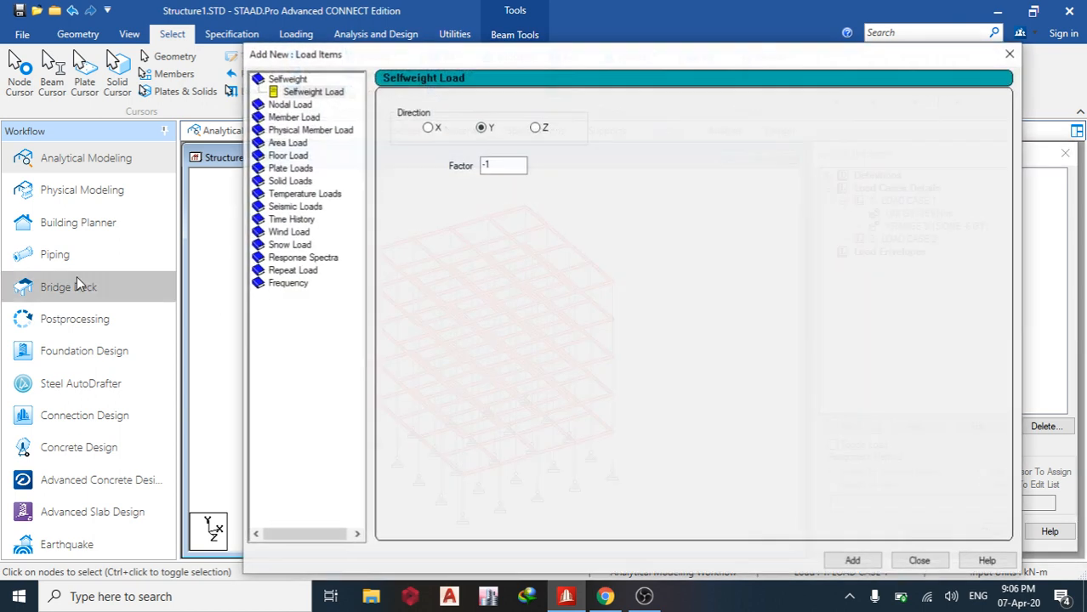
click(288, 155)
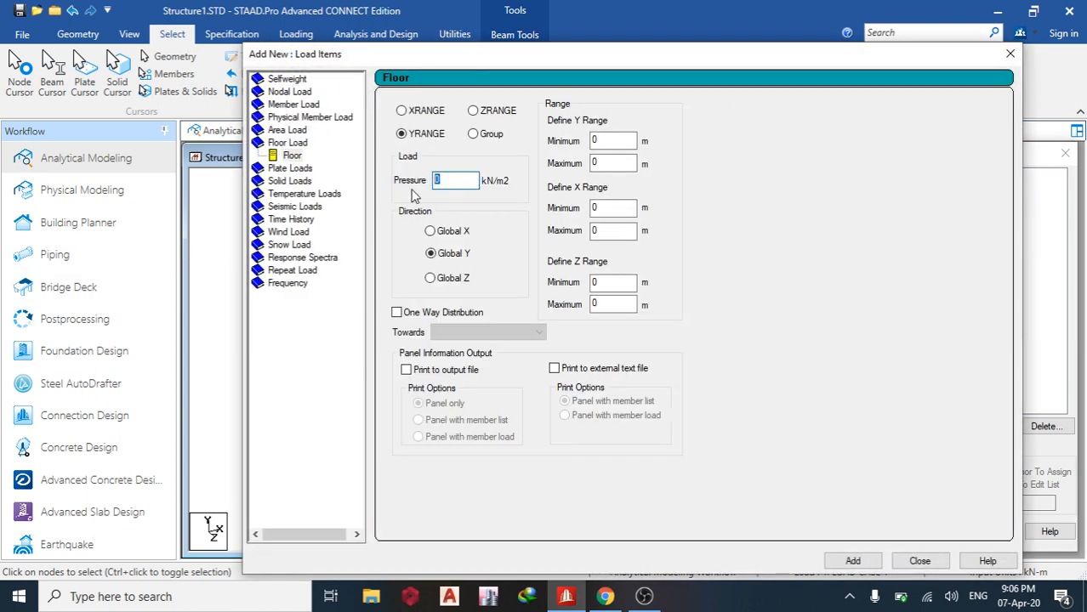
text(-3)
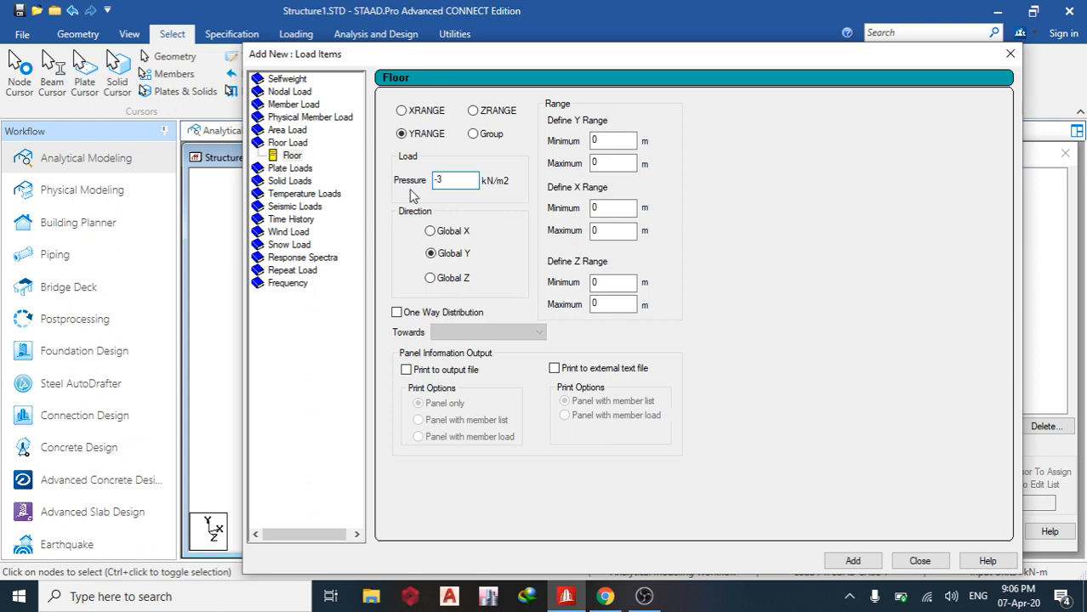
click(614, 141)
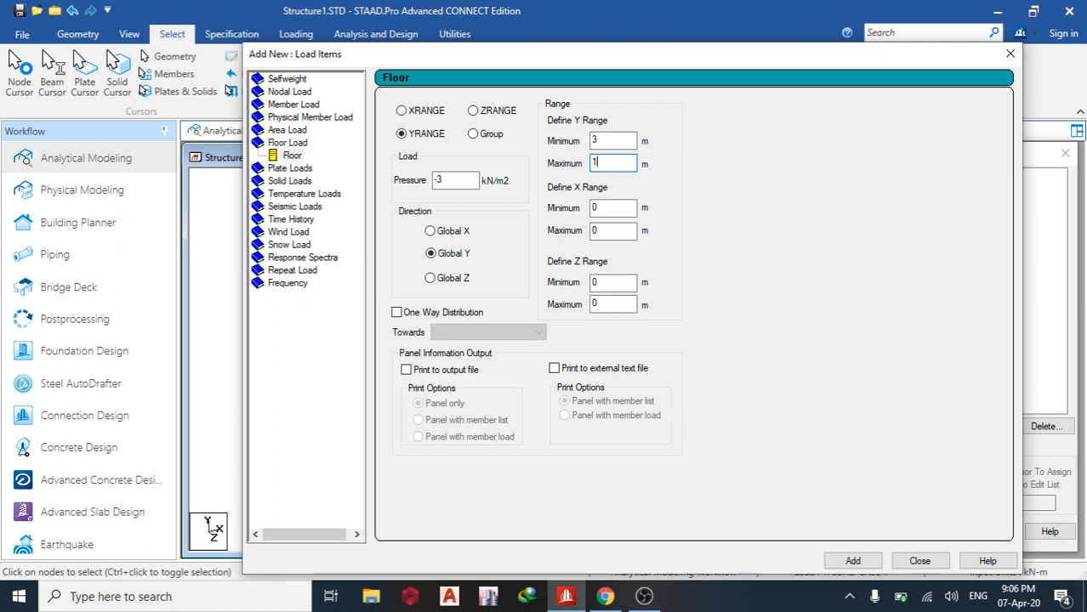
text(5)
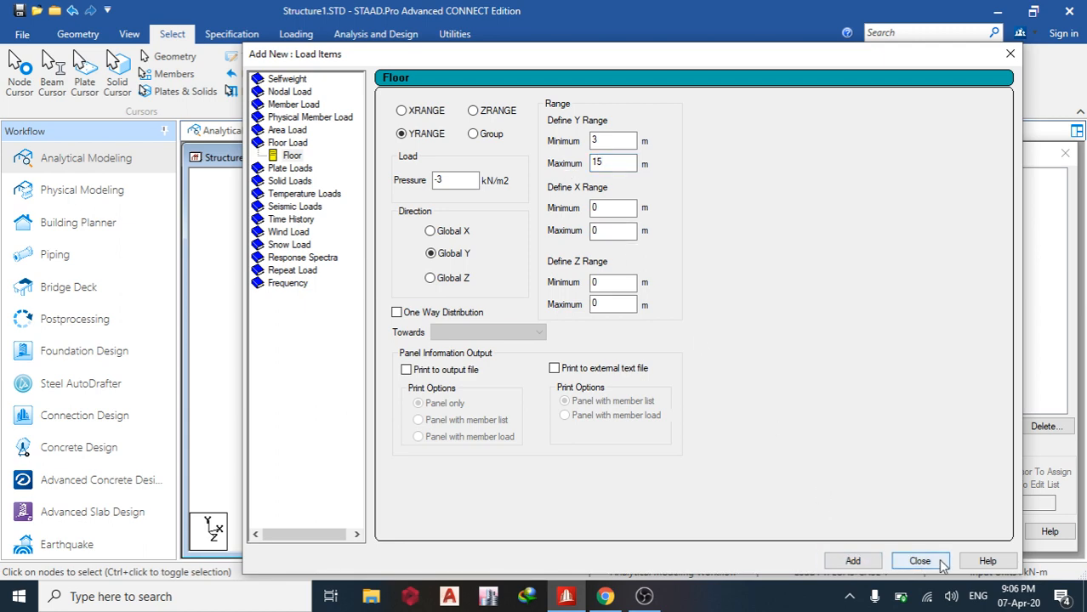
click(926, 562)
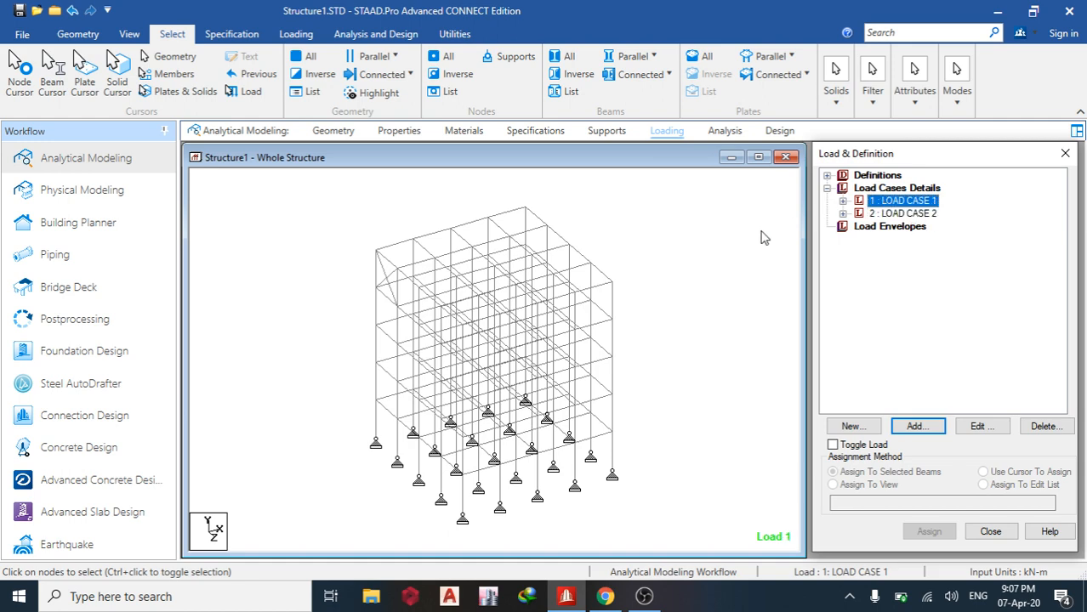
- Add seismic-type load cases 3 titled 'eqx' and 4 titled 'eqz'
click(917, 426)
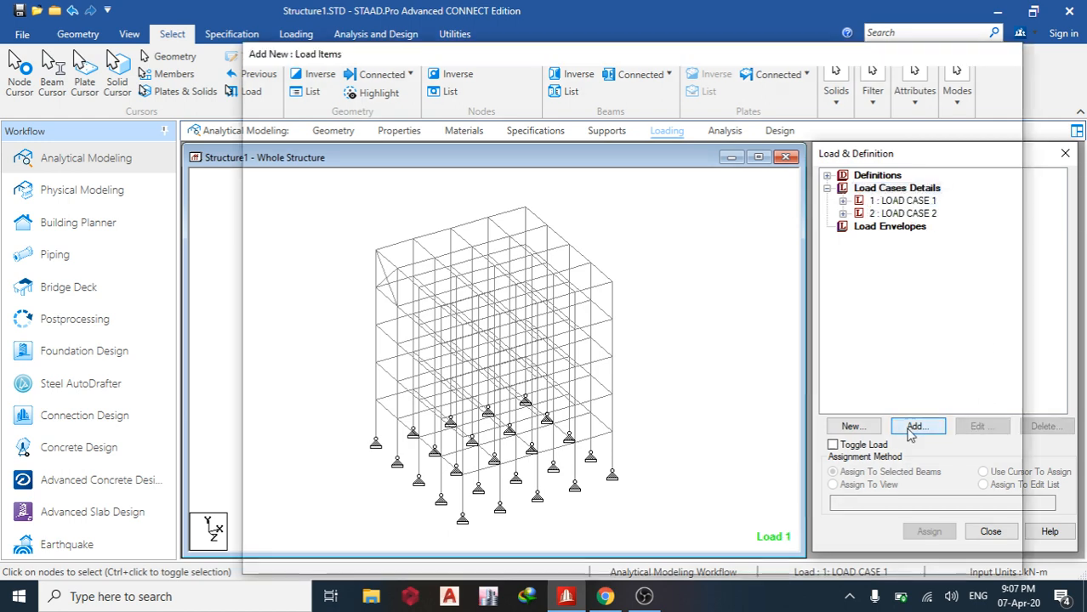
click(917, 426)
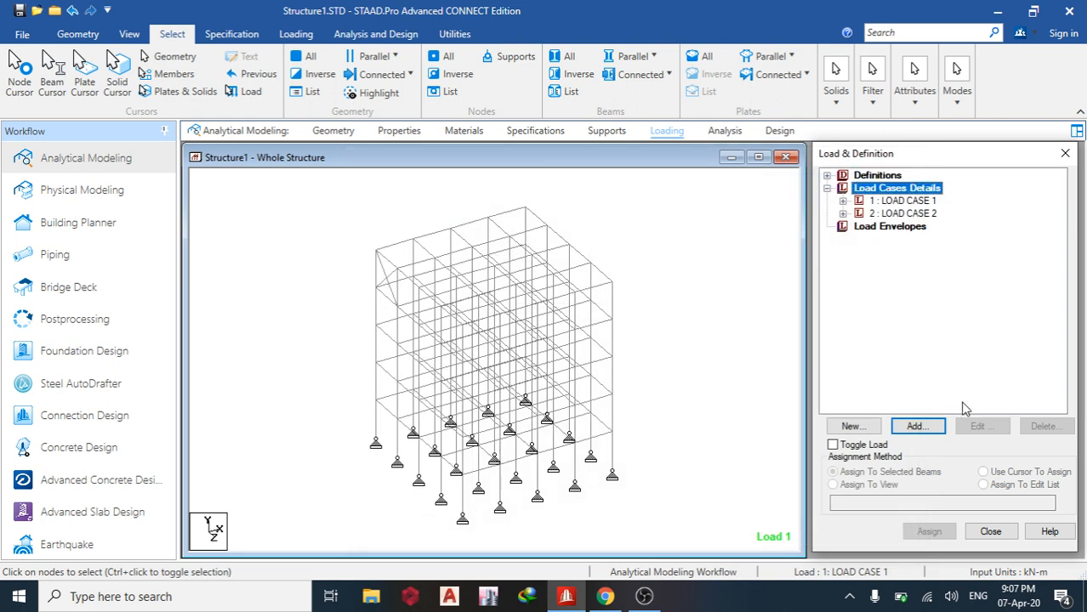
click(917, 426)
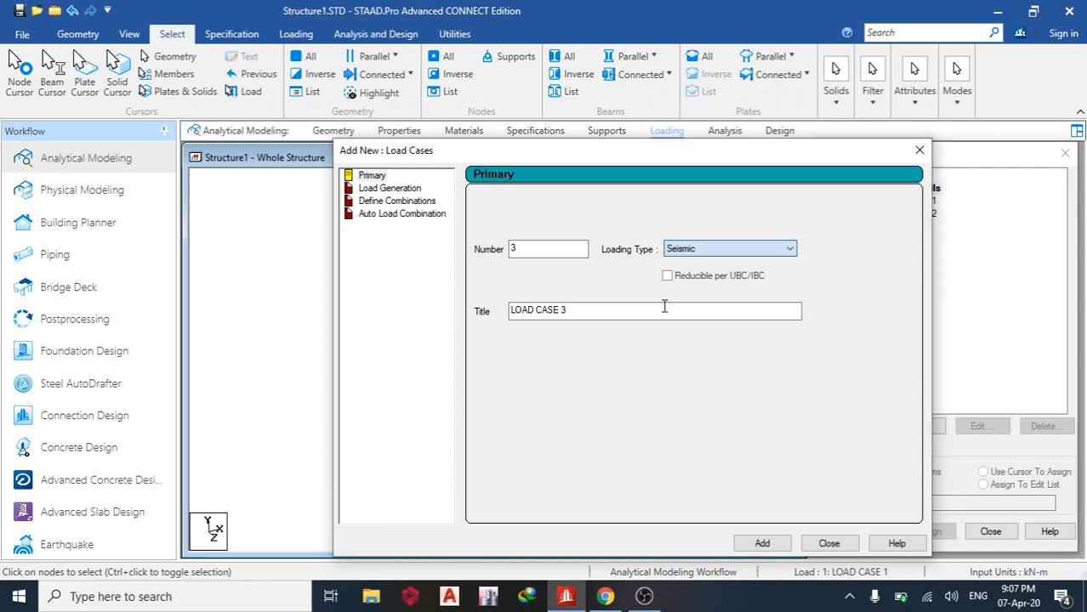
text(eq)
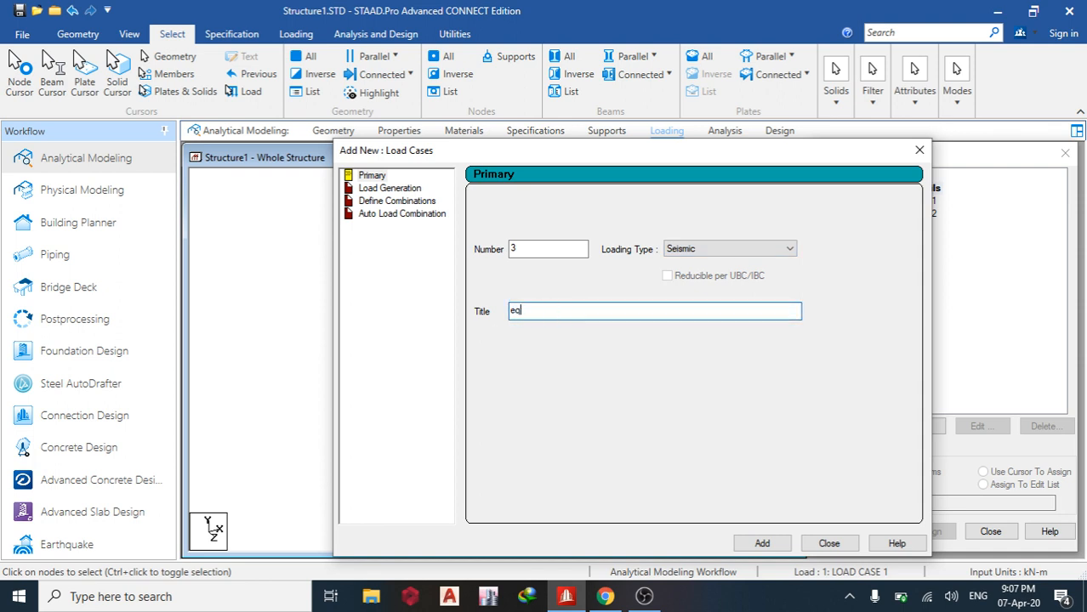
text(z)
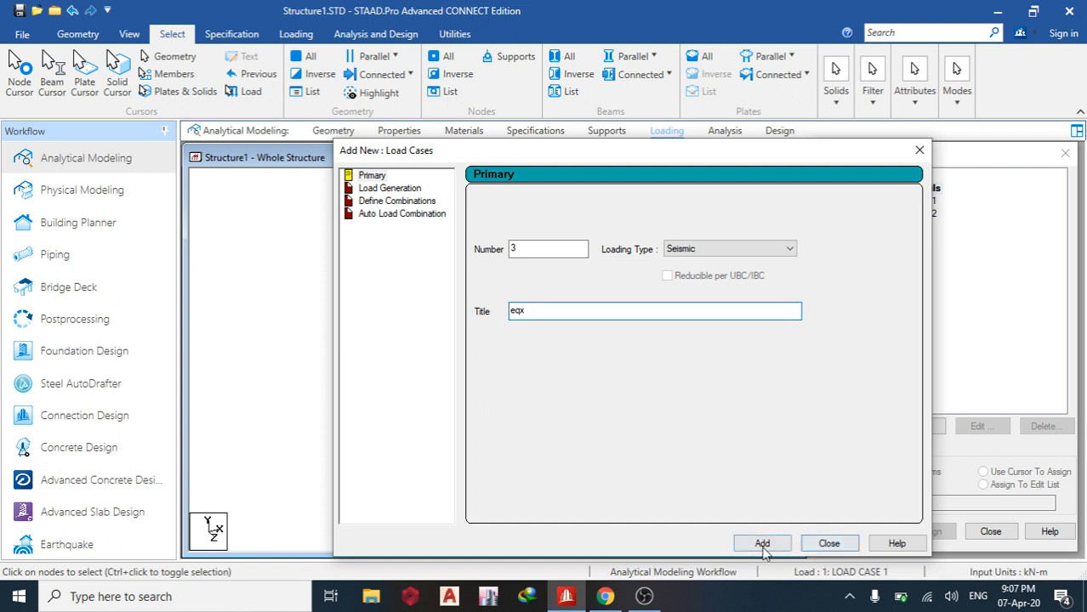
click(762, 542)
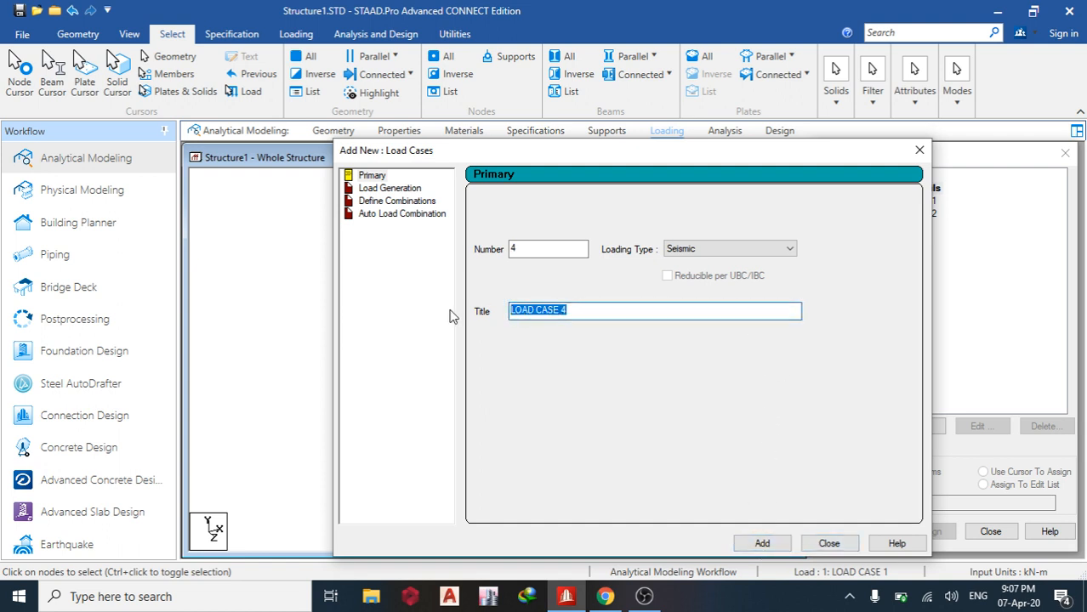
text(eqz)
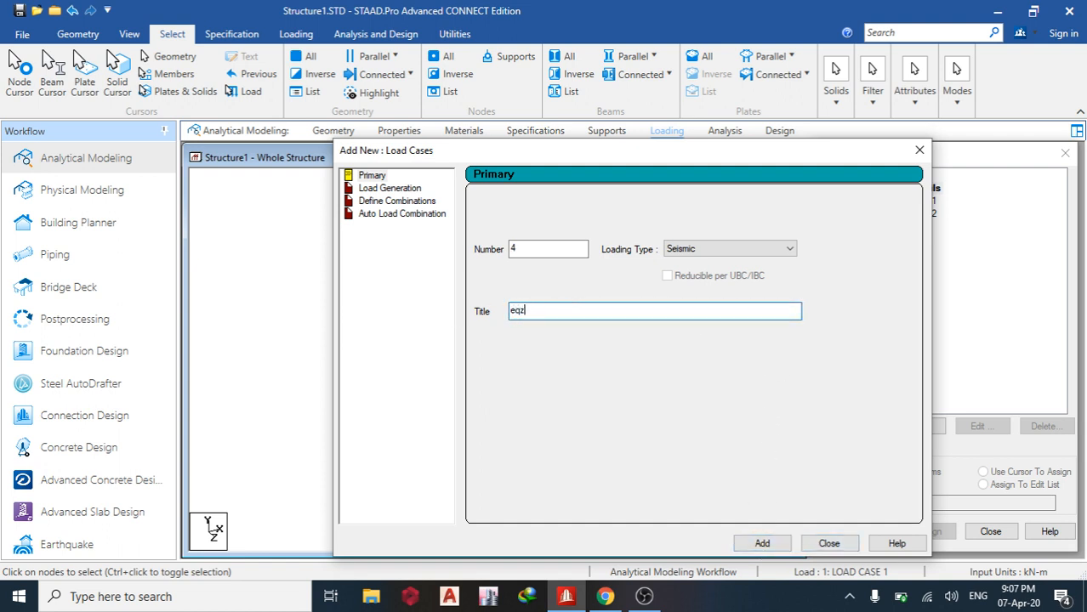
click(761, 543)
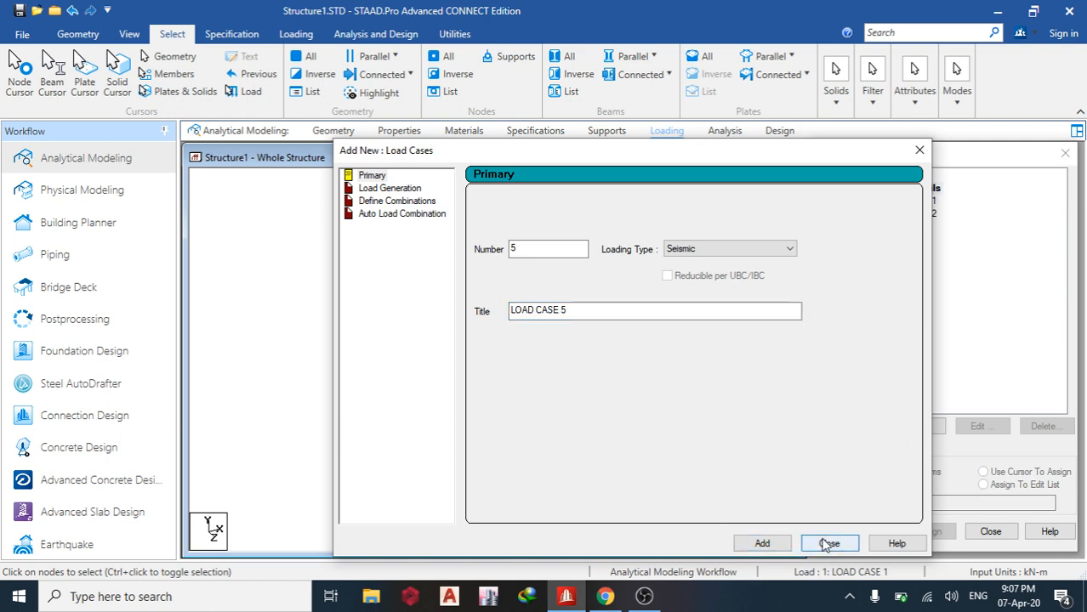
click(830, 543)
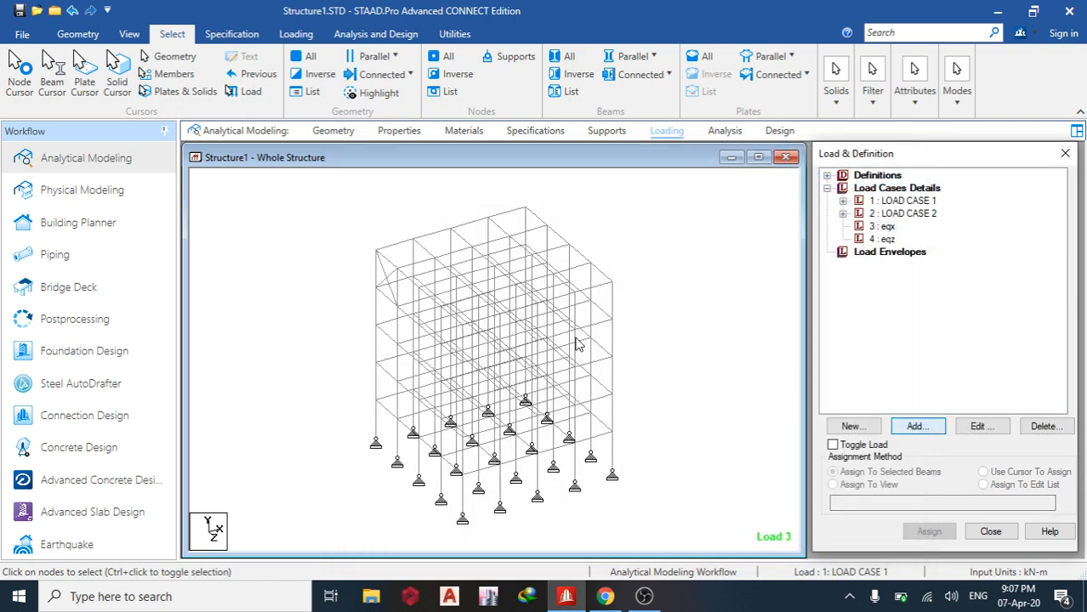
- Add a seismic factor-and-direction load in X (1893 LOAD X 1) to case eqx
click(917, 426)
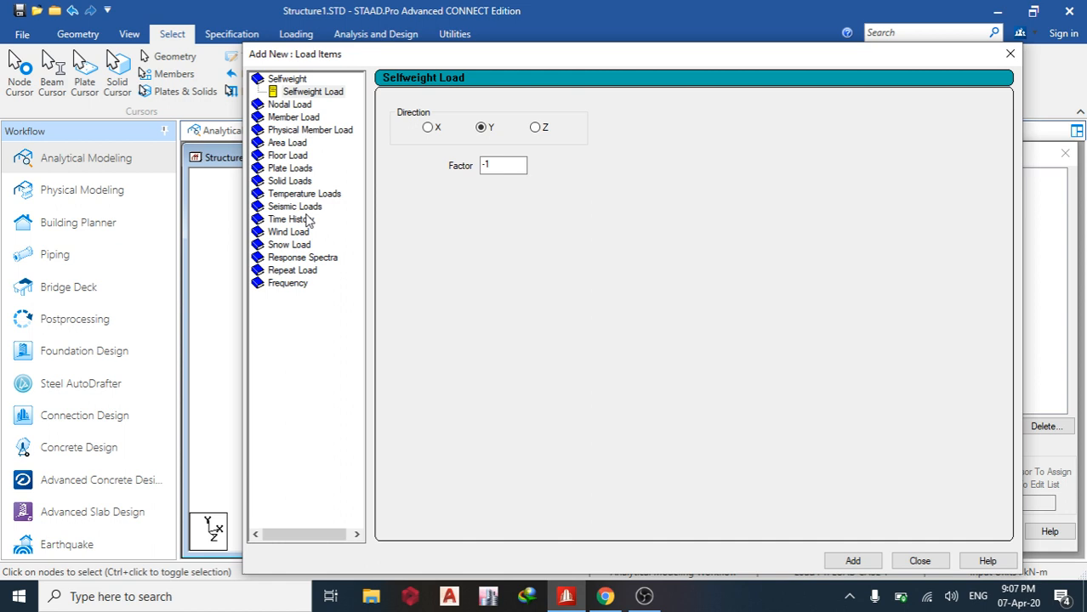
click(294, 193)
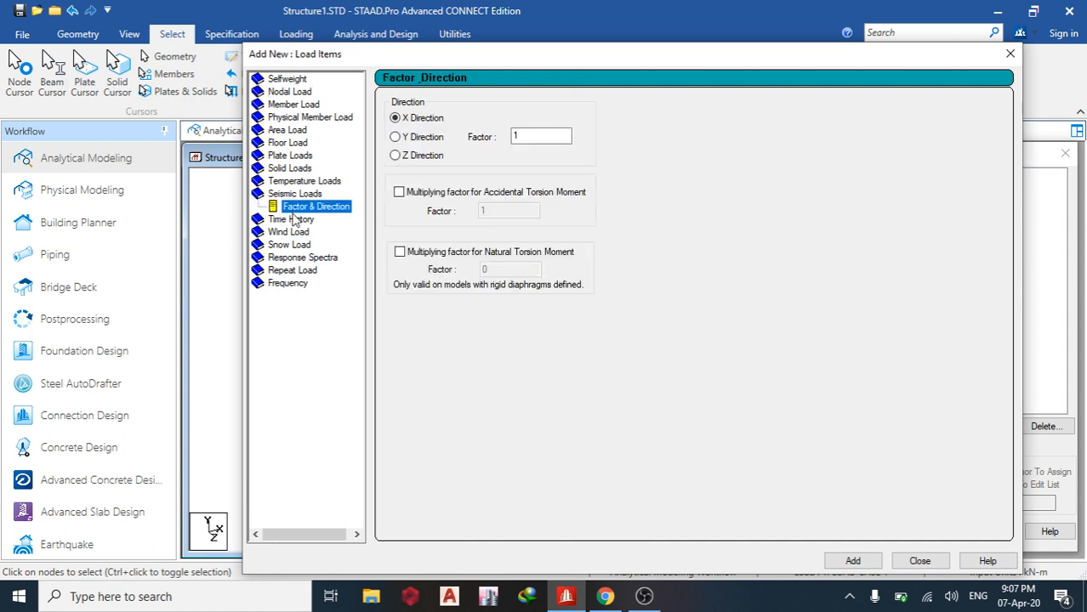
mouse_move(470, 132)
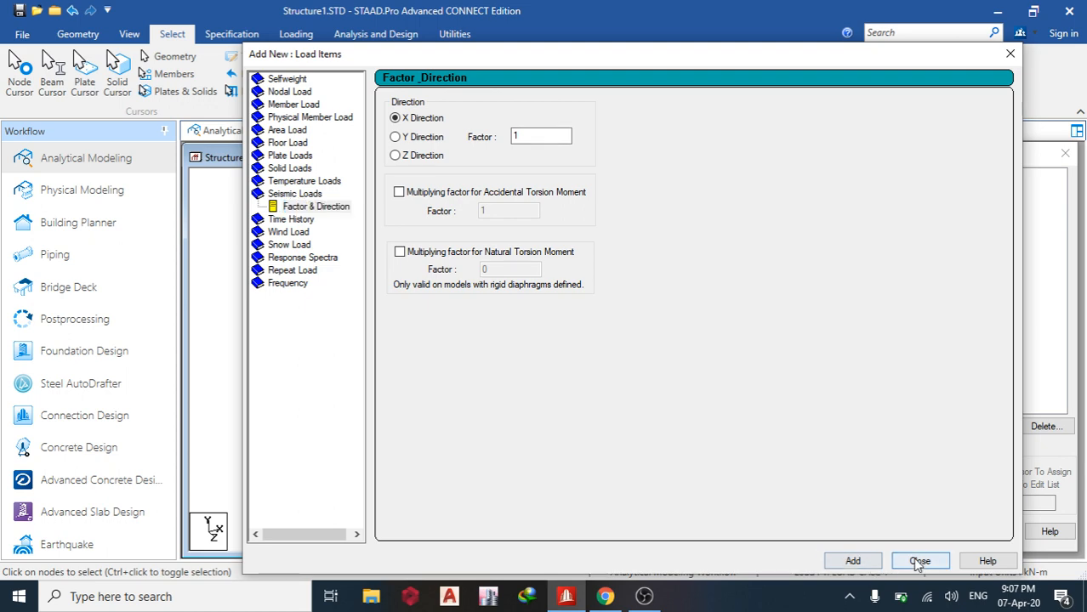
click(944, 560)
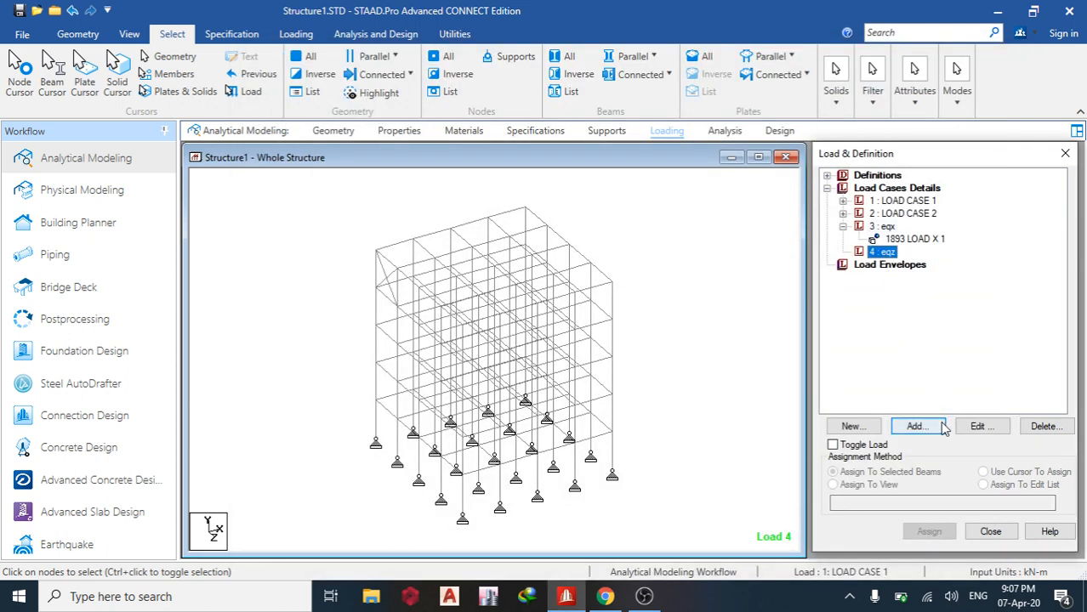
- Add a seismic factor-and-direction load in Z (1893 LOAD Z 1) to case eqz
click(917, 425)
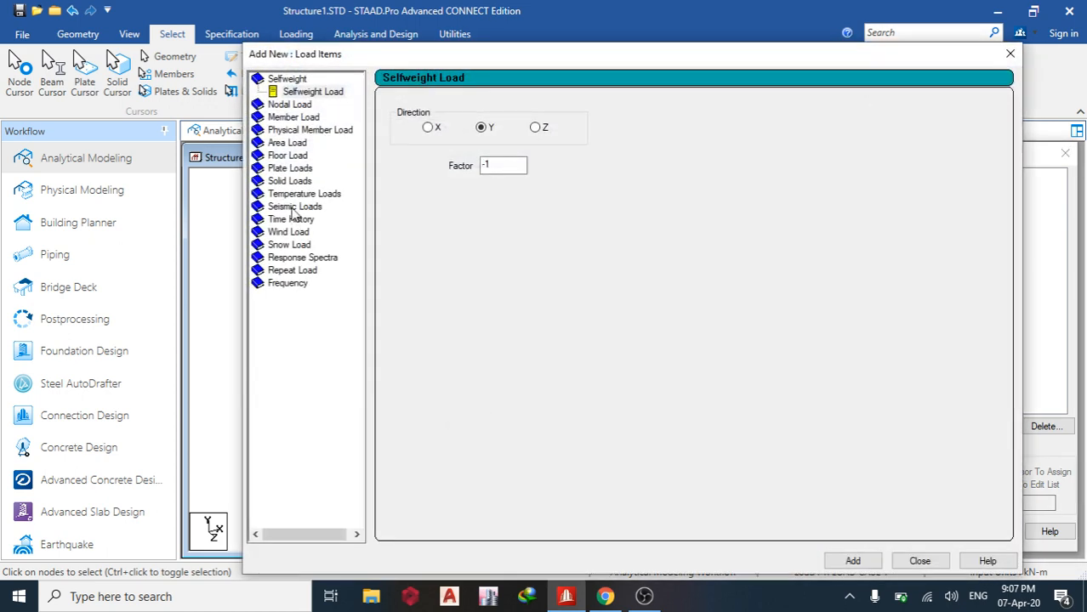
click(295, 206)
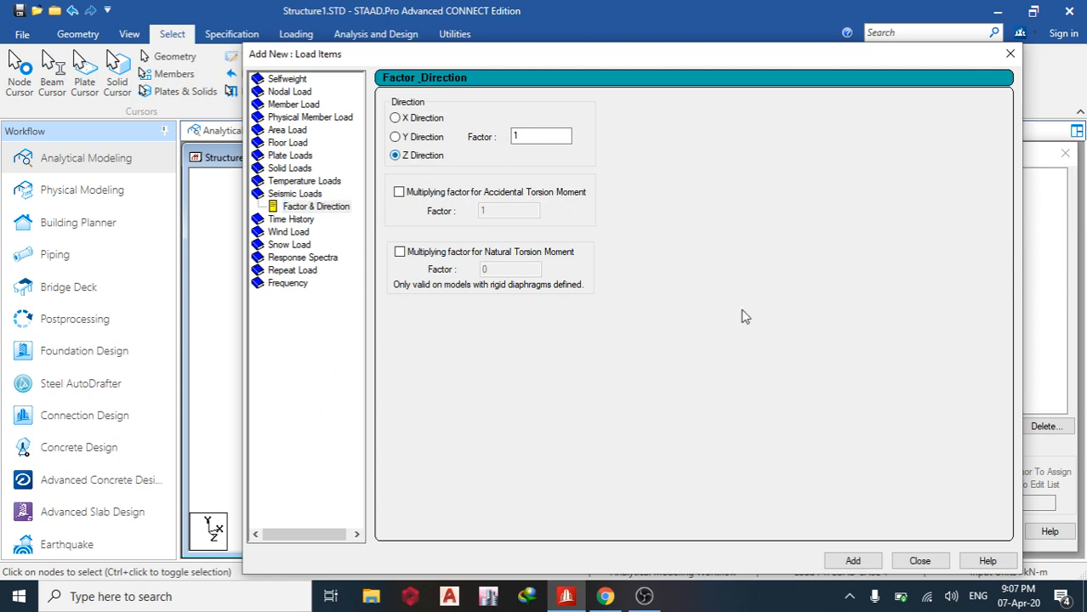
click(851, 560)
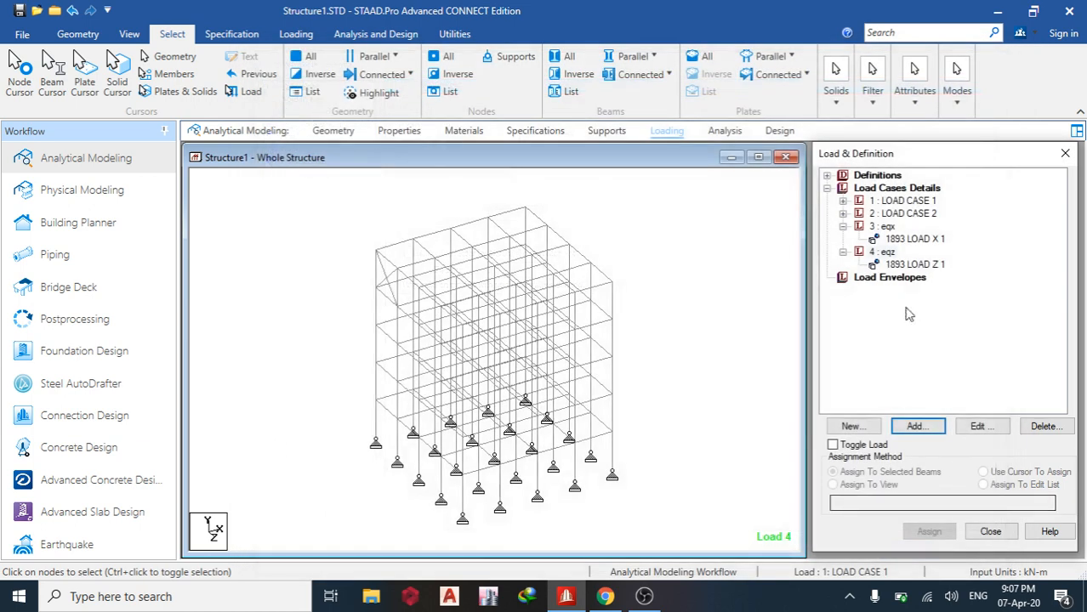
click(912, 239)
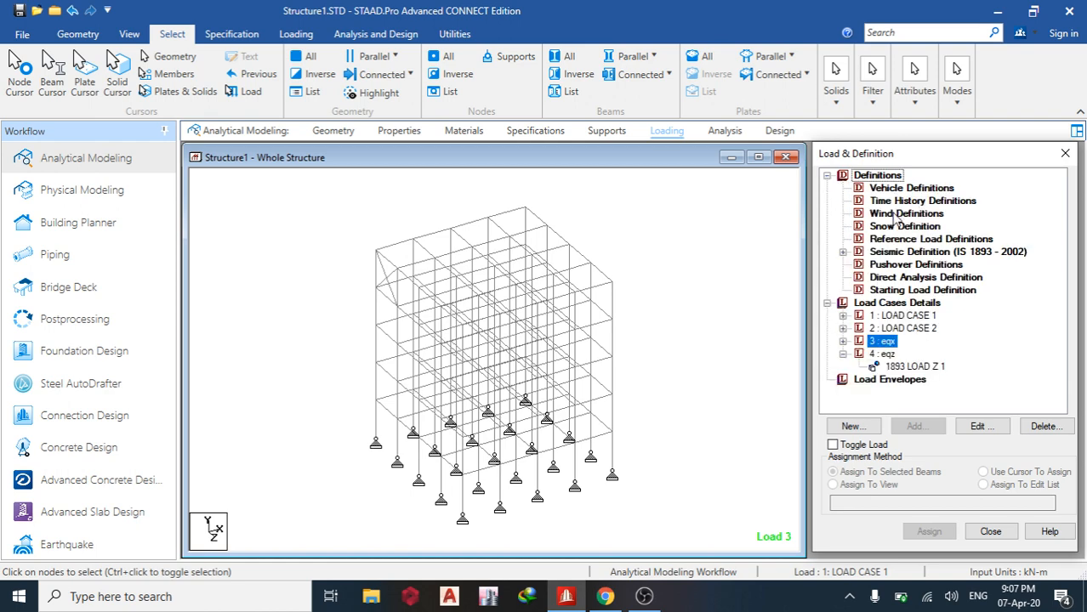
- Create wind Type 1 with ASCE-7 intensities from a 30 m/sec wind speed
click(917, 425)
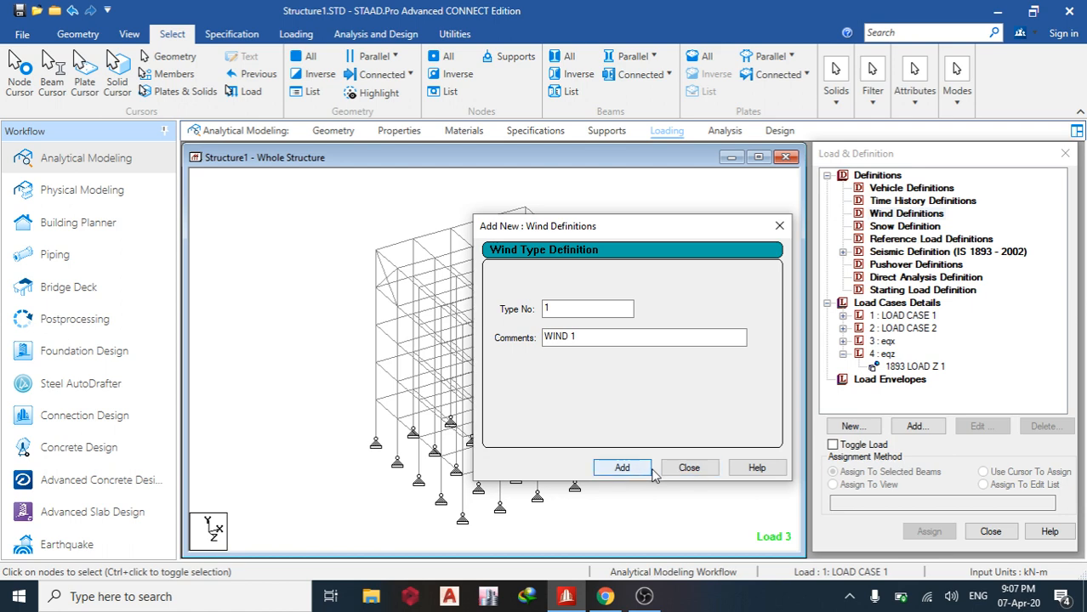
click(621, 467)
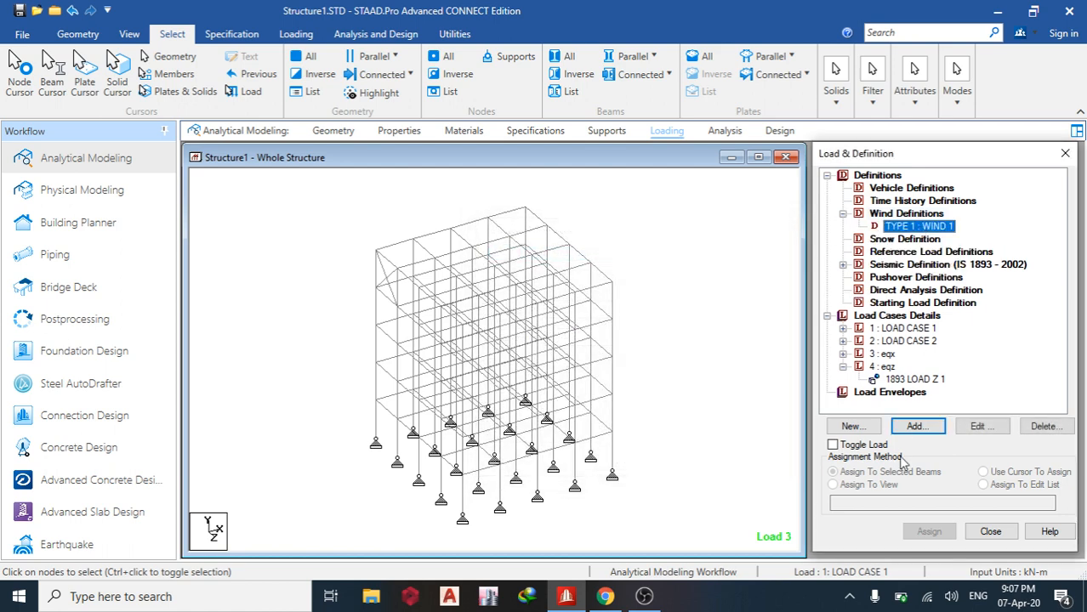
click(918, 426)
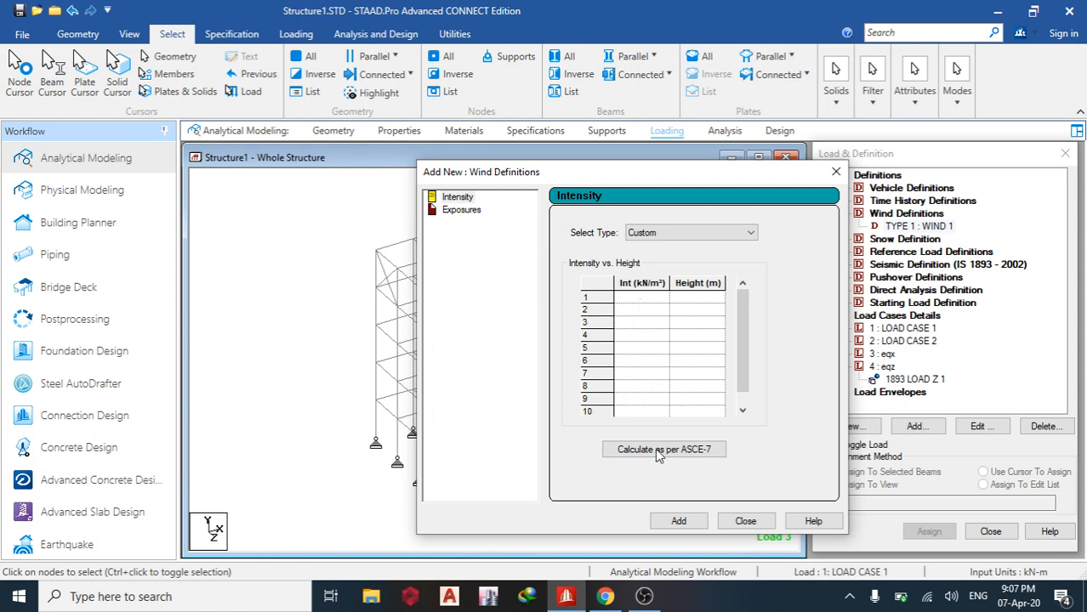
click(664, 449)
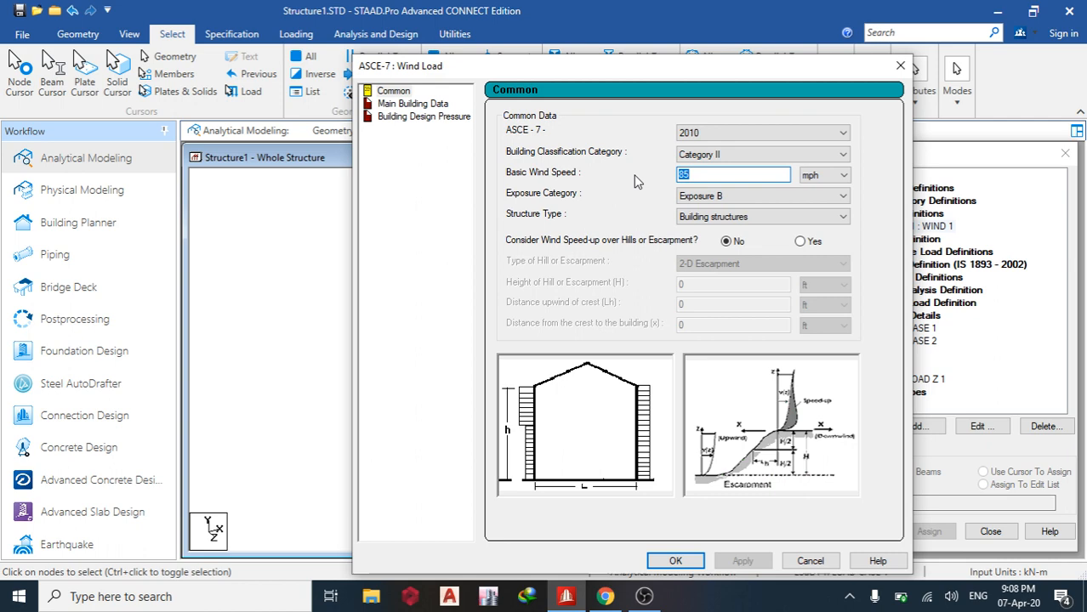
text(30)
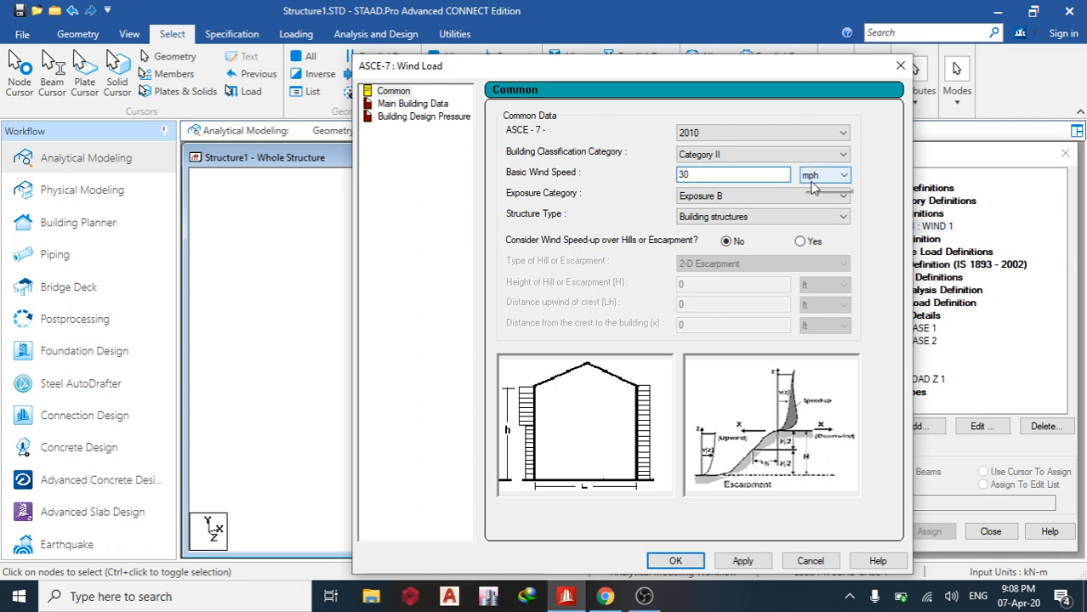
click(844, 174)
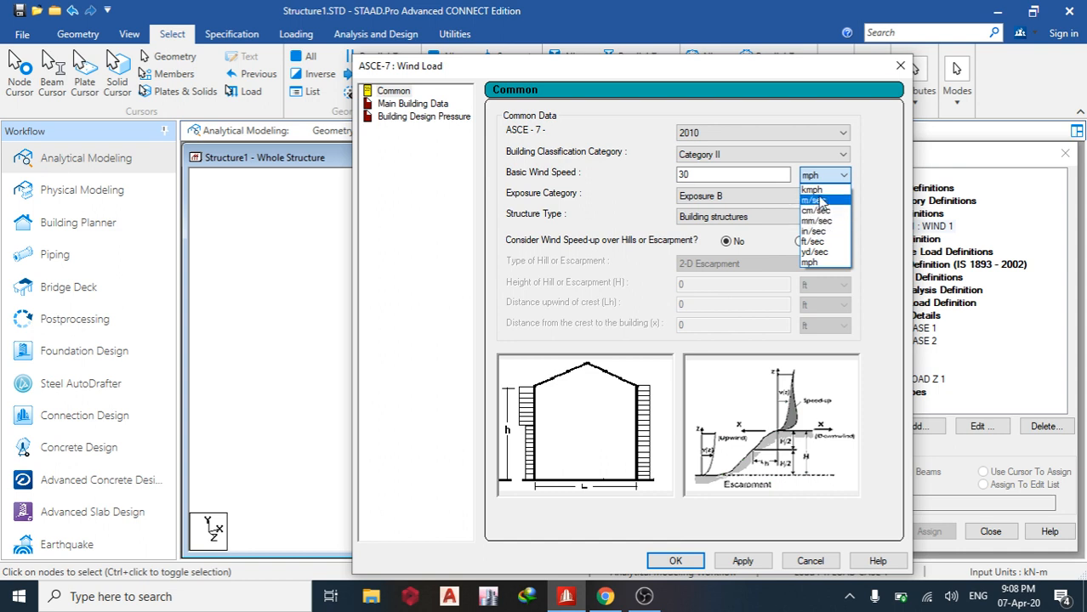
mouse_move(816, 210)
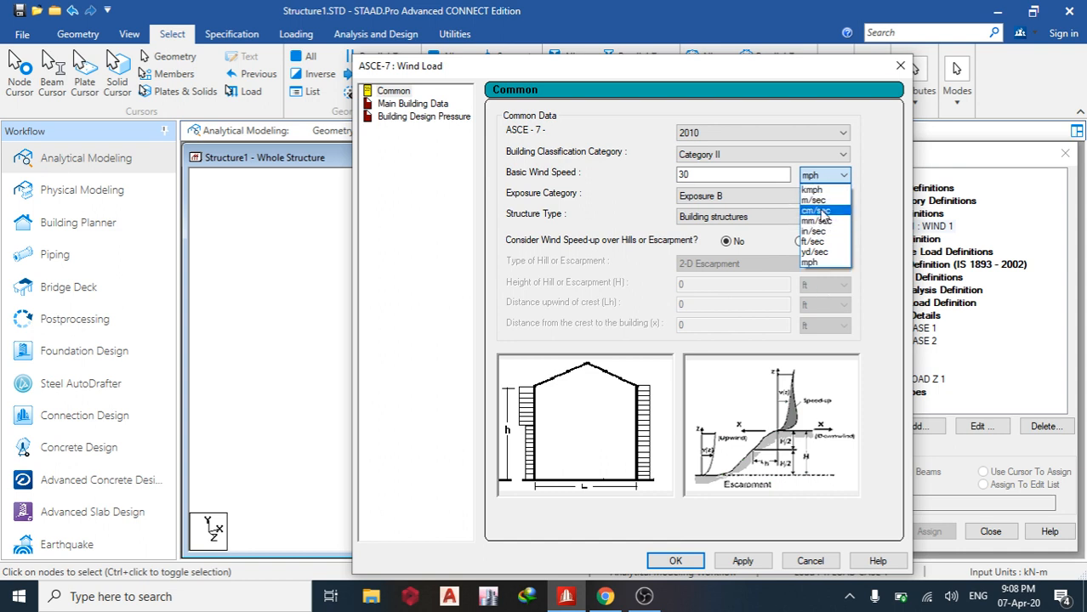
mouse_move(822, 247)
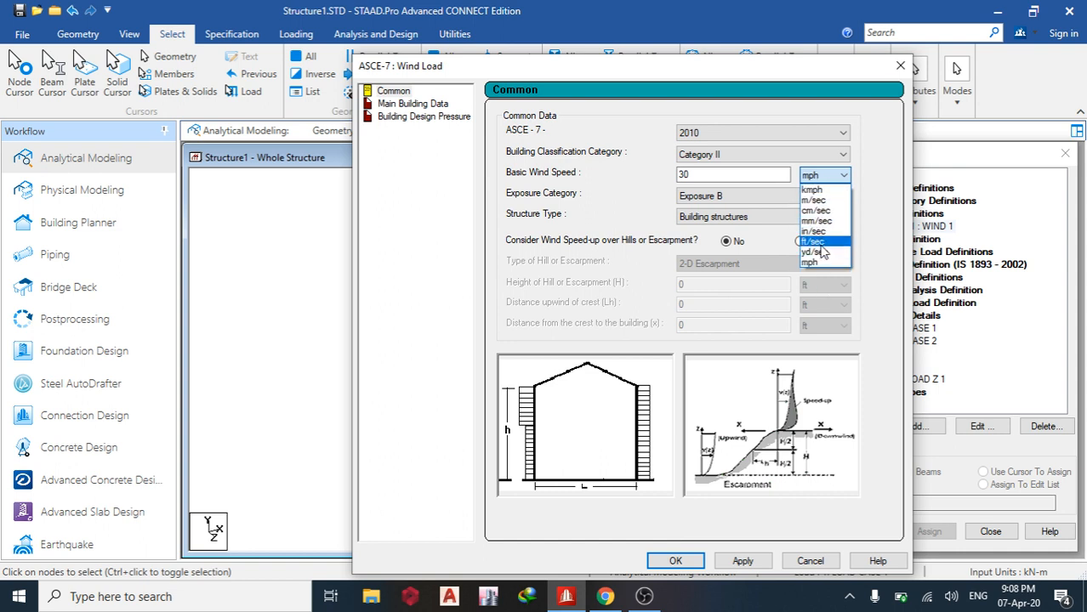
mouse_move(817, 200)
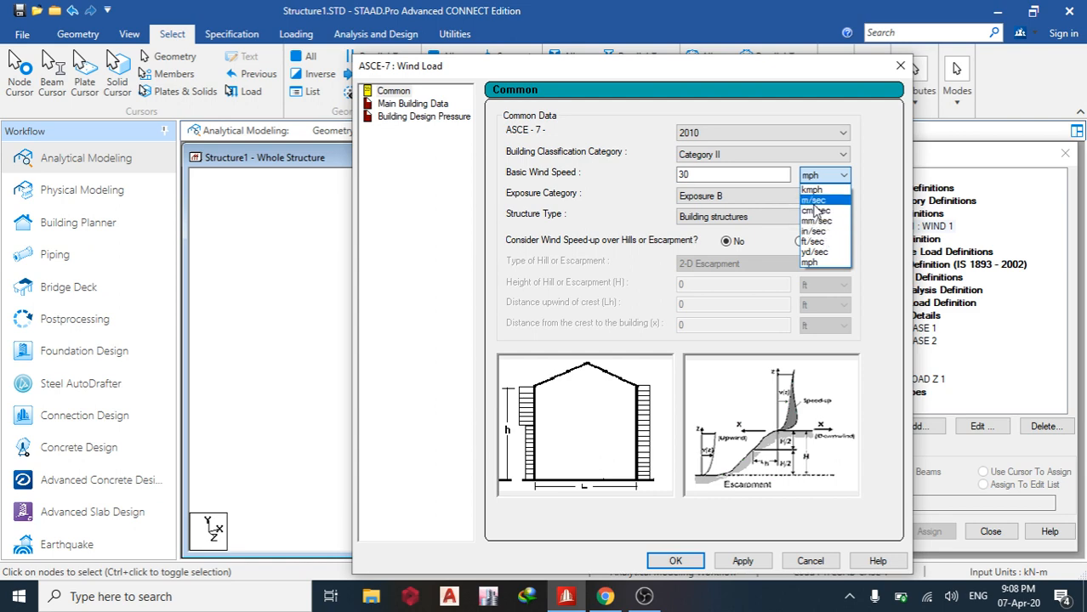
click(813, 200)
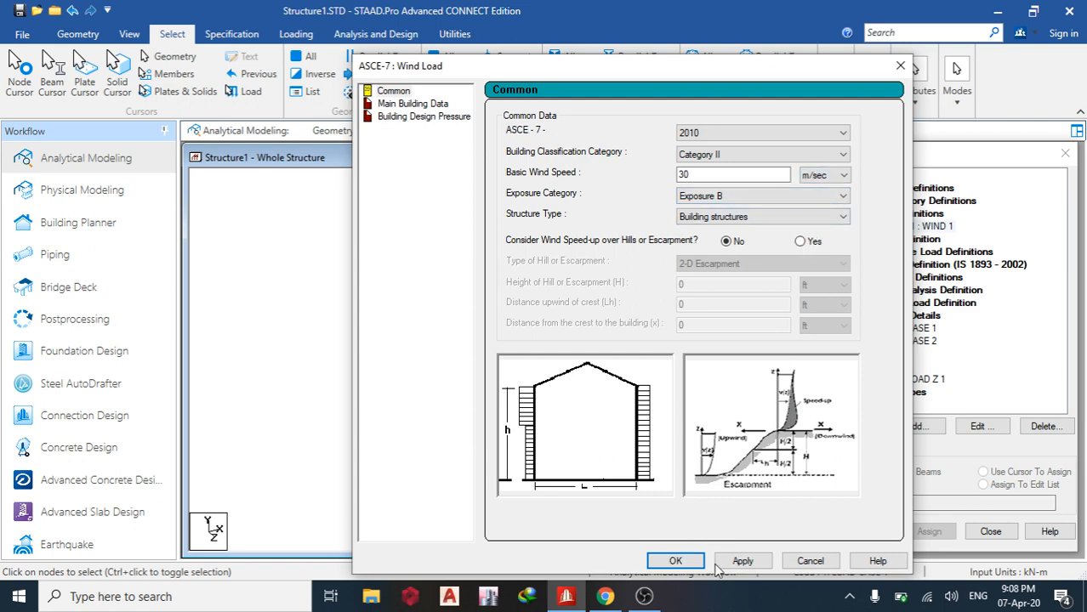
click(675, 560)
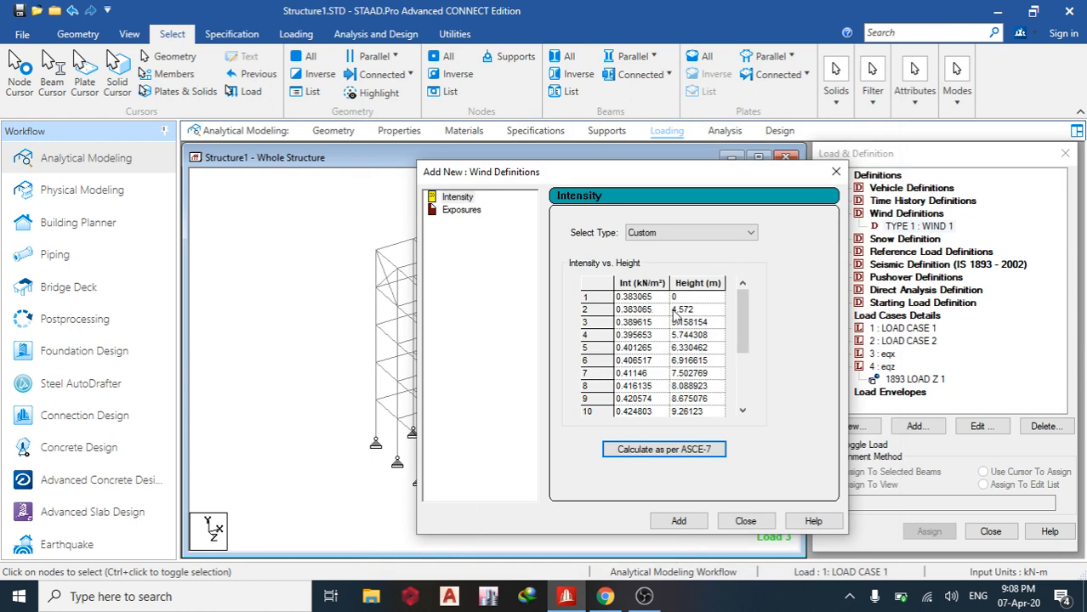
- Add the calculated intensity profile and an exposure factor of 1
click(459, 209)
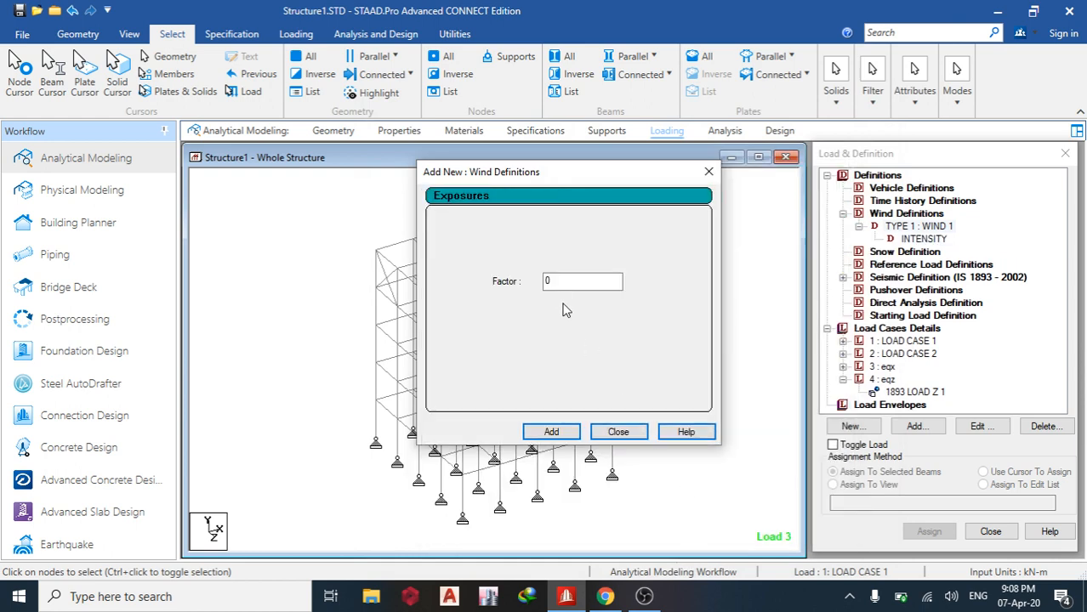
text(1)
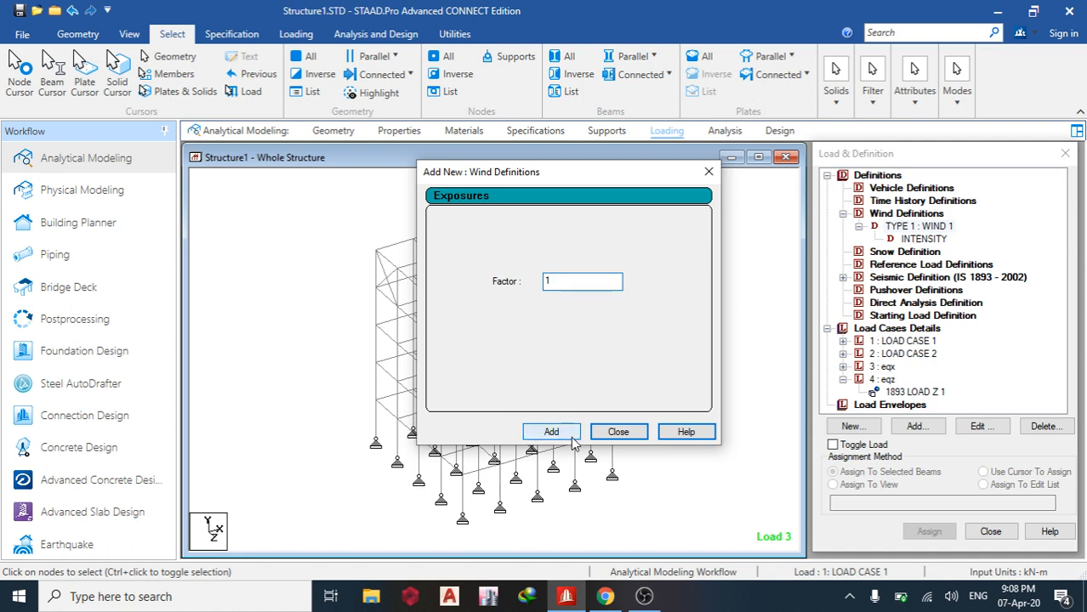
click(550, 431)
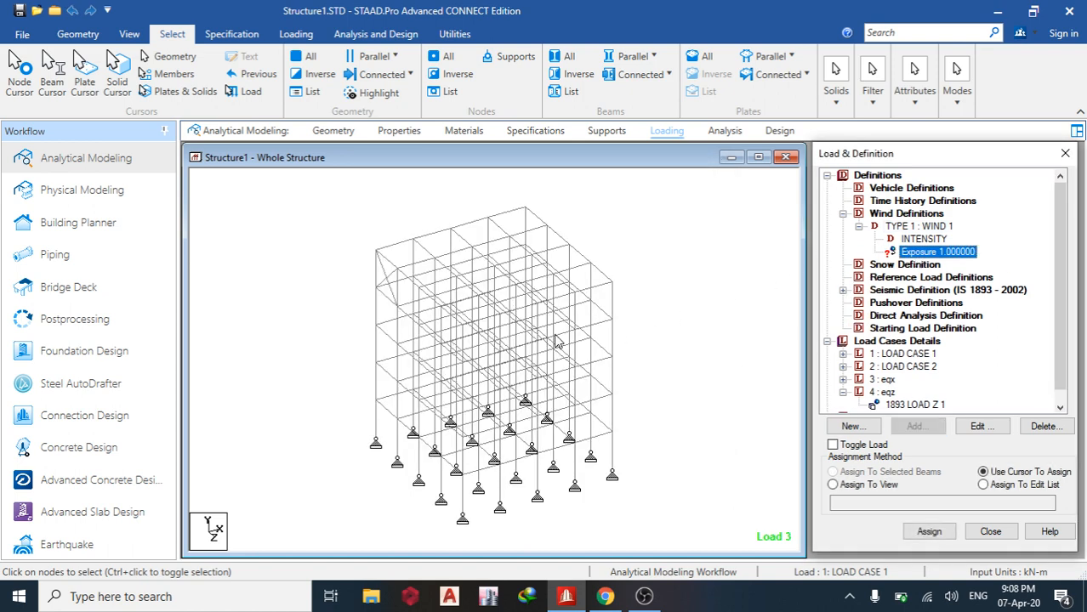
mouse_move(373, 212)
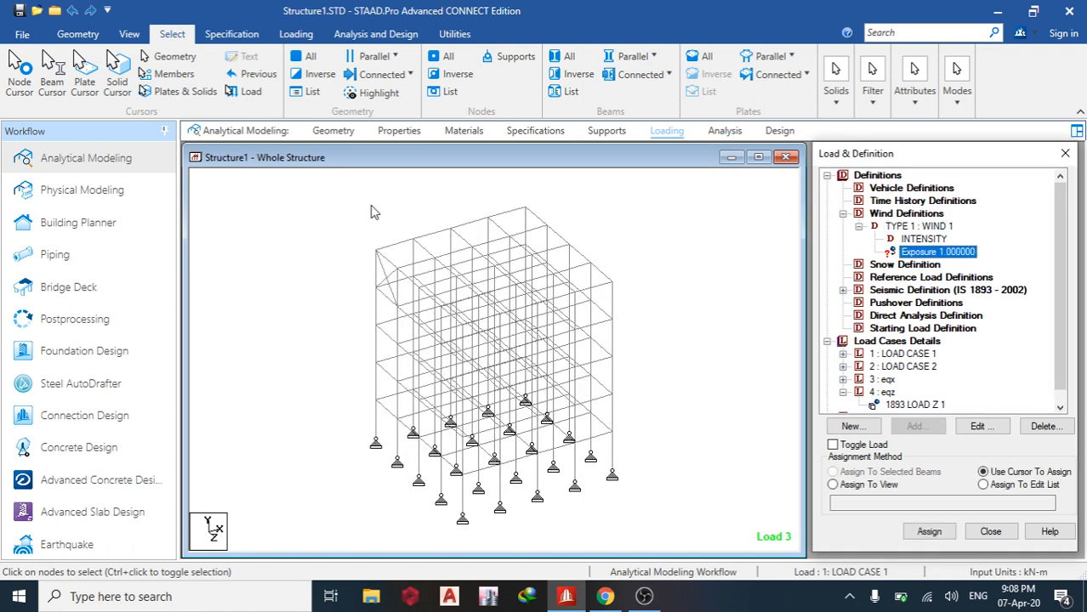
right_click(375, 211)
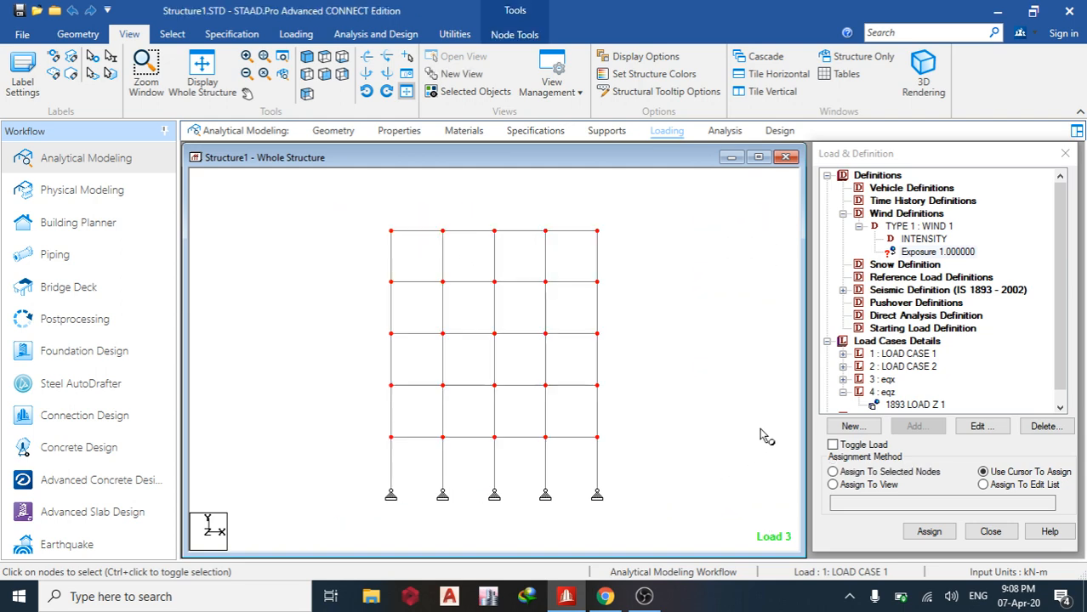
- Assign the wind exposure factor to the selected nodes, declining assignment to beams
click(924, 239)
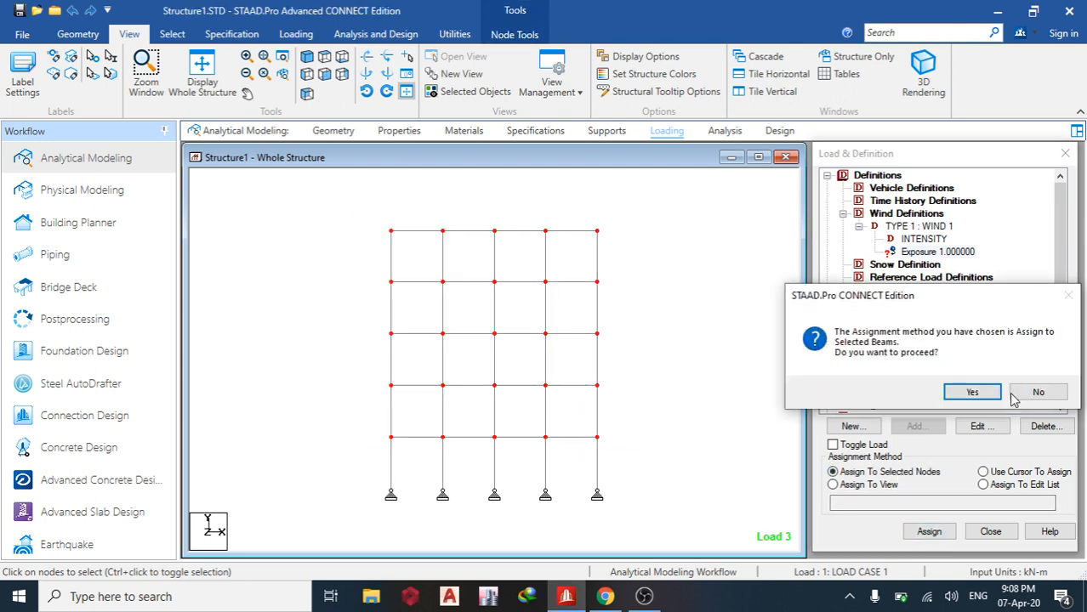
click(971, 391)
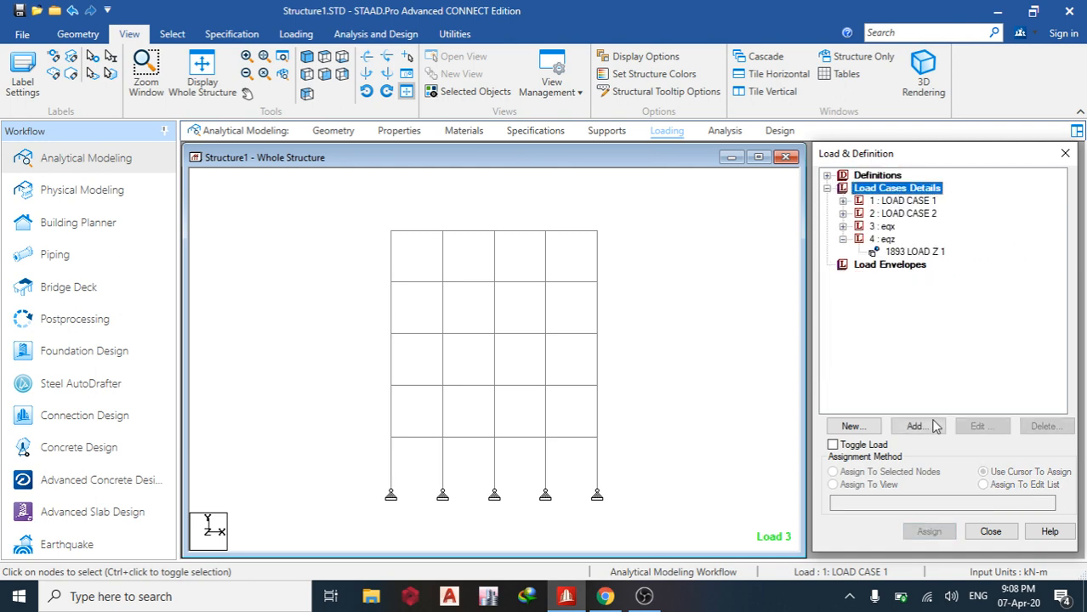
- Create Wind-type load cases titled 'wx' (case 5) and 'wz' (case 6)
click(917, 425)
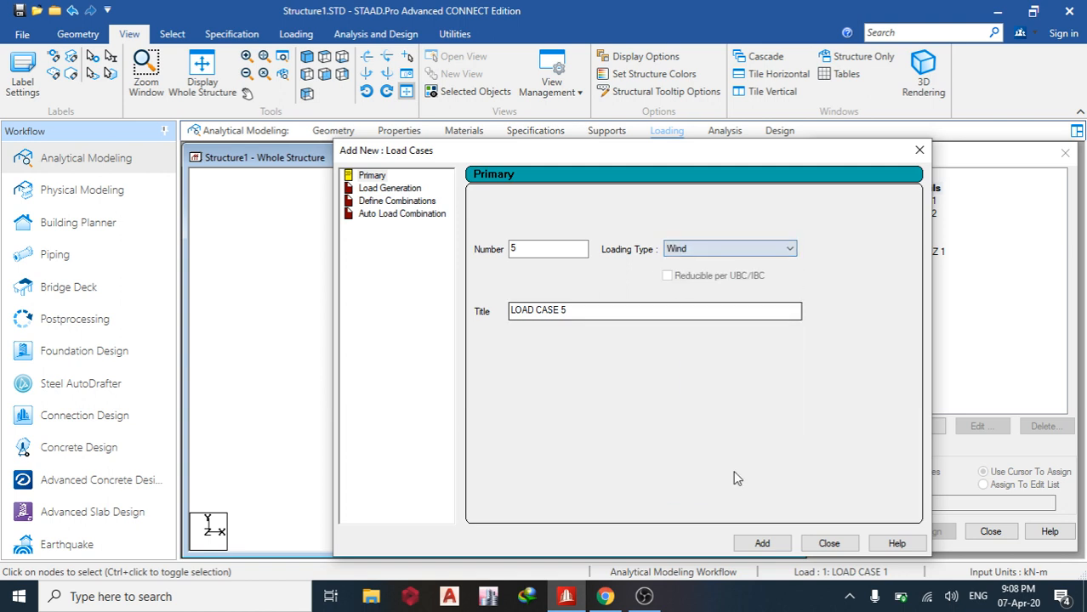
text(w)
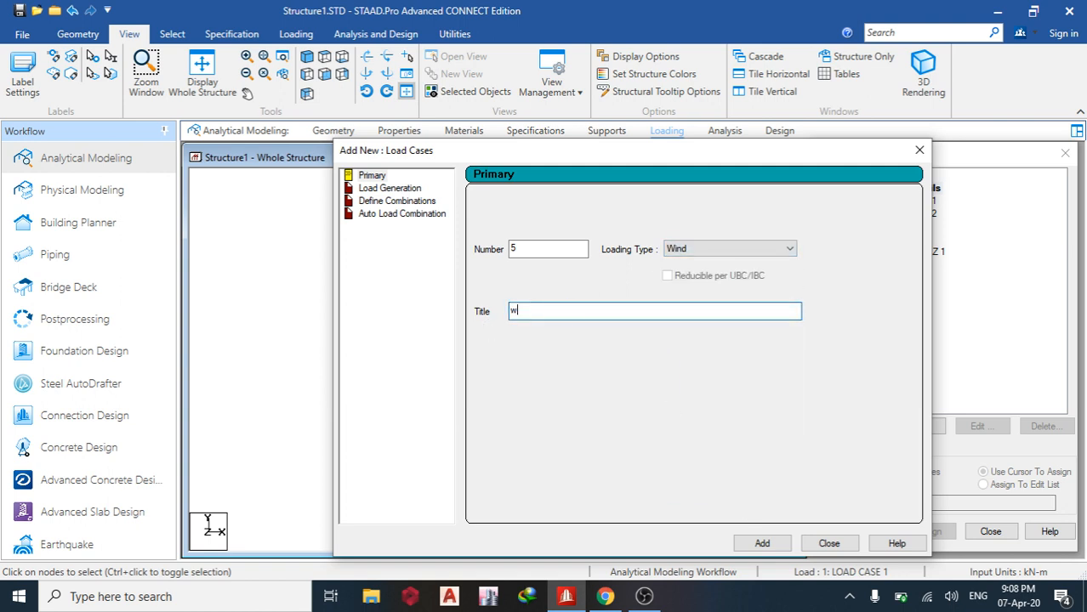
text(x)
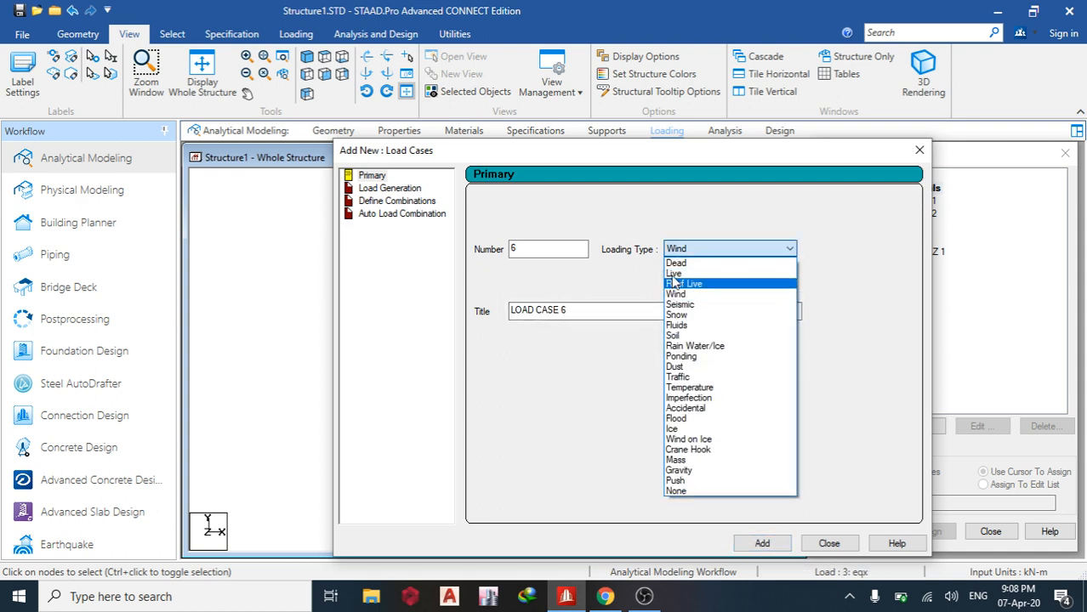
click(676, 293)
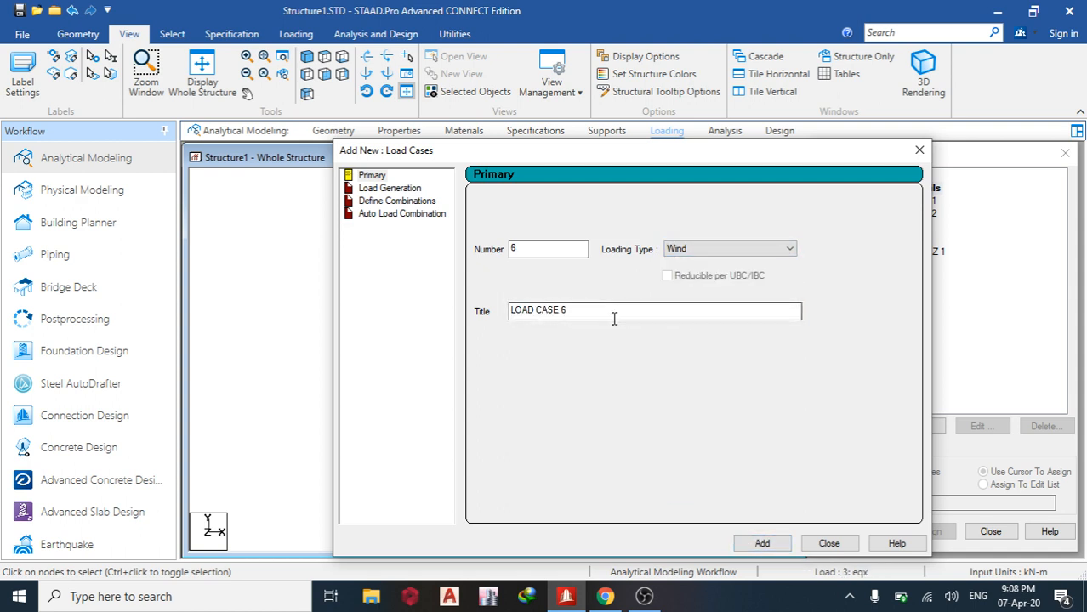
text(wz)
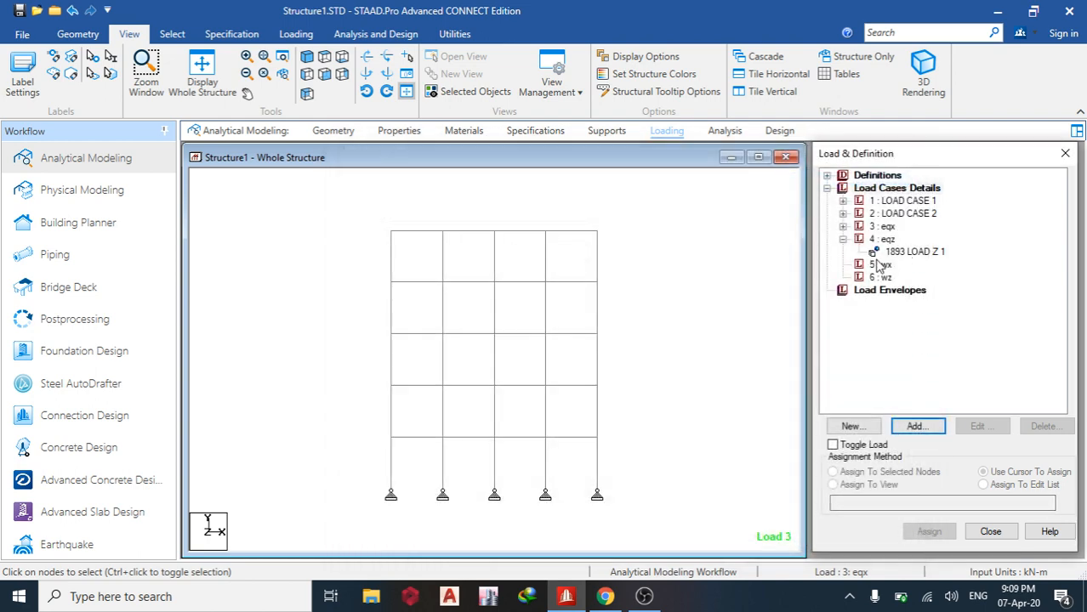
- Add an X-direction wind load over heights 3 to 15 m to case wx
click(917, 426)
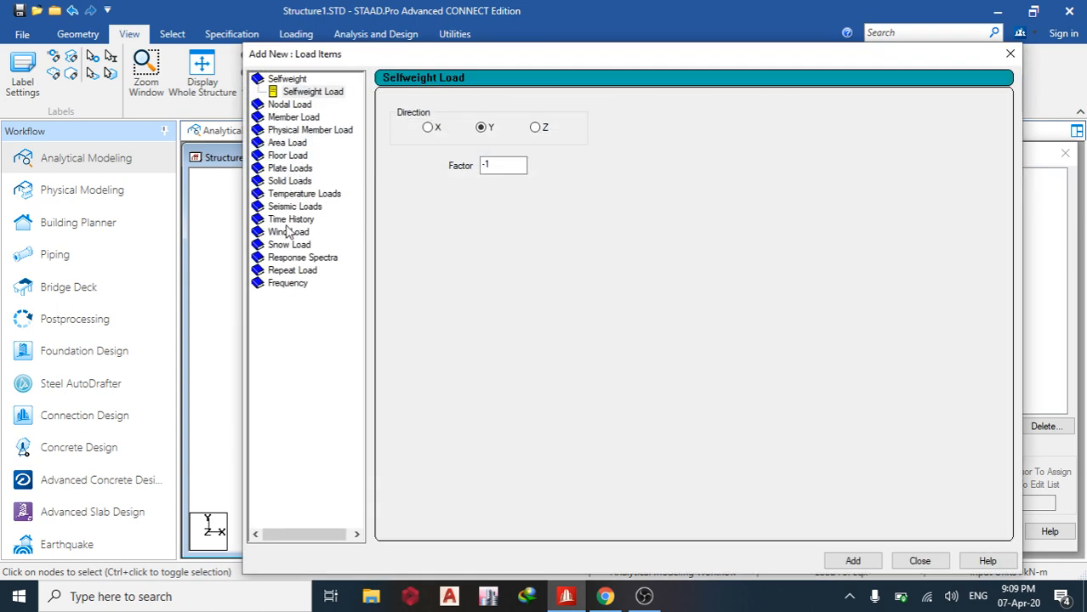
click(288, 231)
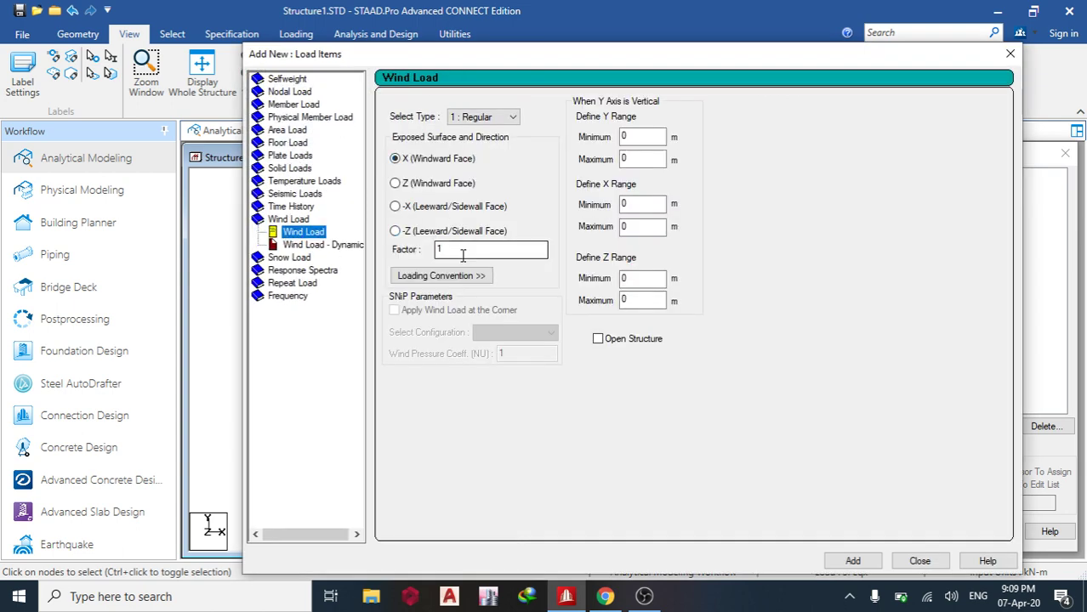
click(644, 137)
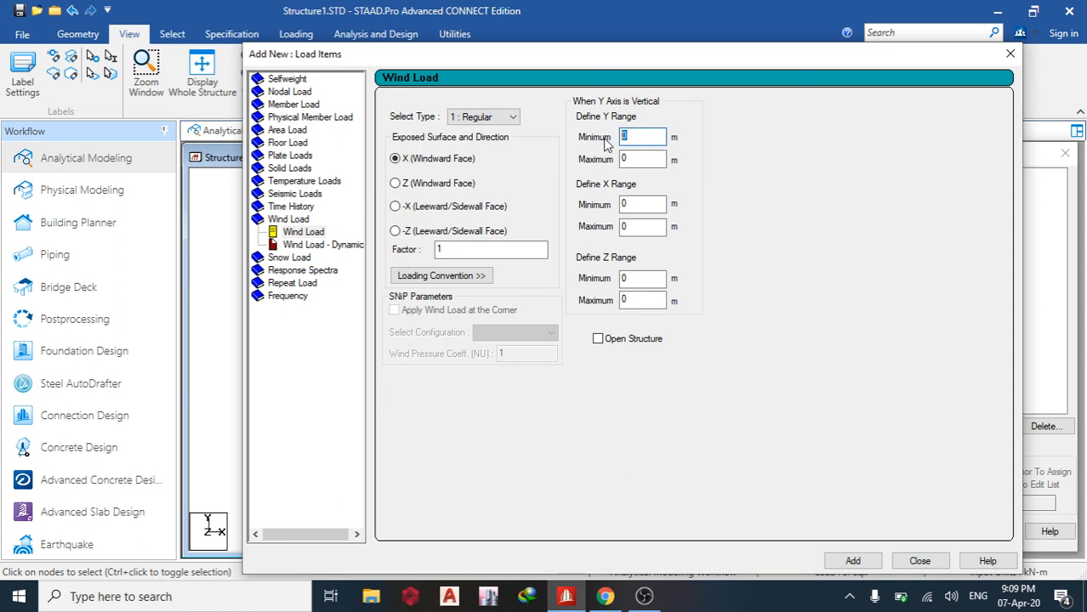
text(3)
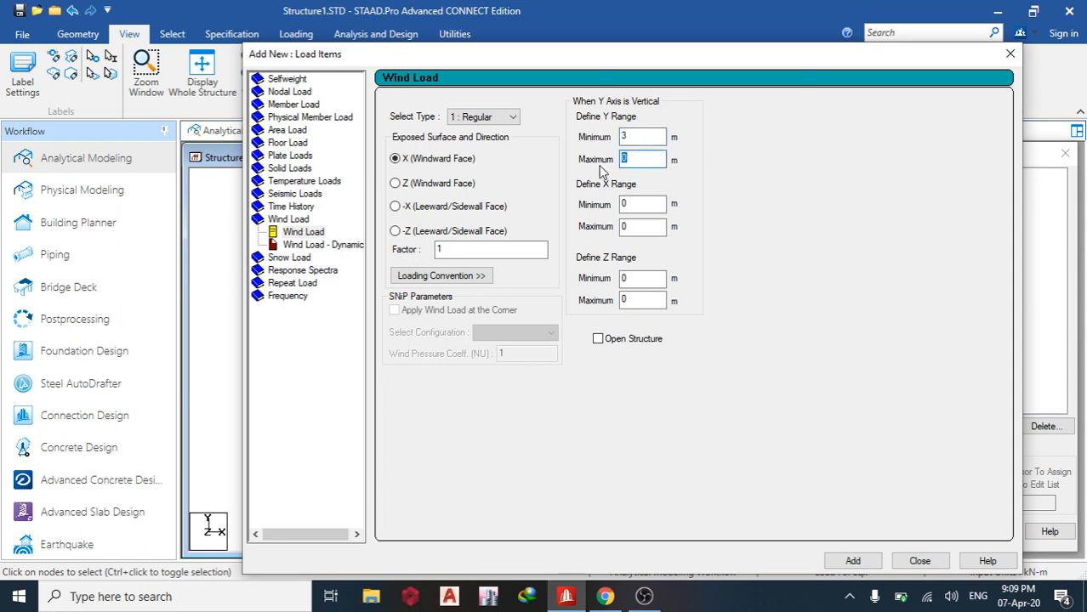
text(15)
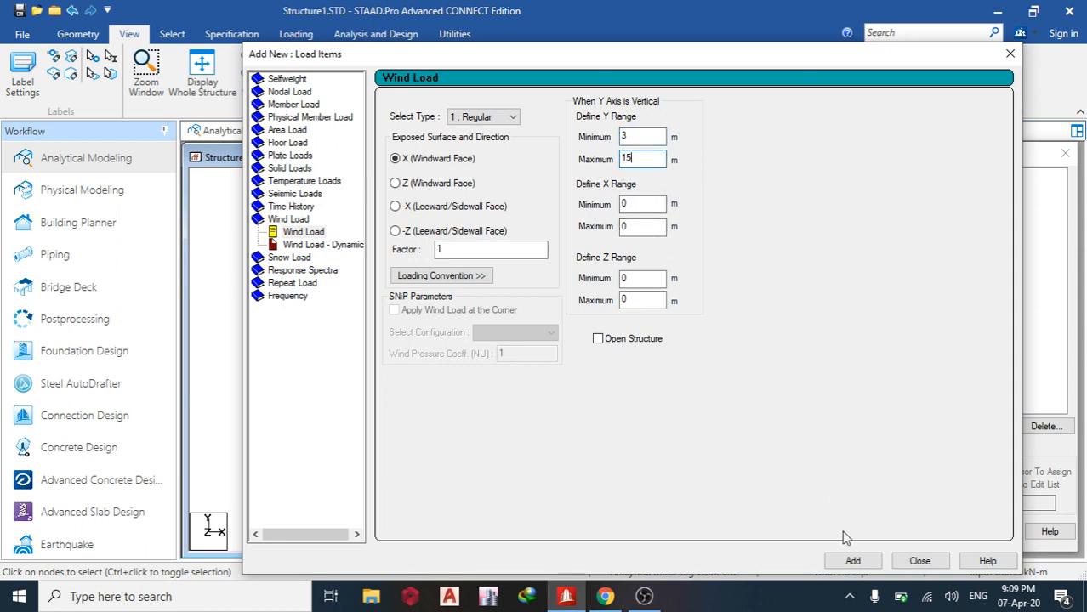
click(853, 560)
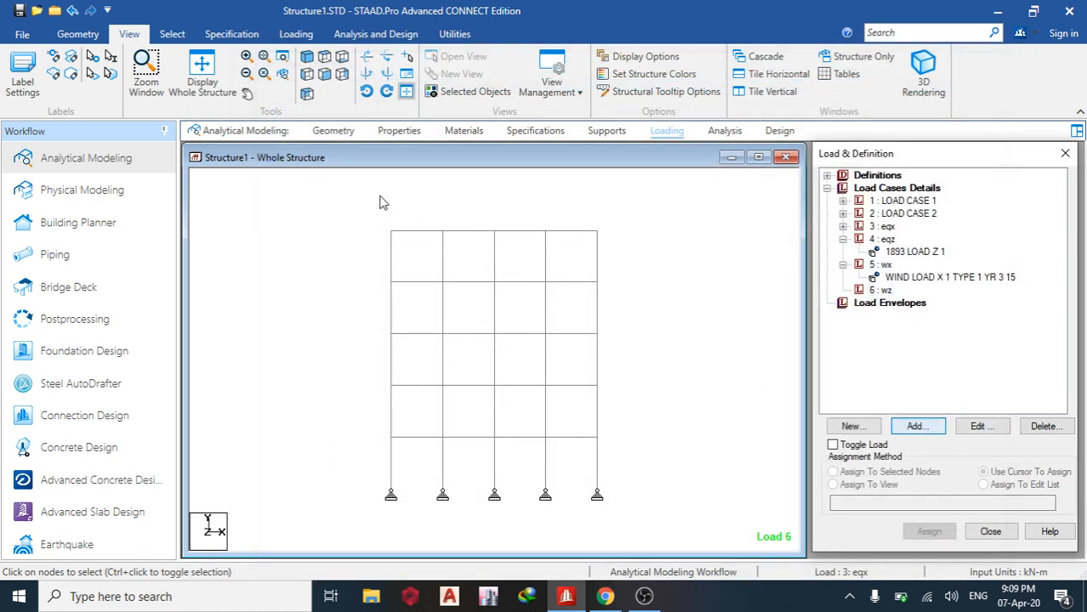
- Add a Z-direction wind load over heights 3 to 15 m to case wz
click(916, 425)
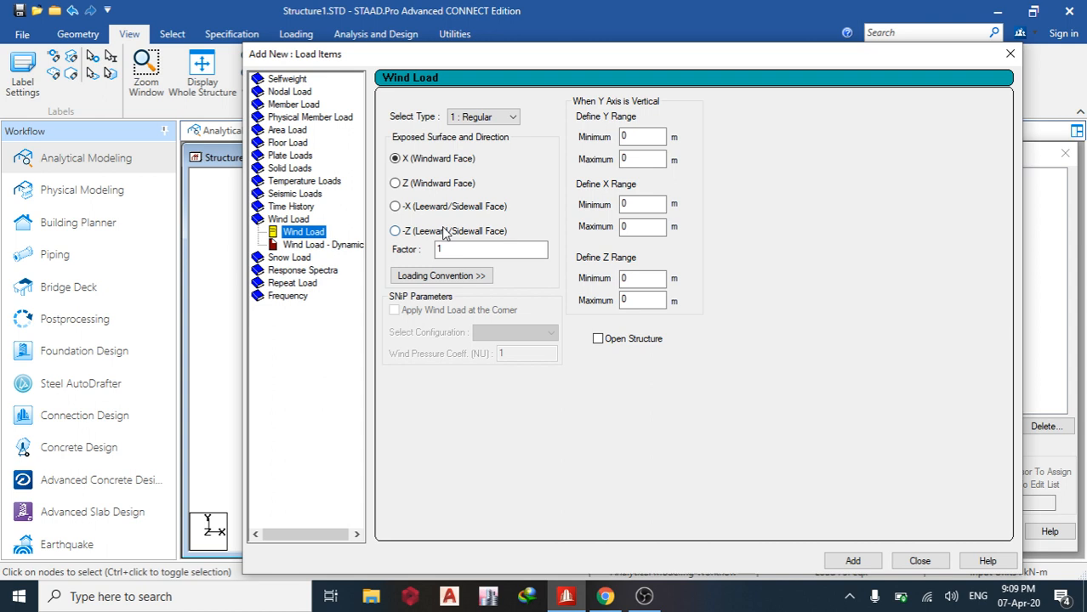
click(392, 182)
text(3)
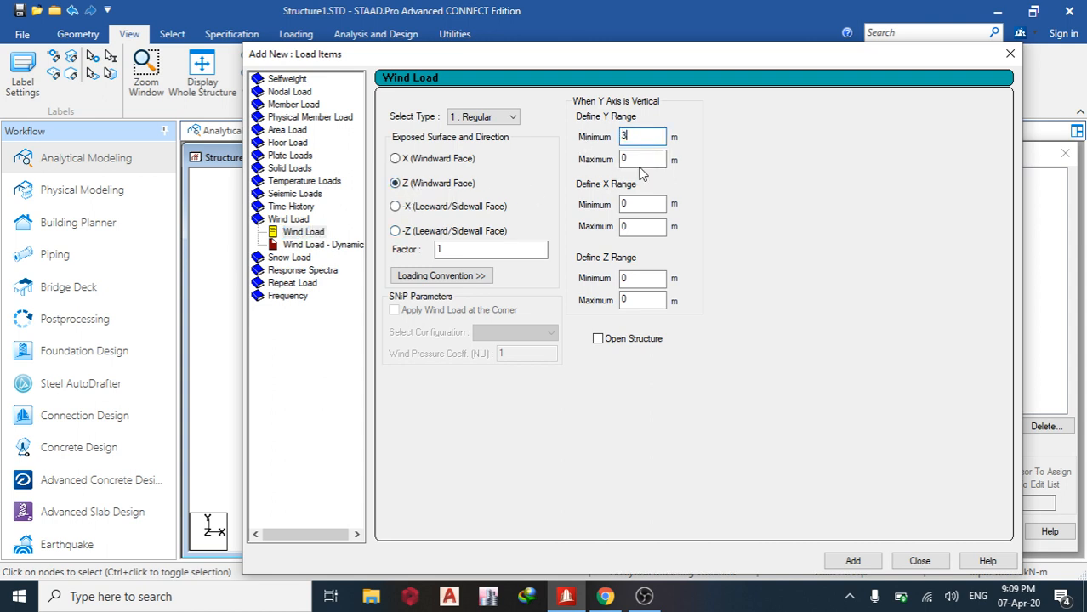
text(15)
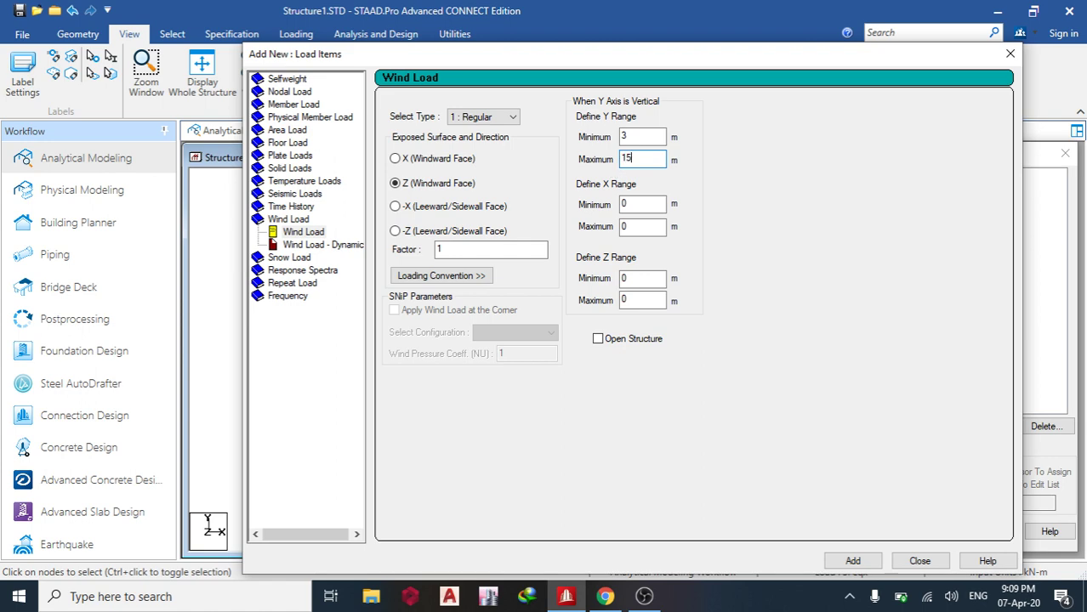
click(858, 561)
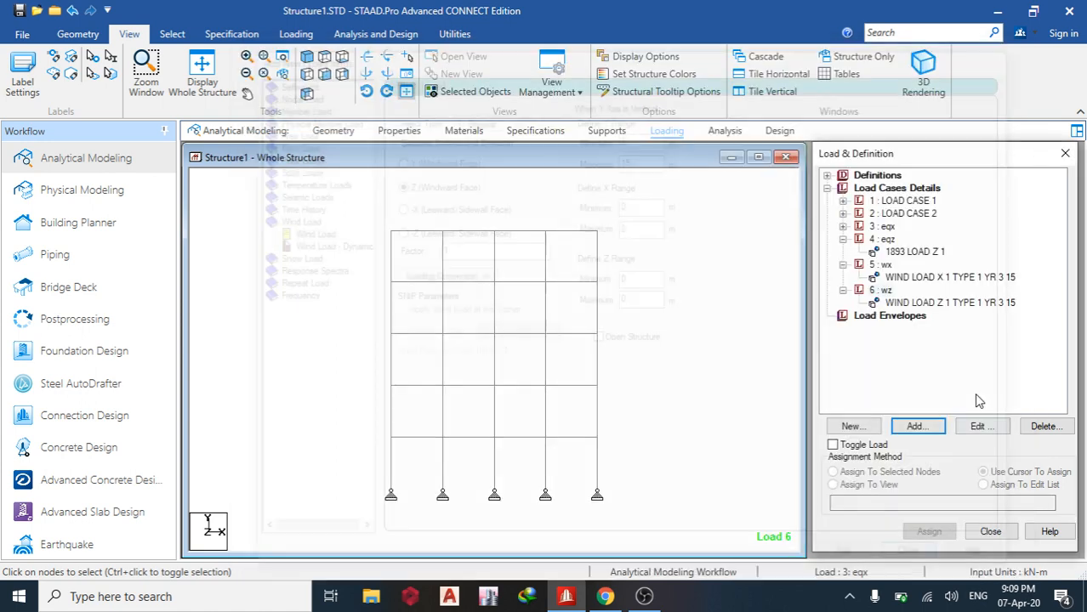
click(201, 72)
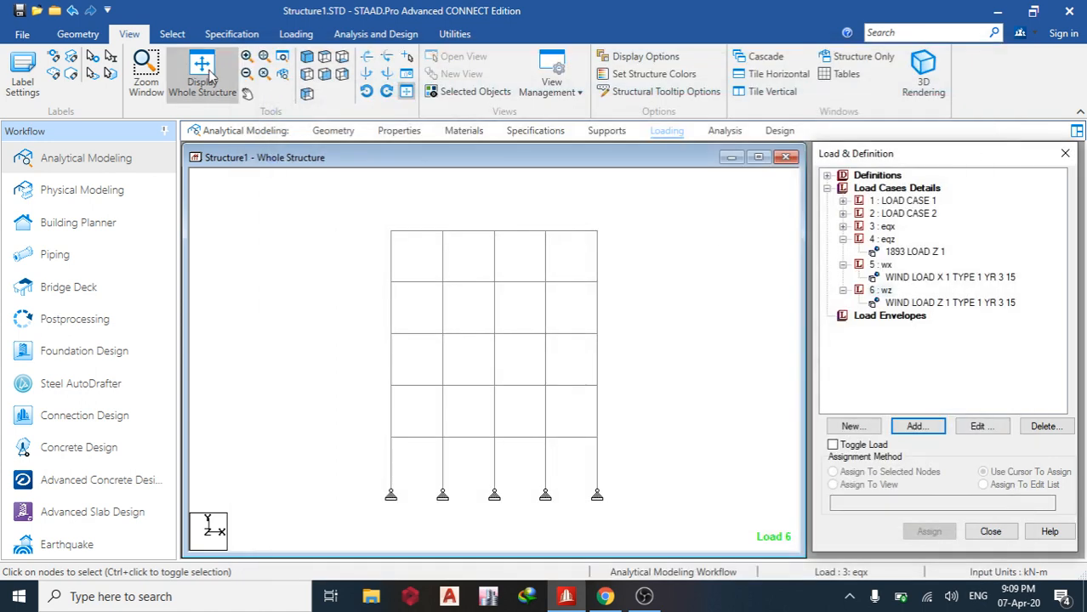
- Display the whole 3D structure with WIND LOAD X 1 from case 5: wx shown
click(950, 276)
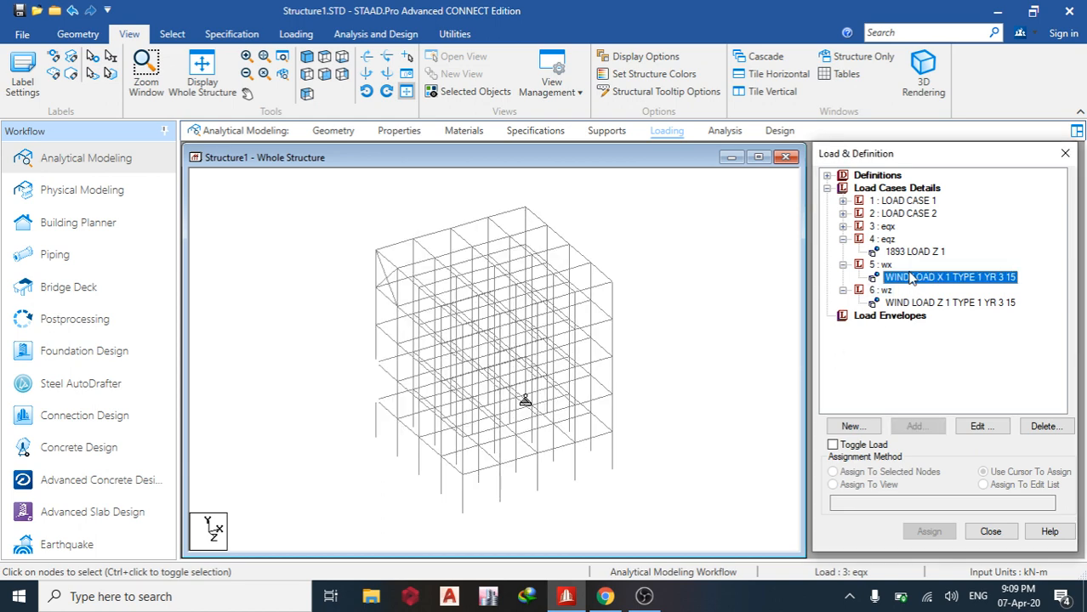
click(949, 277)
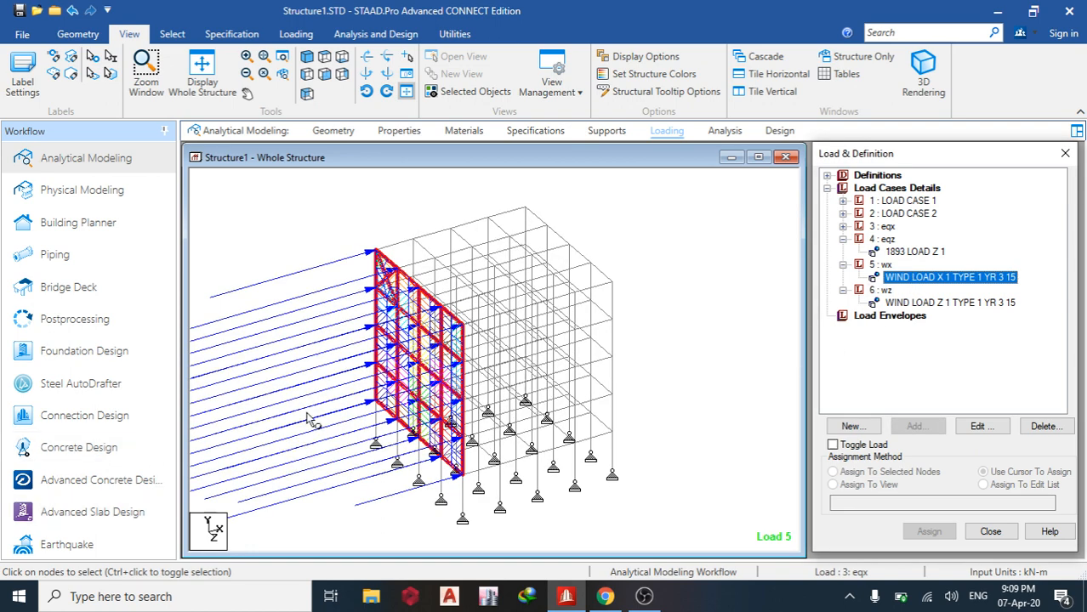
click(948, 302)
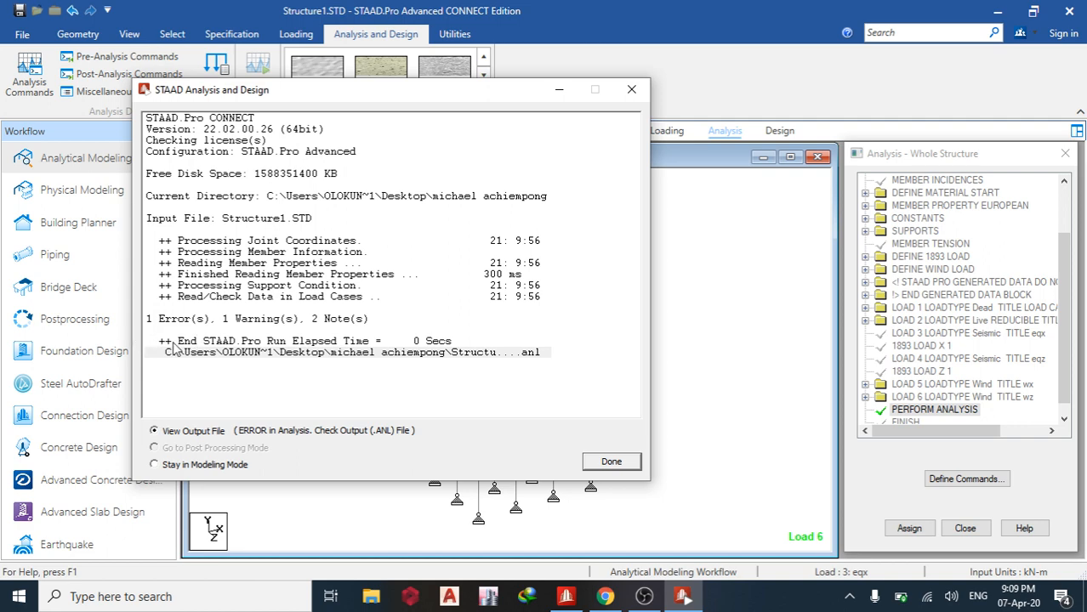
- Open the analysis output and isolate the error requiring 1893 load cases first
click(610, 461)
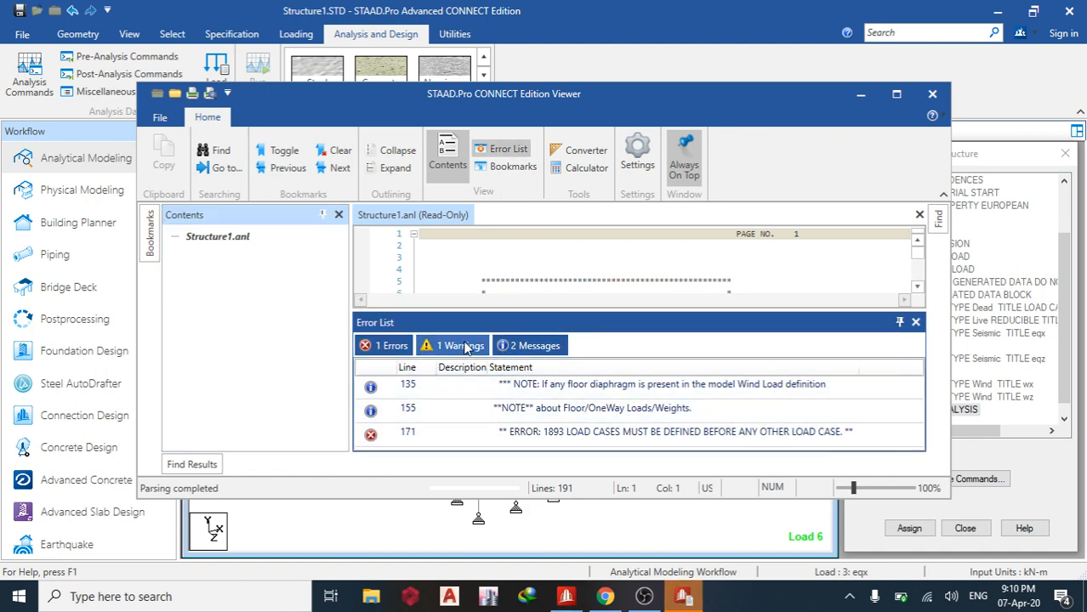
click(383, 345)
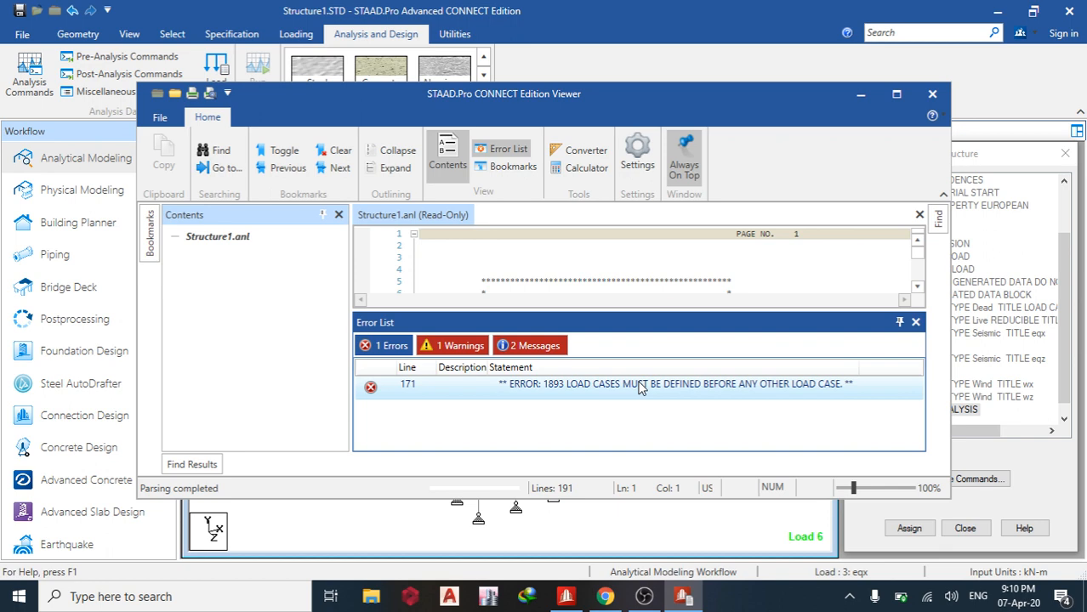
mouse_move(658, 399)
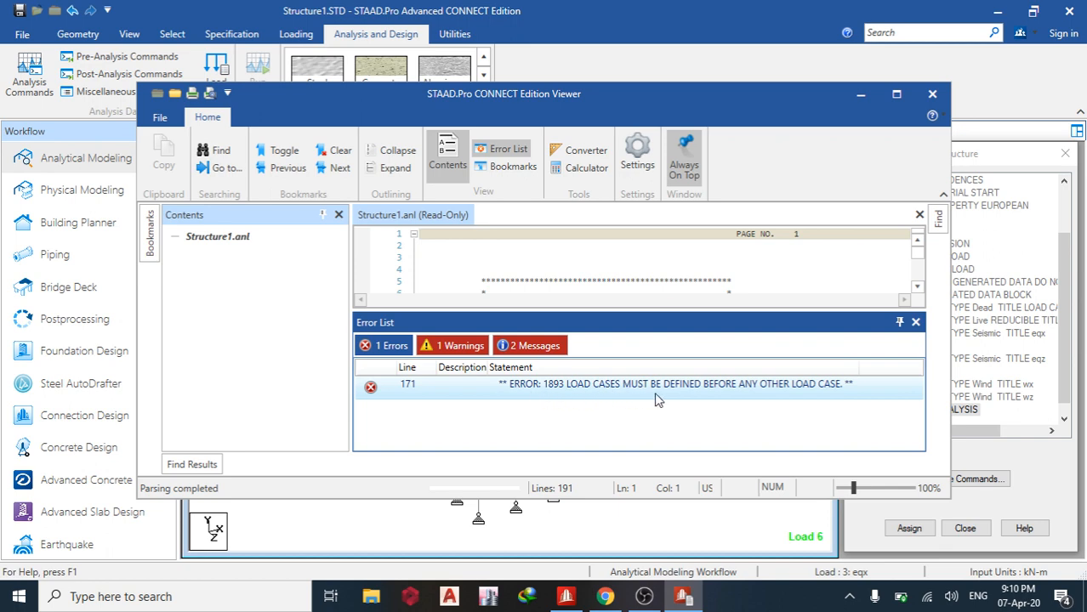
mouse_move(931, 93)
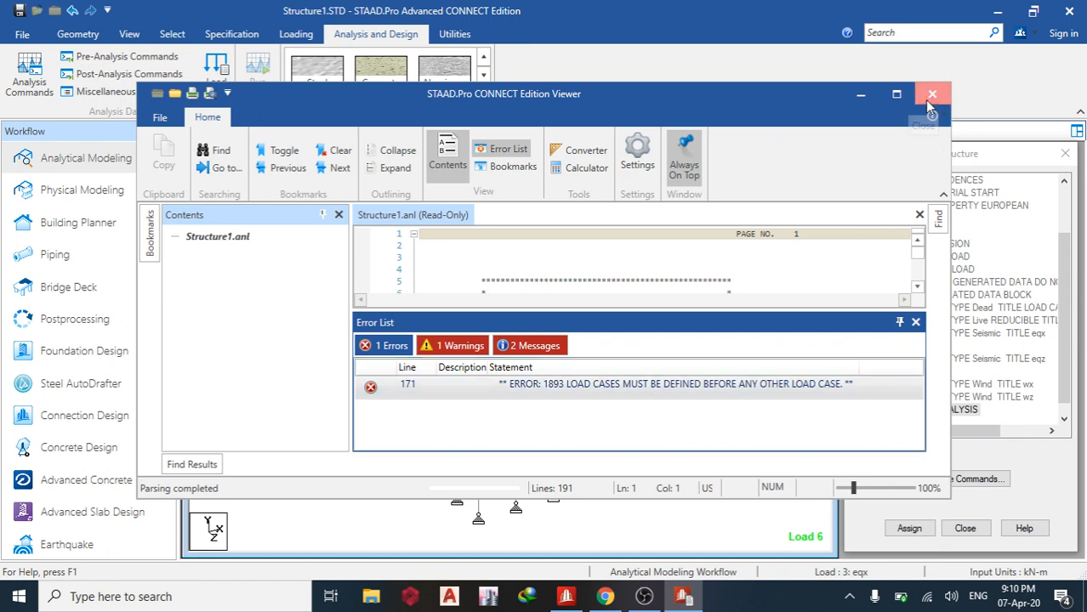
click(932, 94)
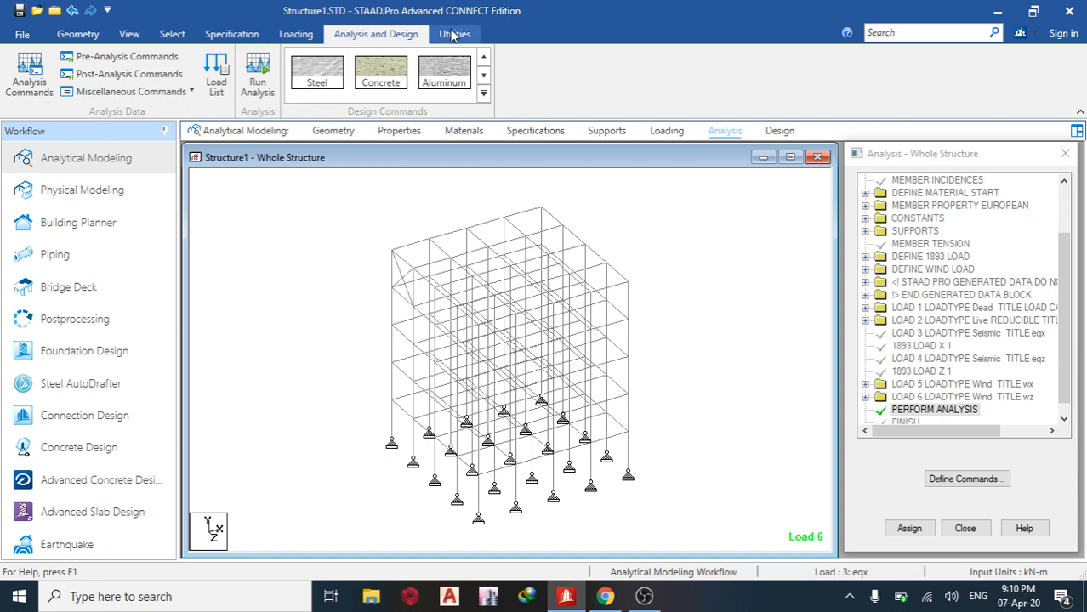
- Move the EQX and EQZ blocks above dead load, renumber cases 1–4, and save
click(452, 34)
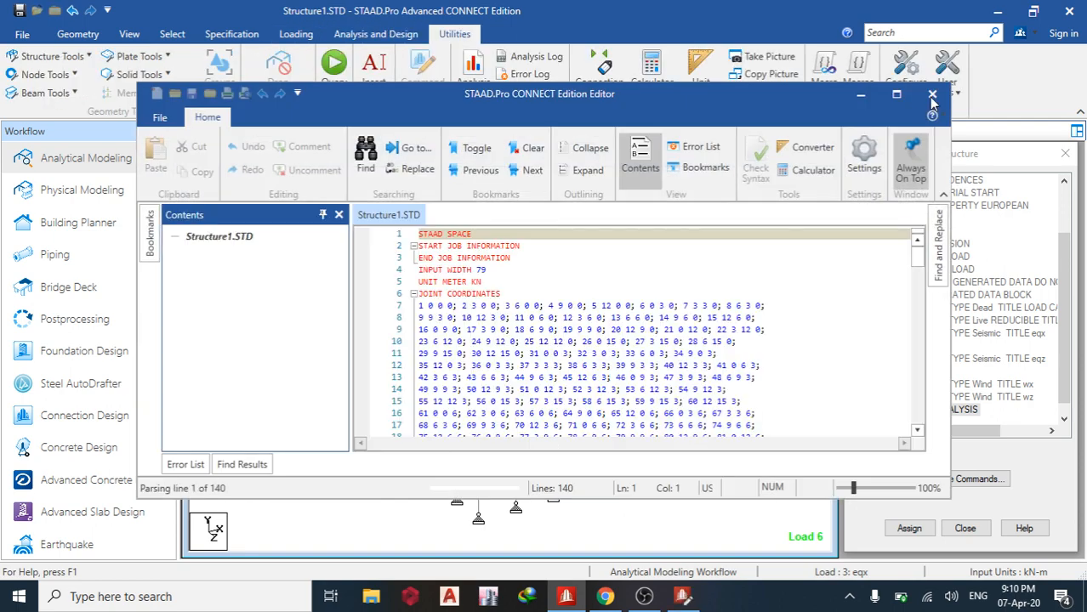
click(929, 94)
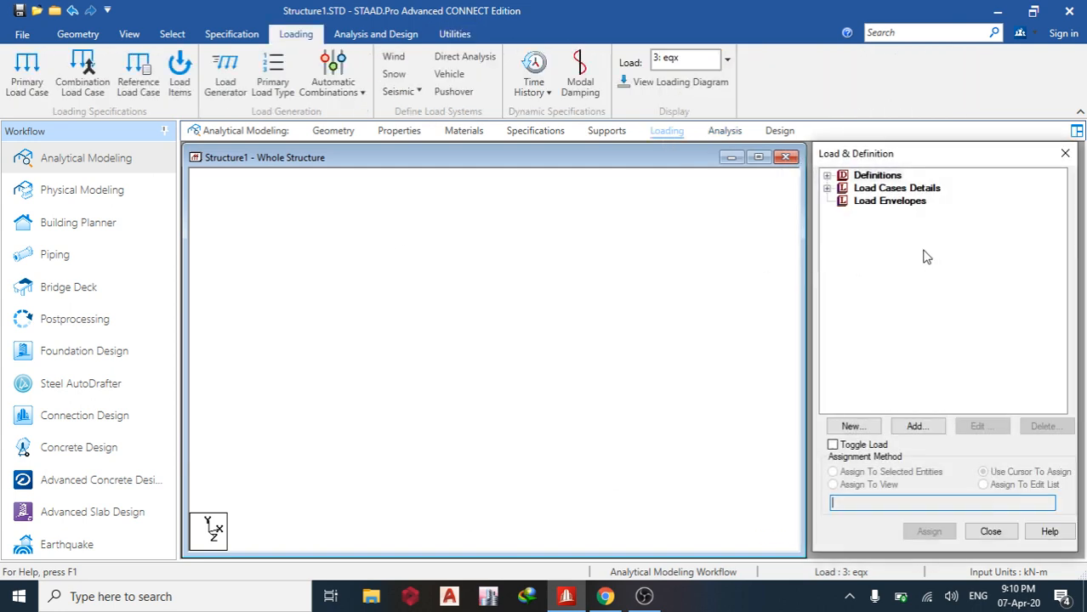
click(827, 188)
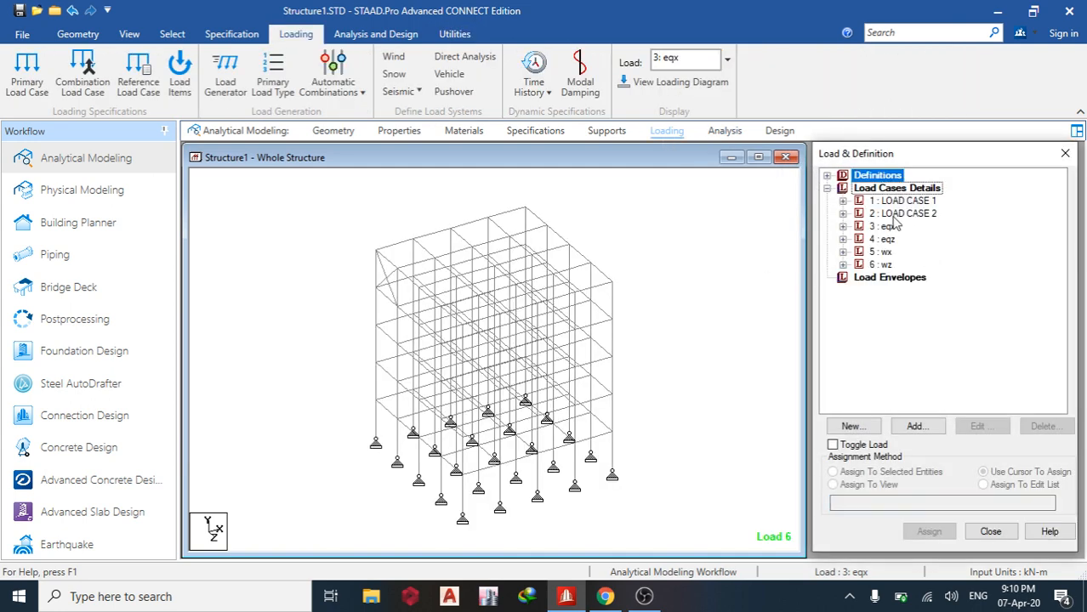
mouse_move(451, 34)
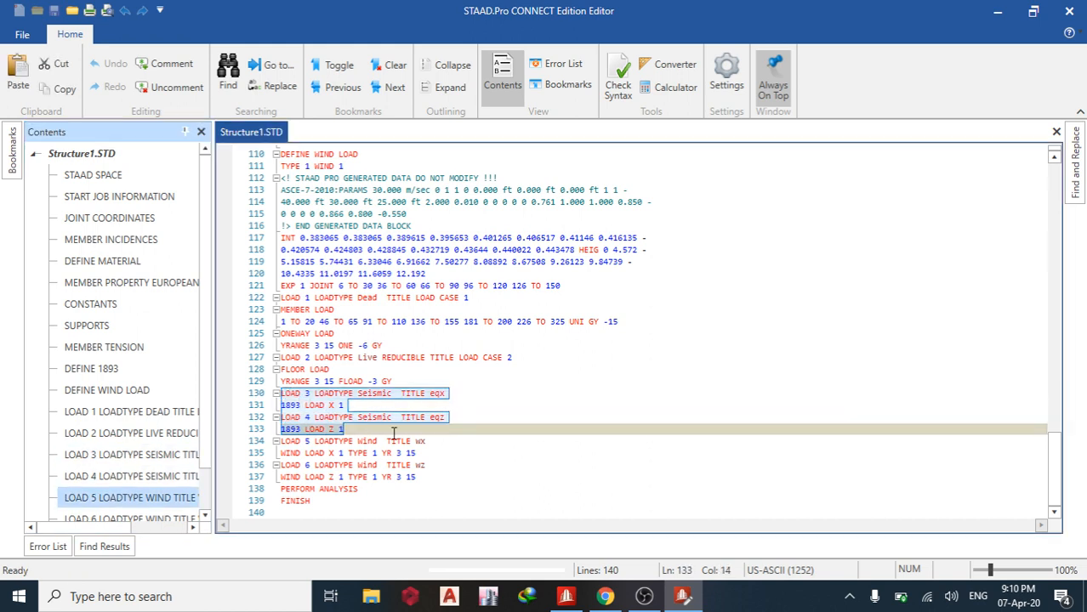
key(Delete)
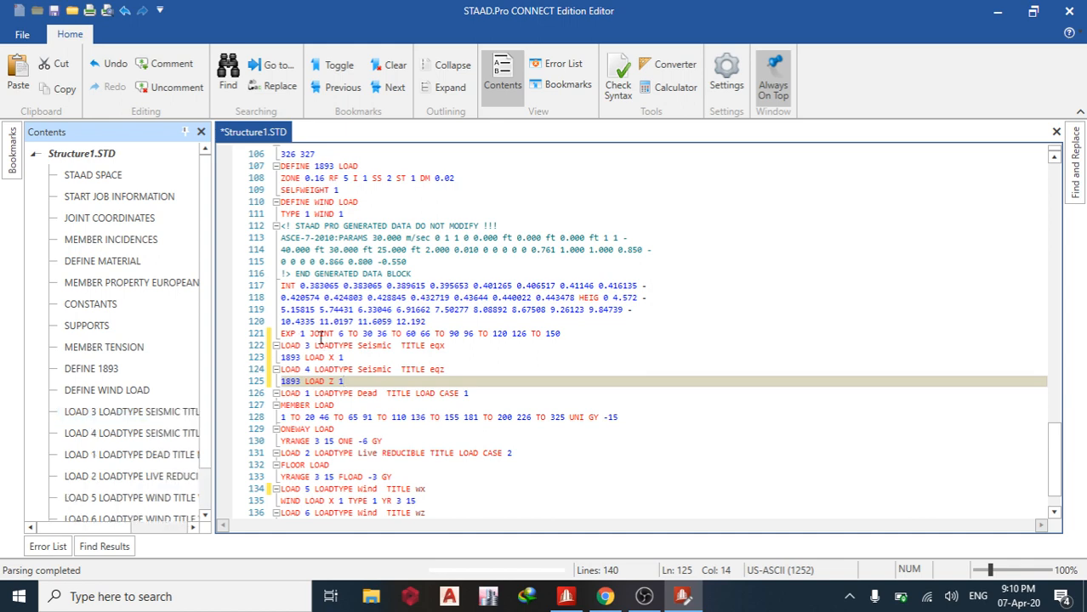
click(311, 345)
text(1)
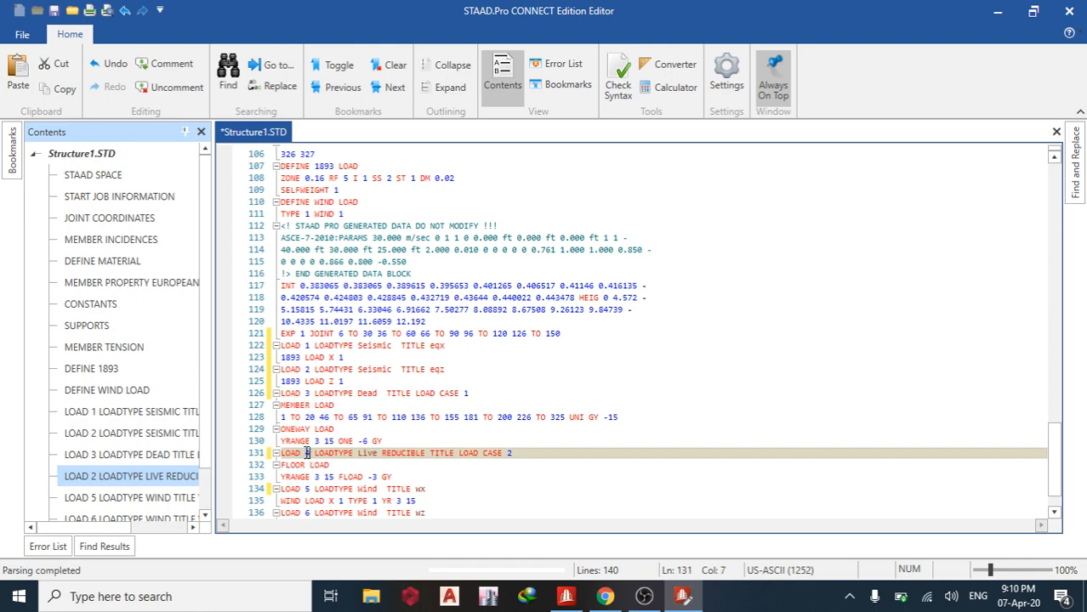
click(646, 596)
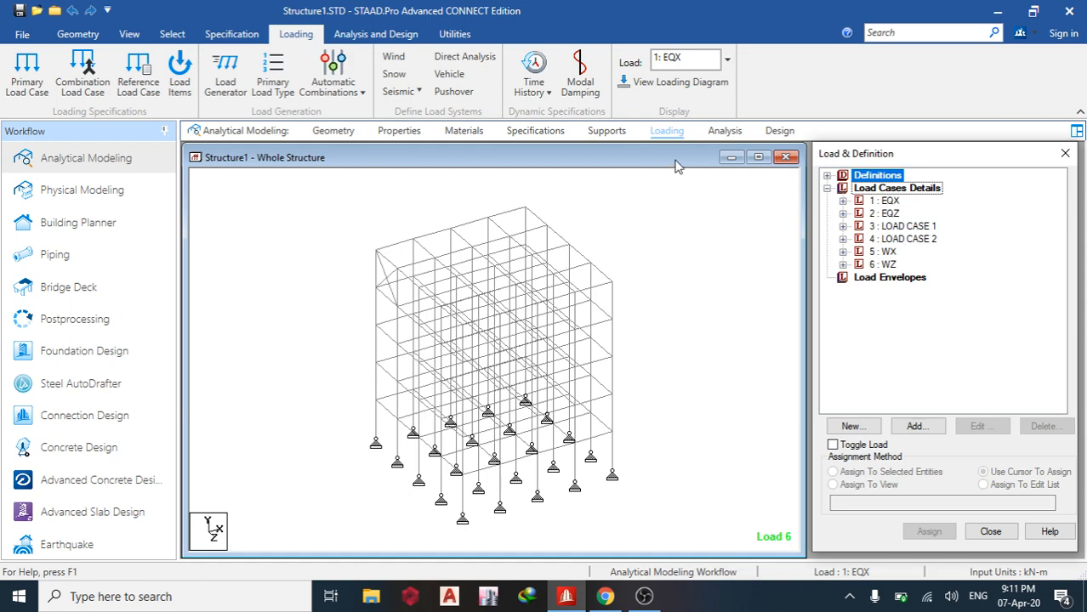
- Insert PERFORM ANALYSIS and CHANGE after EQX and EQZ, then rerun with 0 errors
click(455, 34)
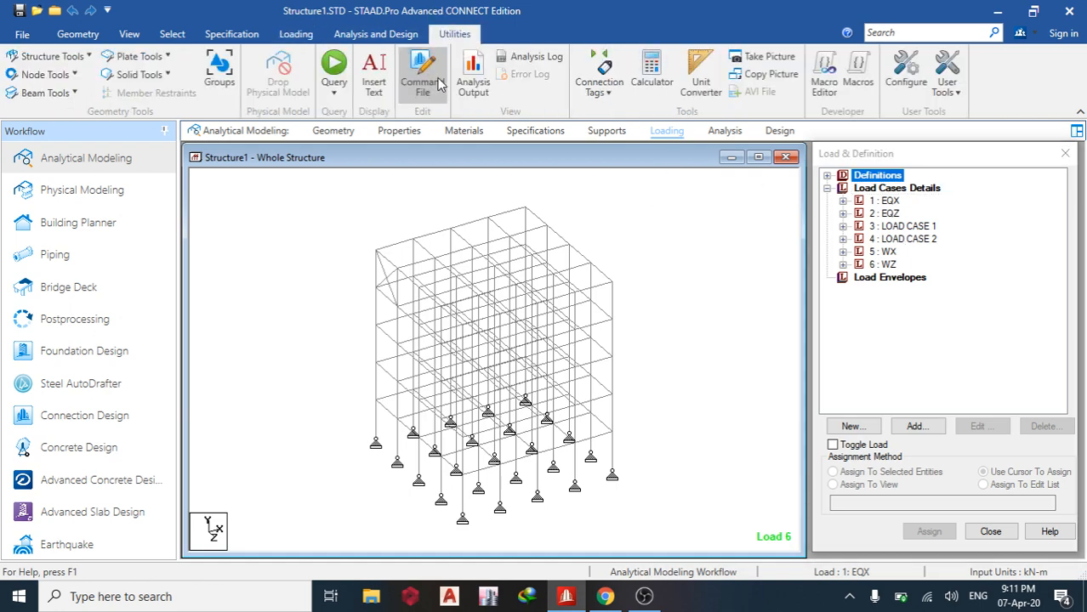
click(421, 72)
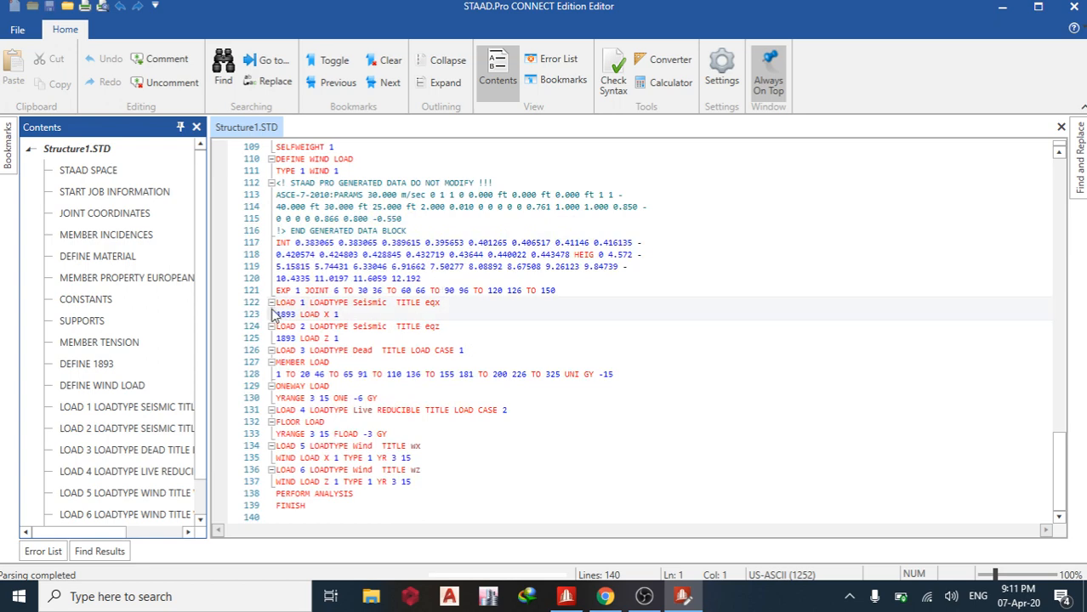
click(271, 301)
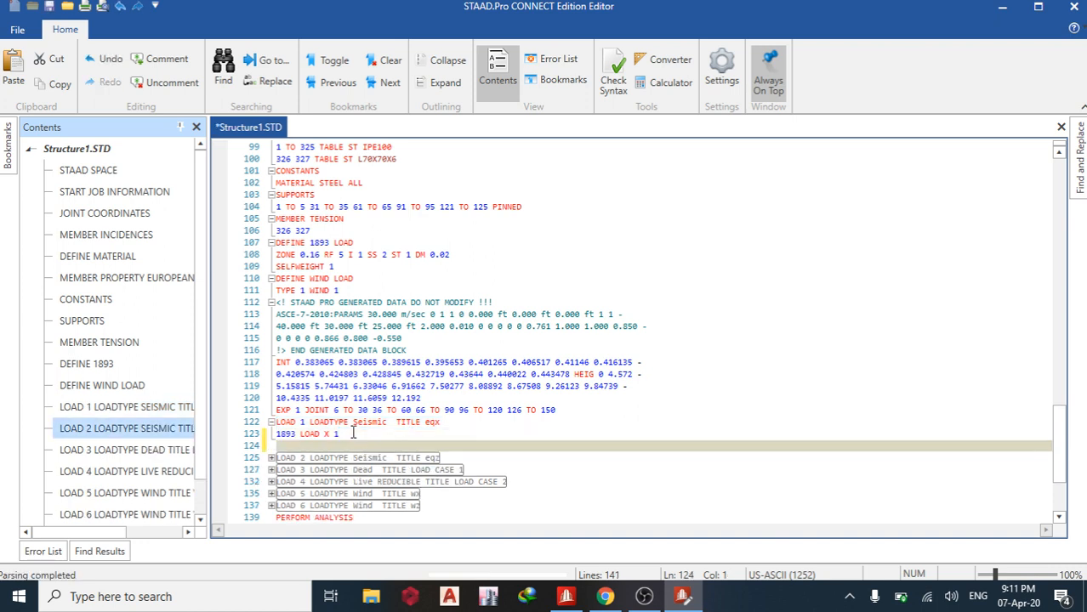
text(per)
text(CHANGE)
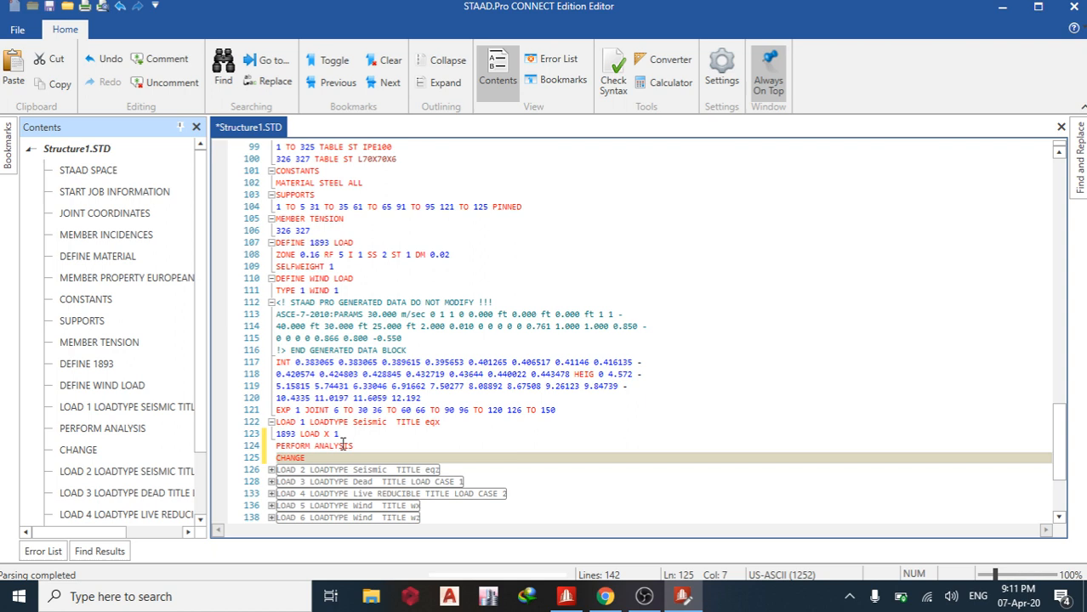
mouse_move(465, 472)
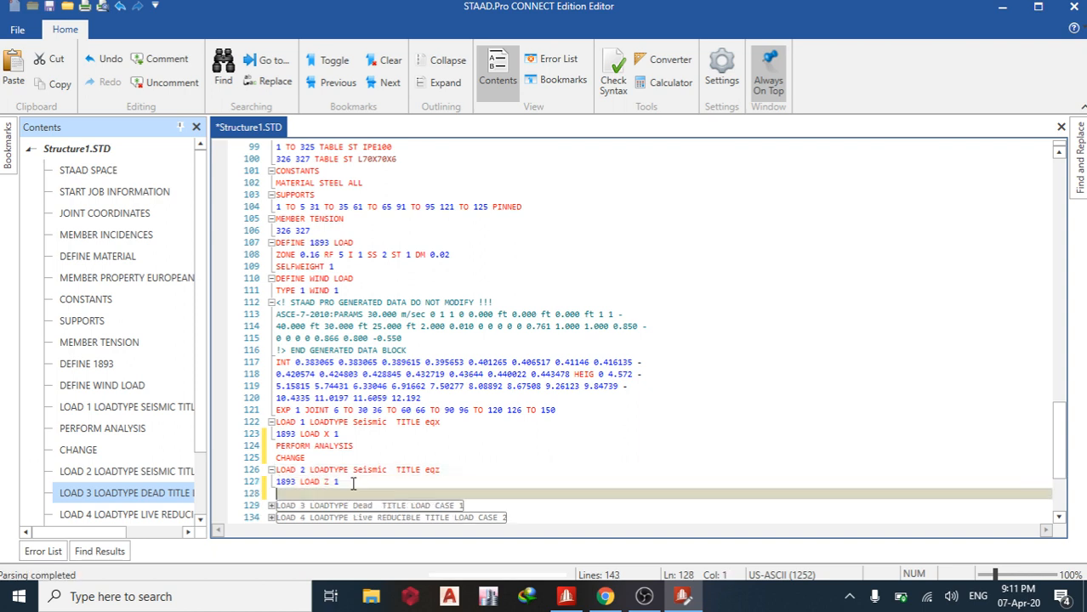
text(per)
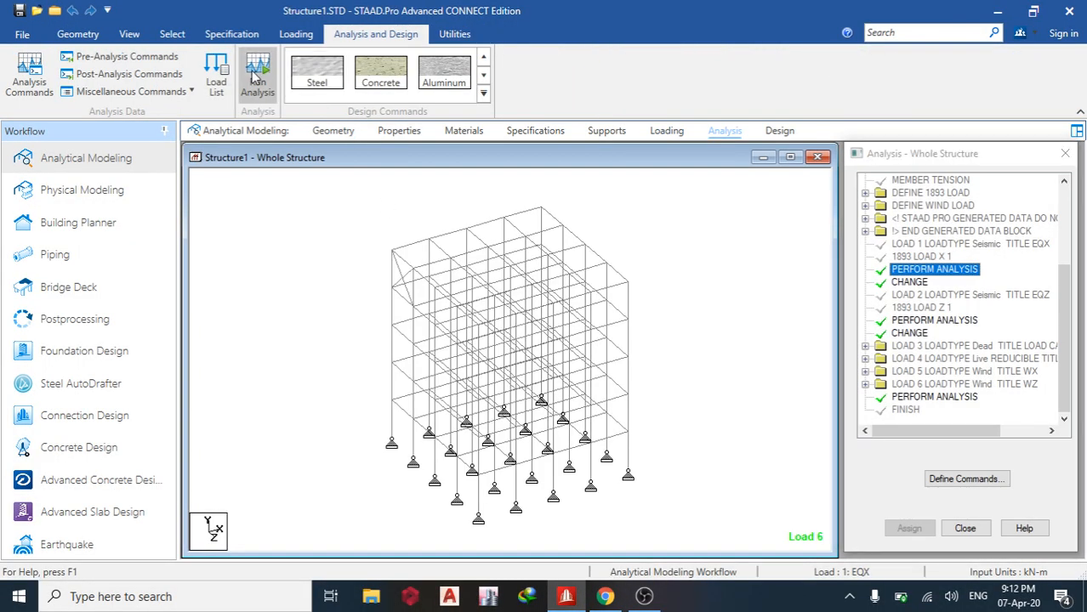
click(257, 72)
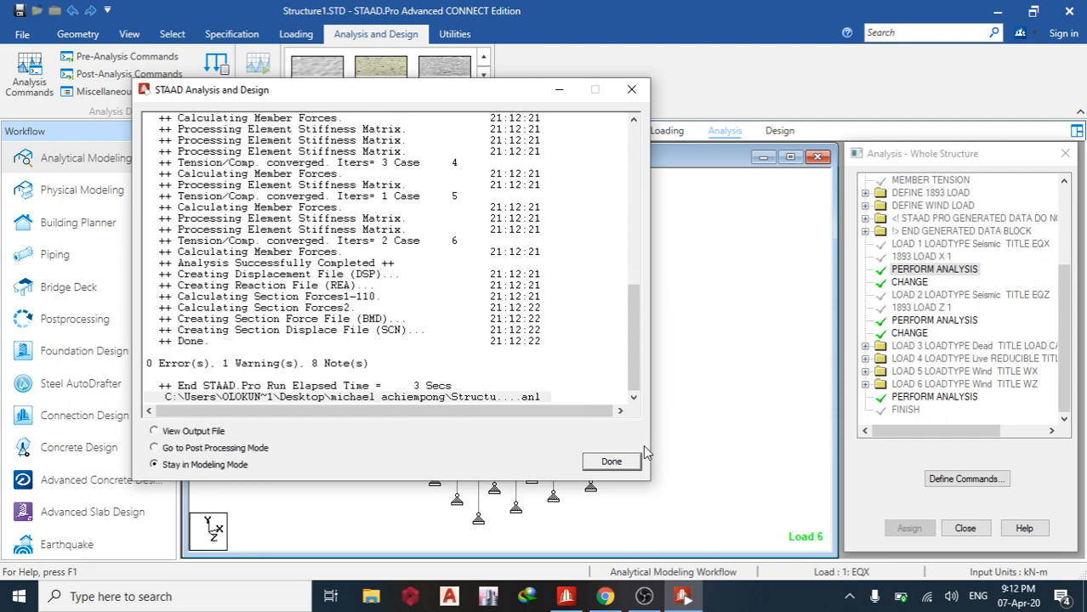
click(611, 461)
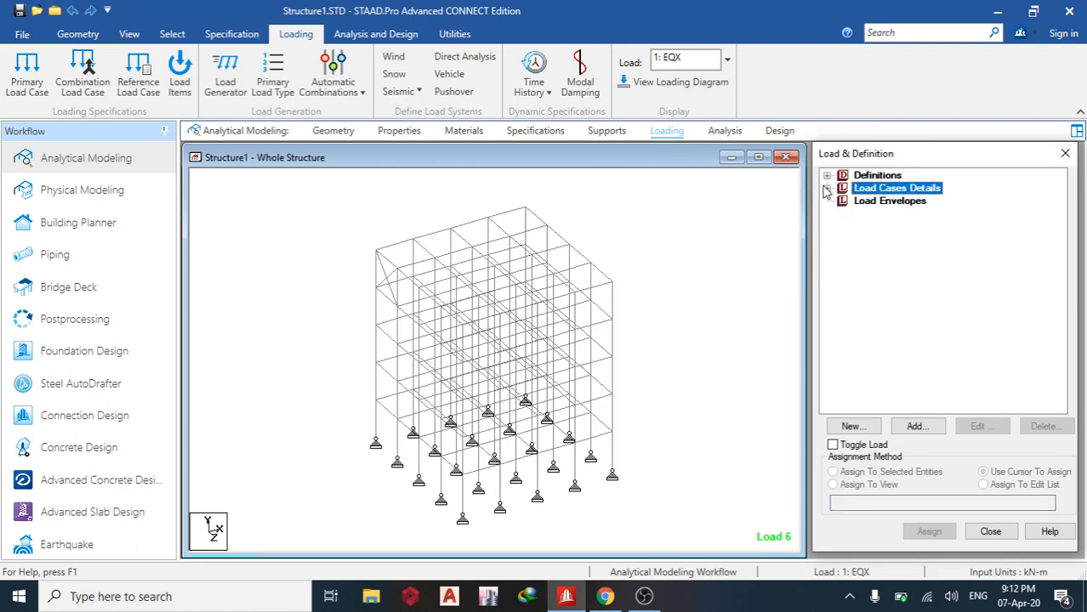
- Create combination 7 as 1.2 × dead, live and EQX, discarding old results
click(827, 187)
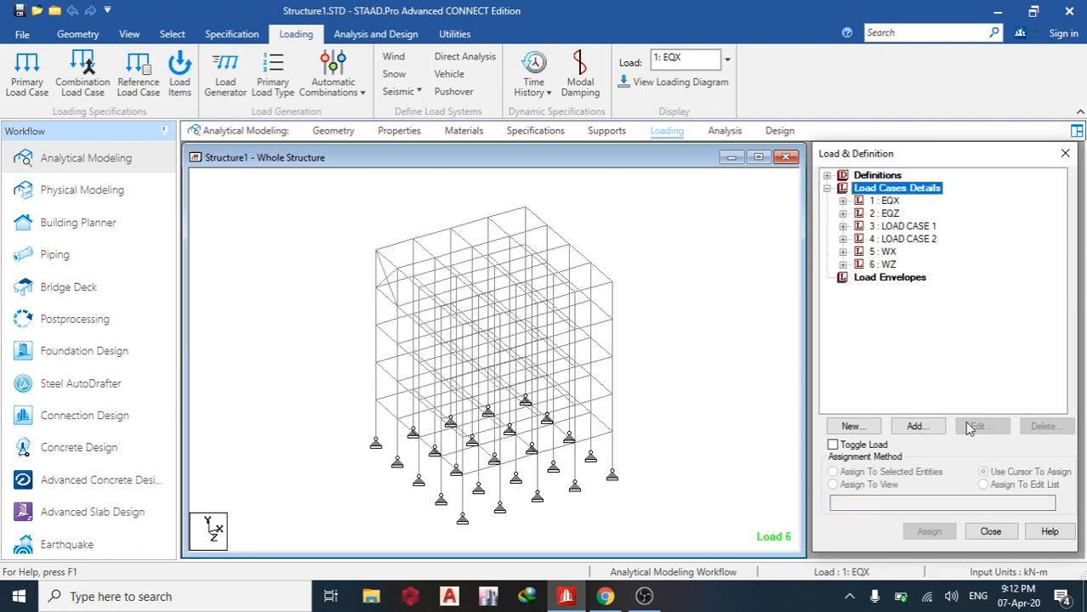
click(918, 426)
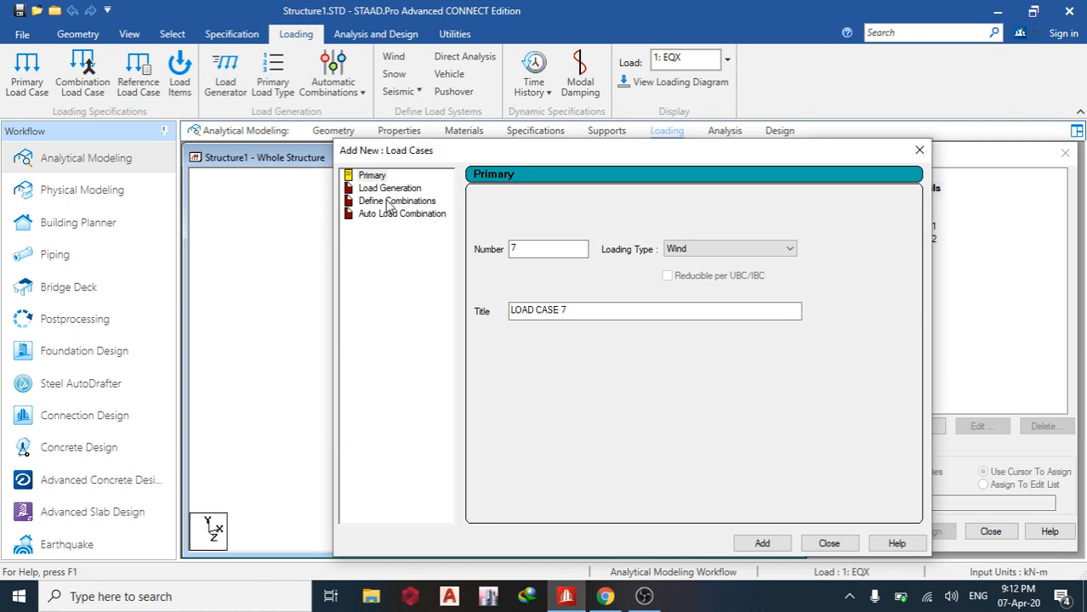
click(397, 201)
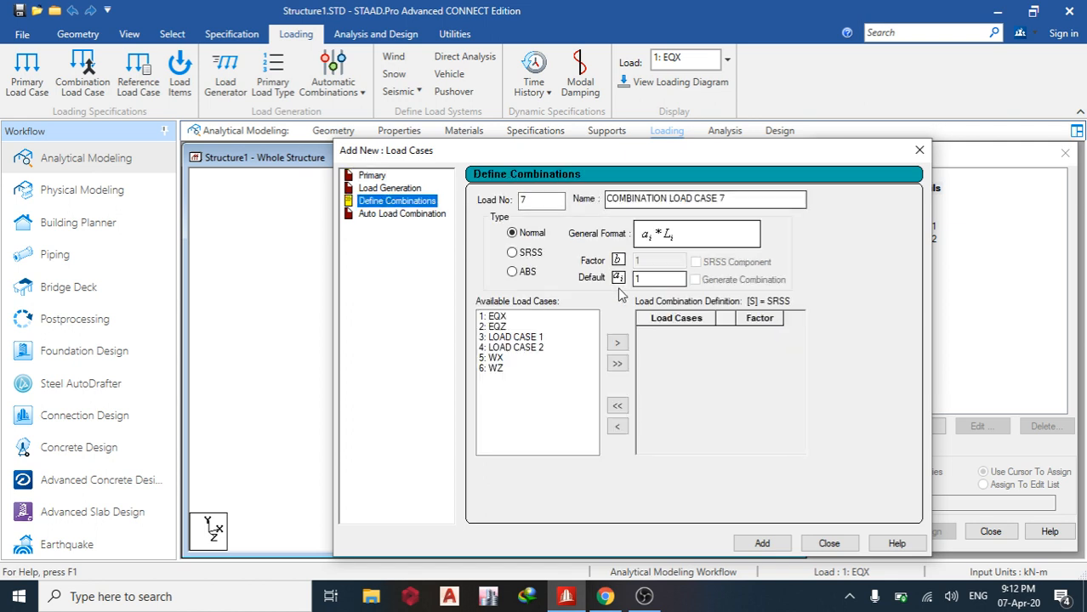
mouse_move(552, 352)
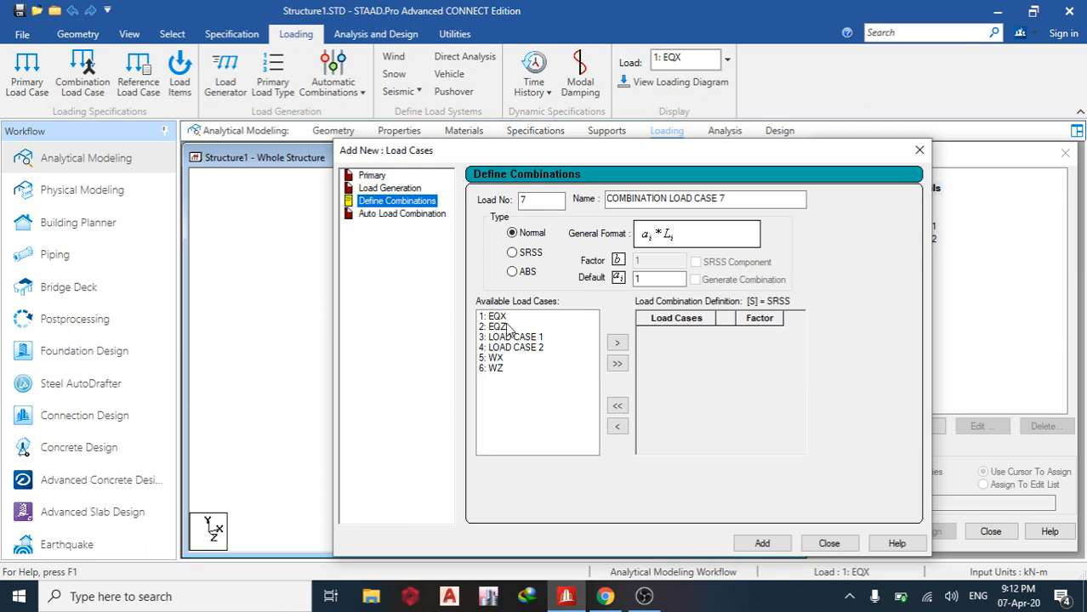
click(497, 316)
text(.2)
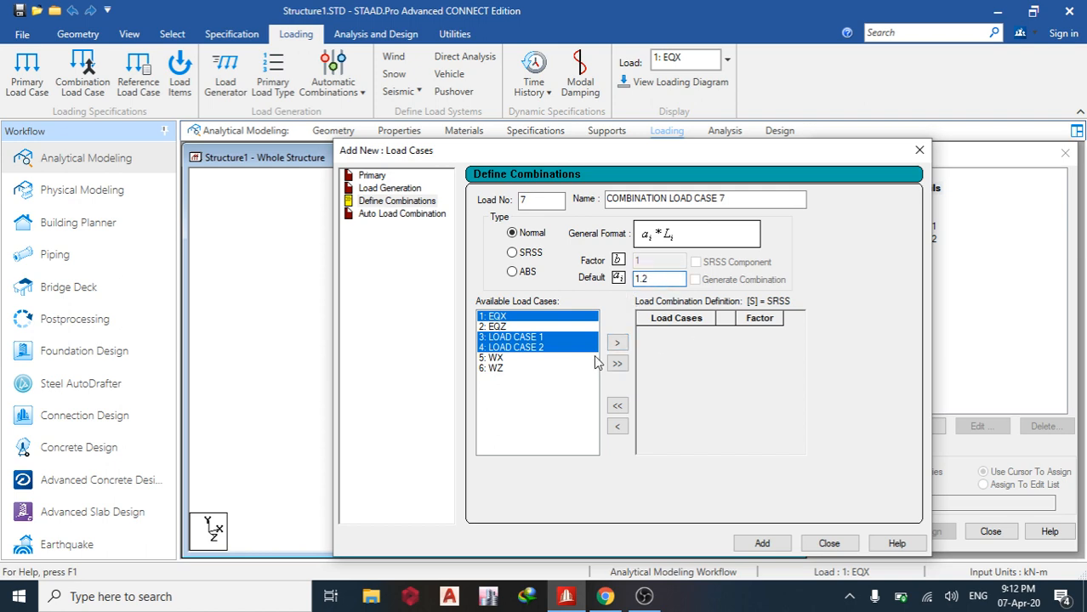
click(617, 342)
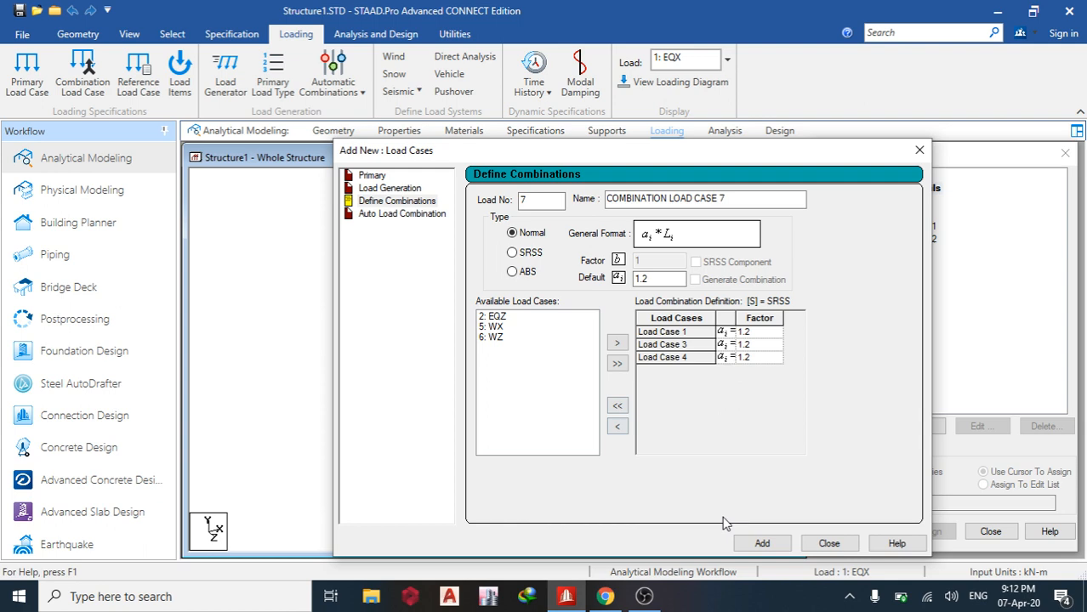
click(761, 543)
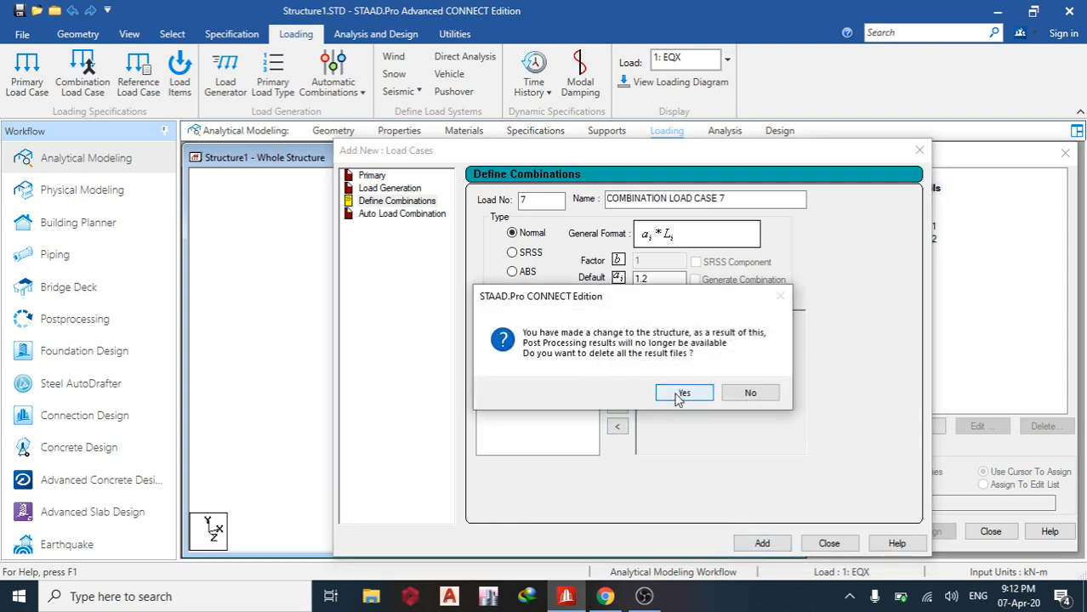
click(683, 393)
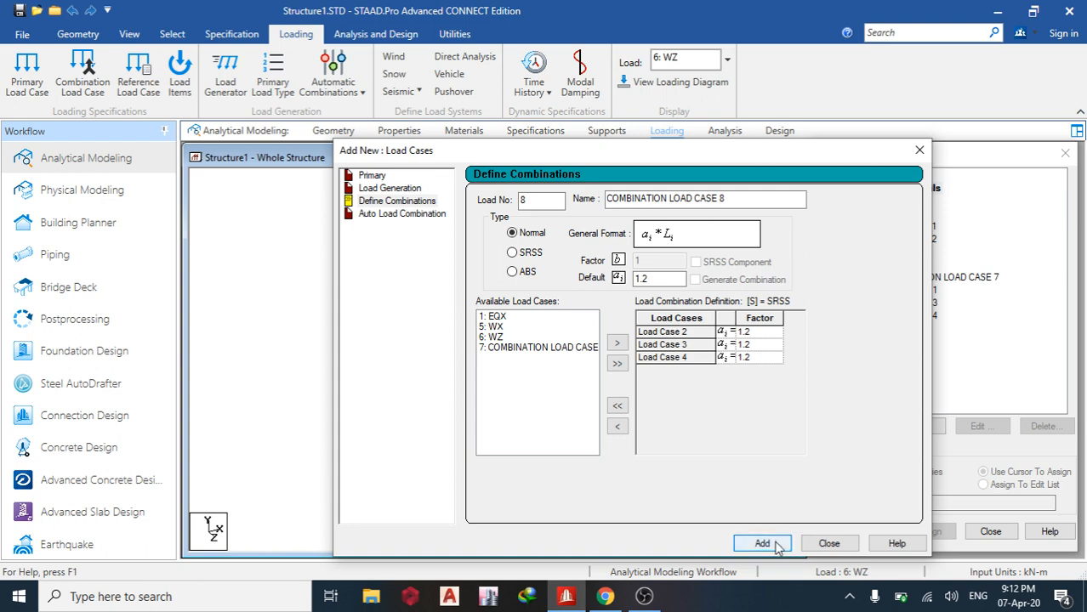
- Add combinations 8–10 joining dead and live with EQZ, WX and WZ
click(762, 543)
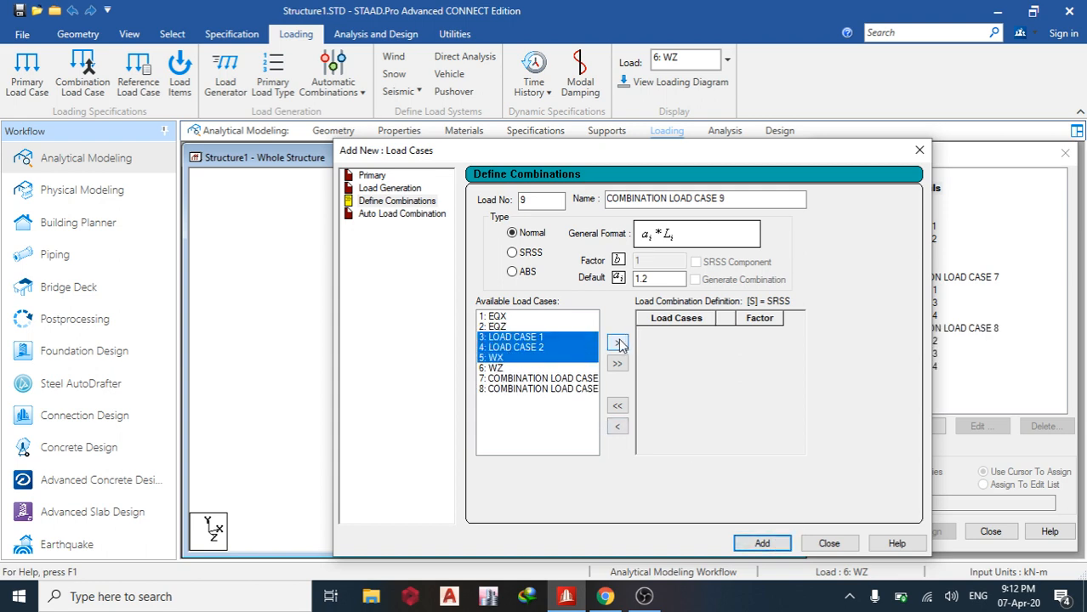
click(761, 544)
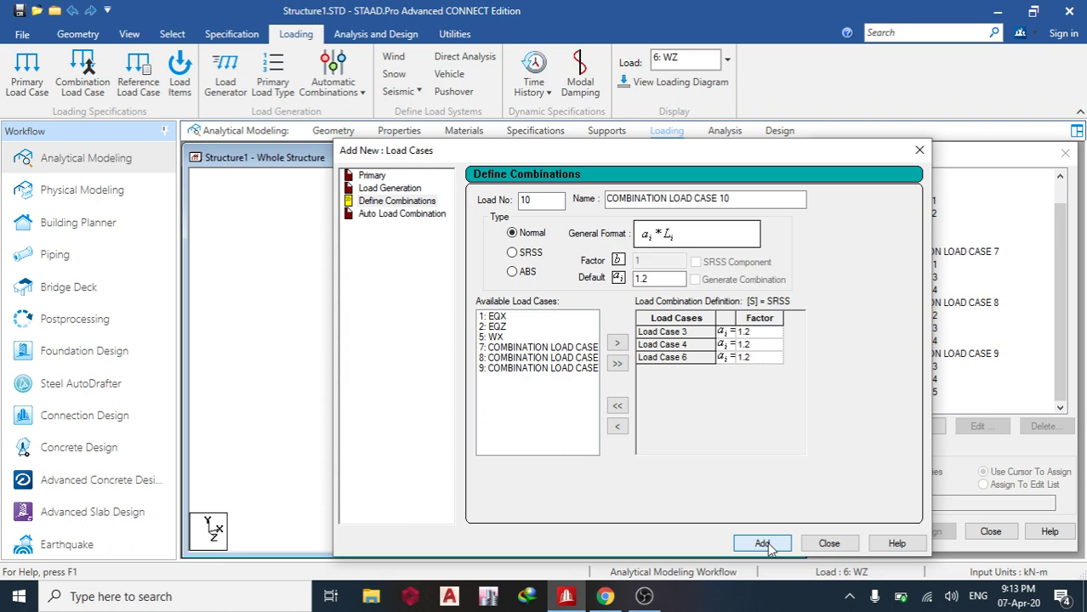
click(762, 543)
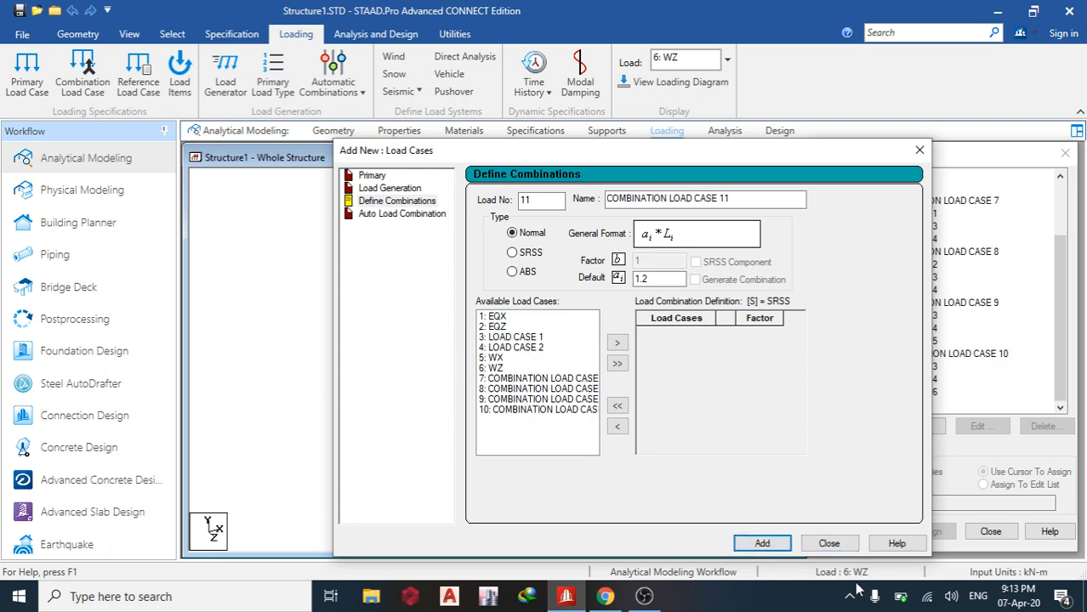
click(828, 542)
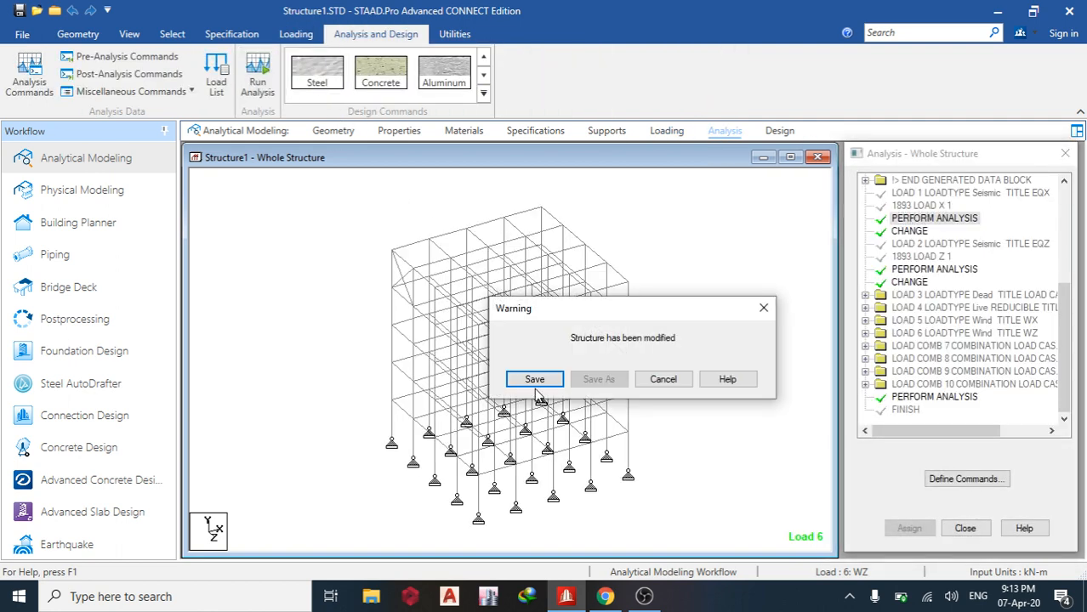
- Save the modified model, rerun the analysis, and open the output file
click(534, 378)
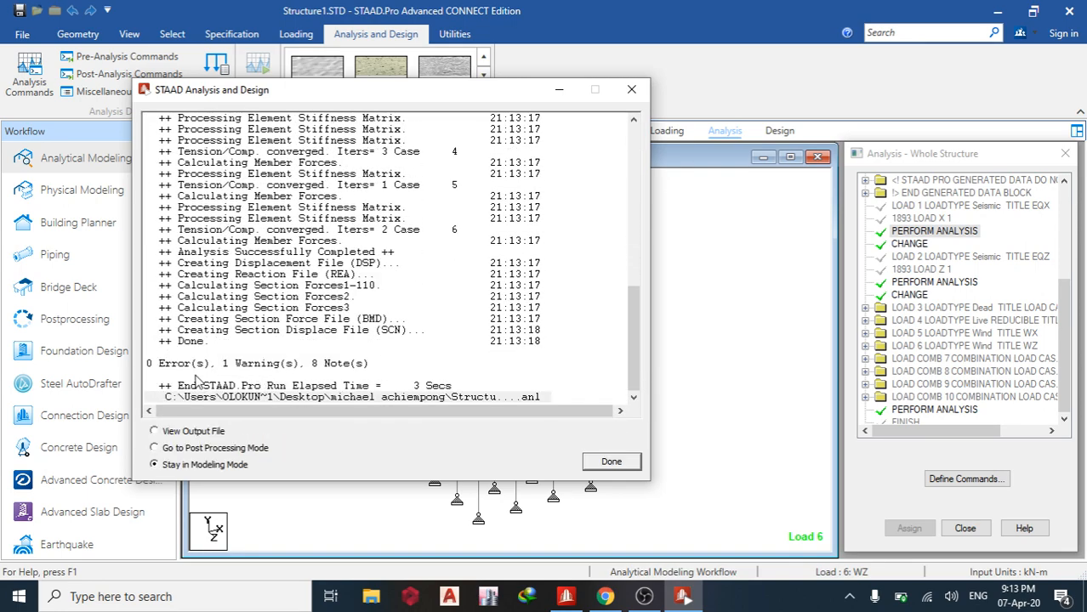
click(153, 431)
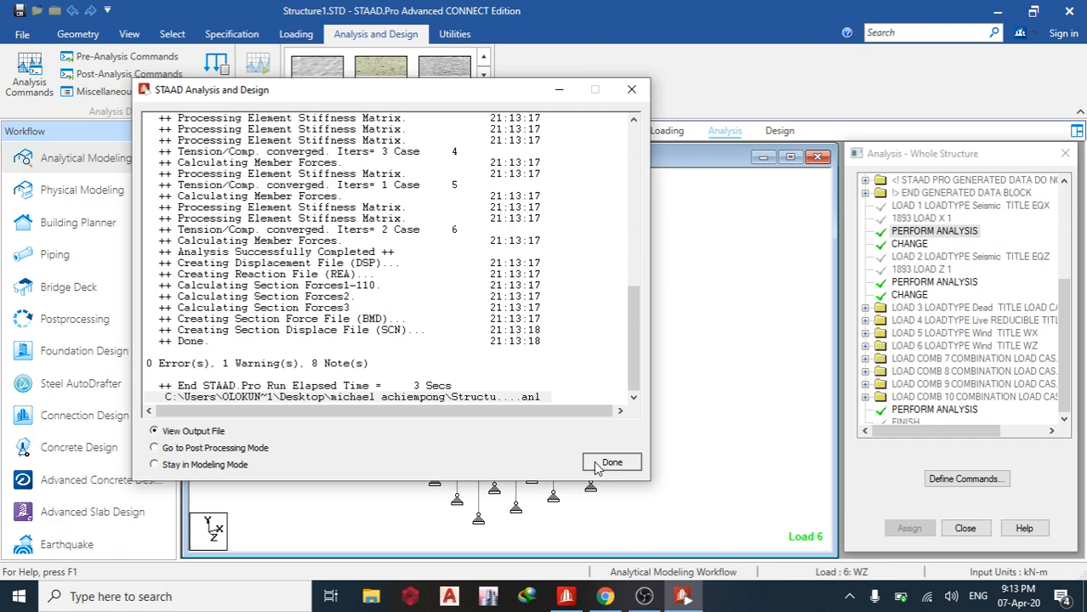
click(611, 462)
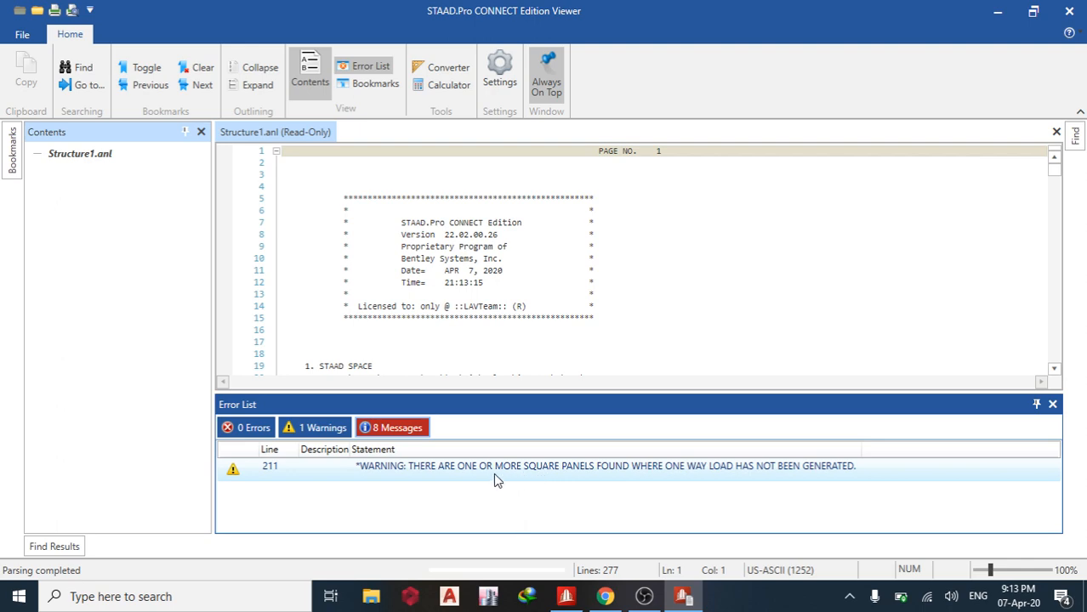
mouse_move(676, 476)
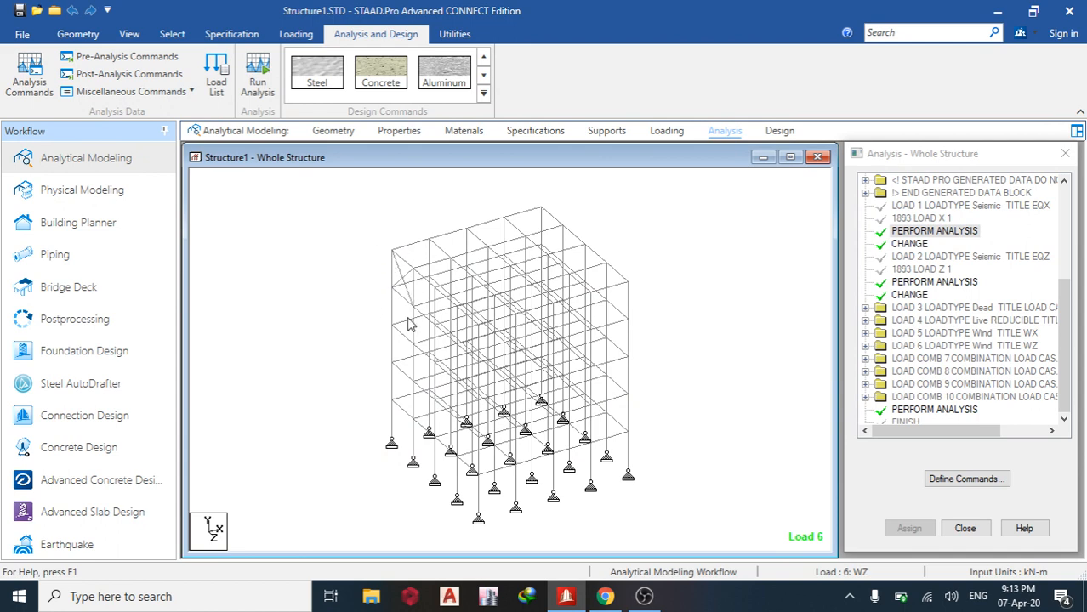
mouse_move(115, 286)
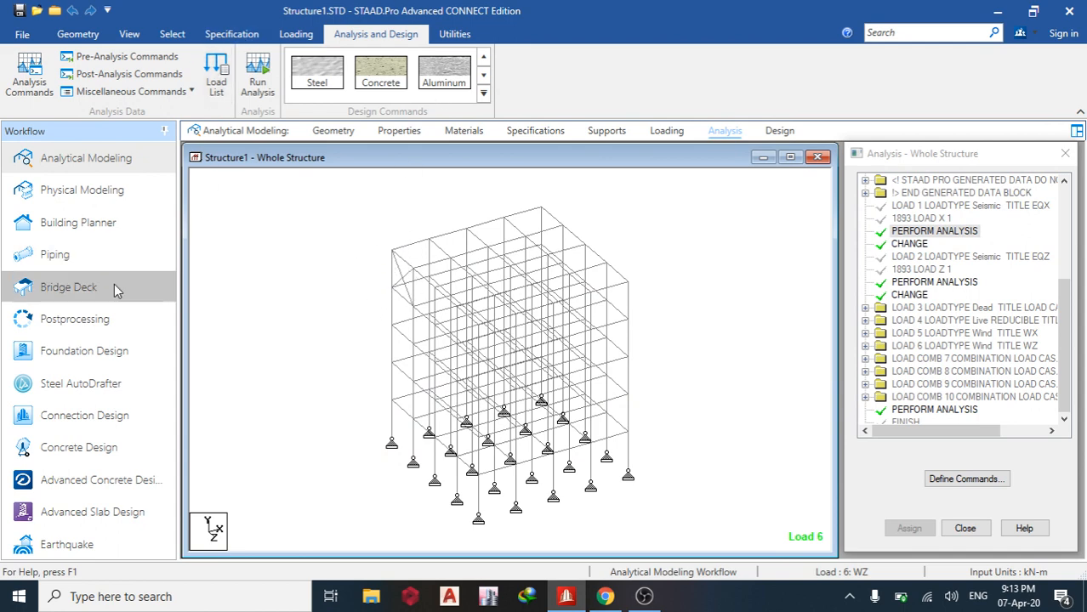
- Enter post-processing with results limited to combination cases 7–10
click(74, 319)
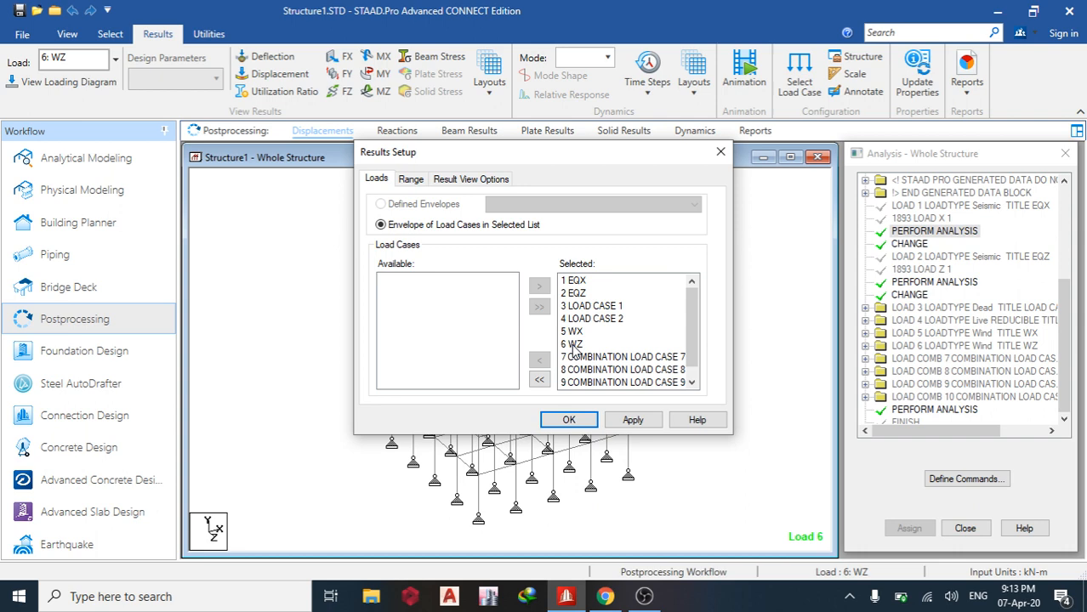
click(539, 360)
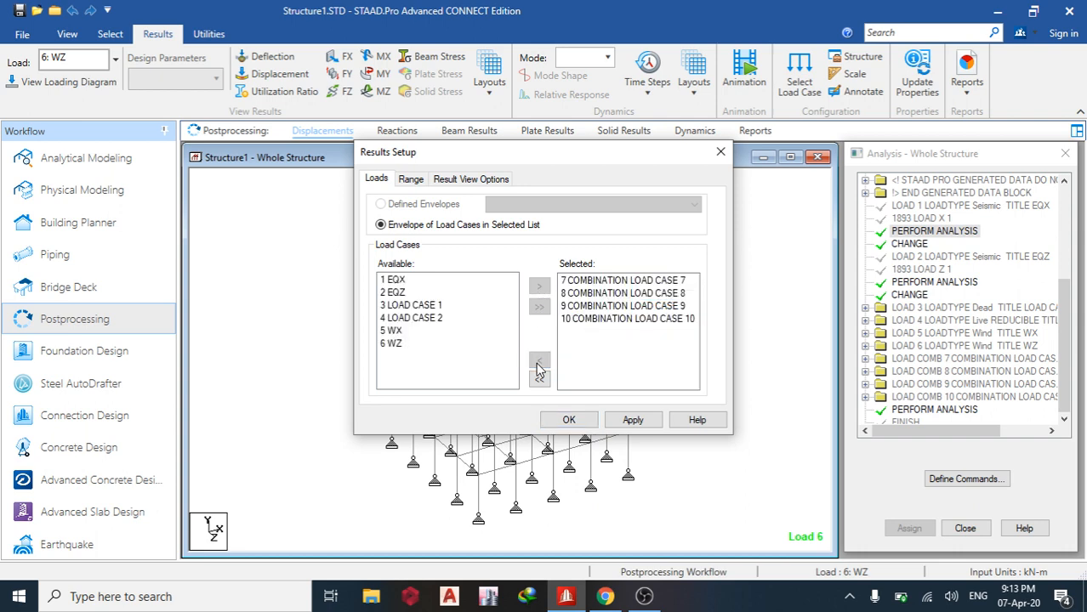
click(623, 292)
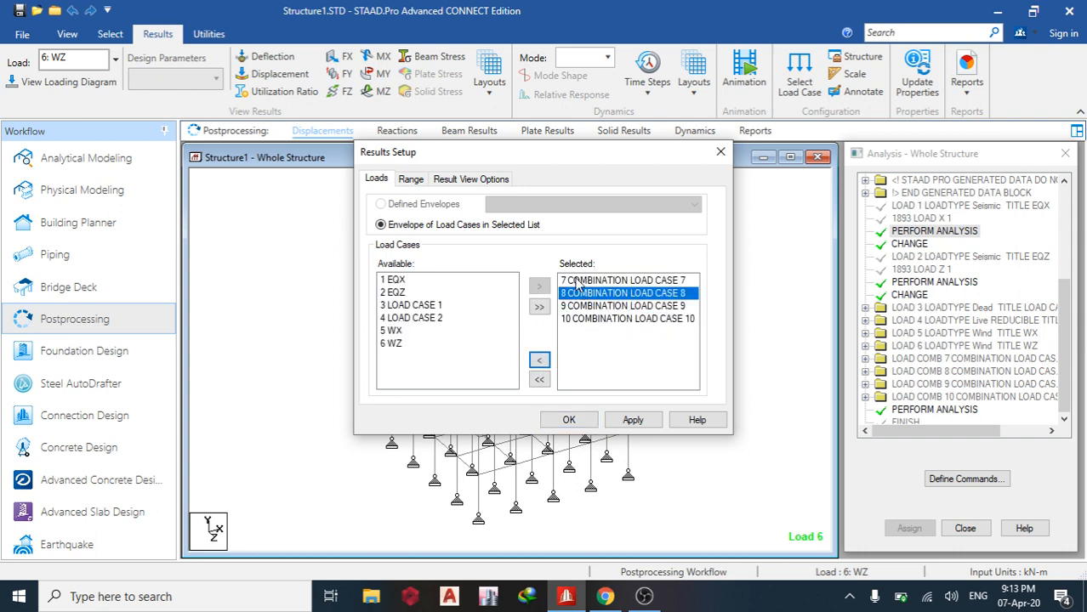
click(568, 419)
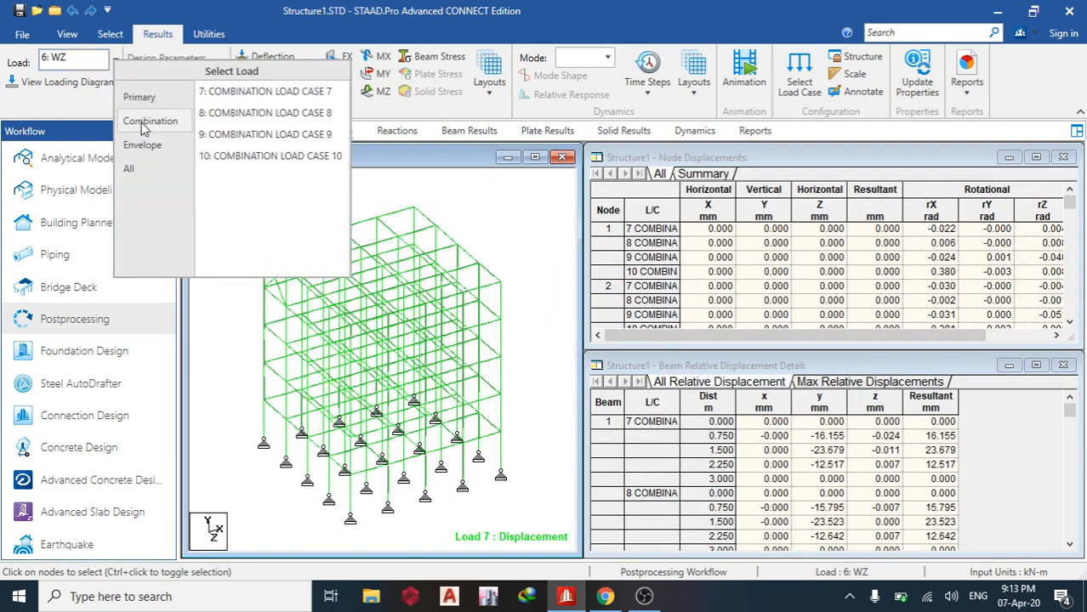
- Show the combination 7 deflected shape in front view
click(264, 91)
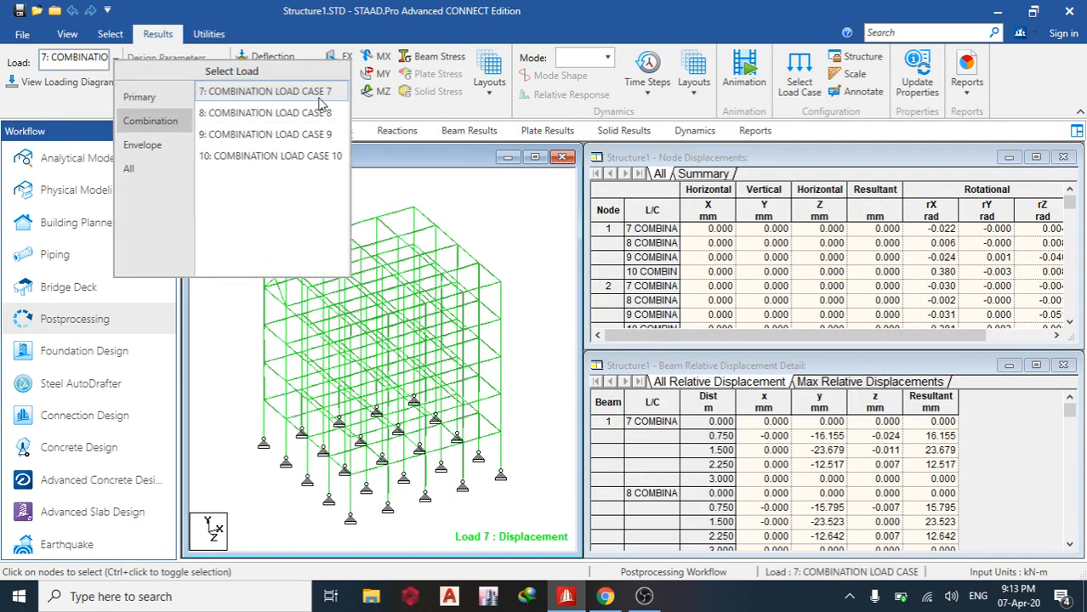
click(266, 91)
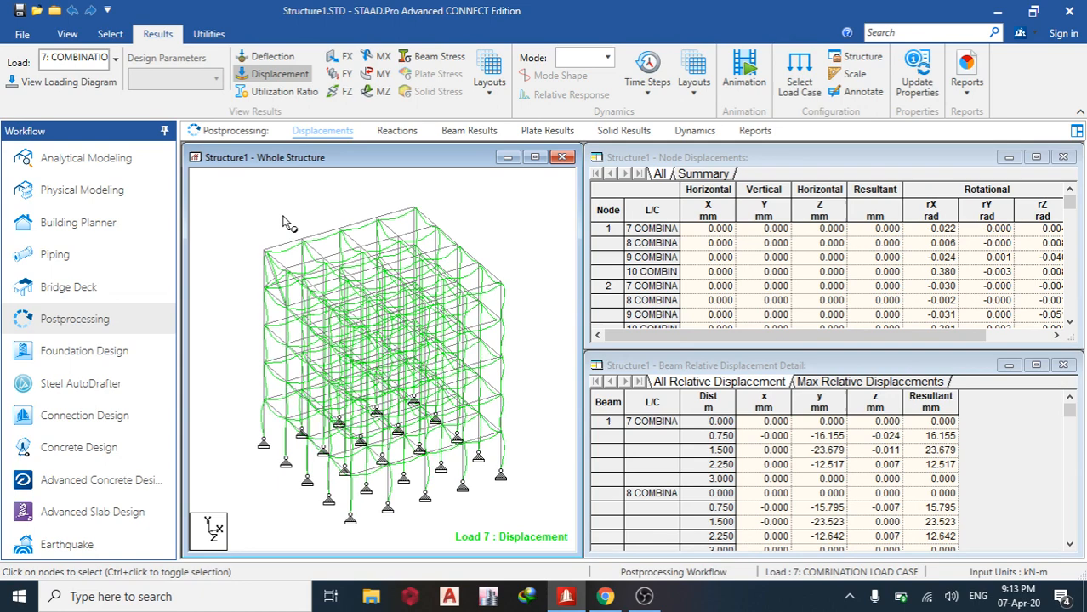
click(397, 130)
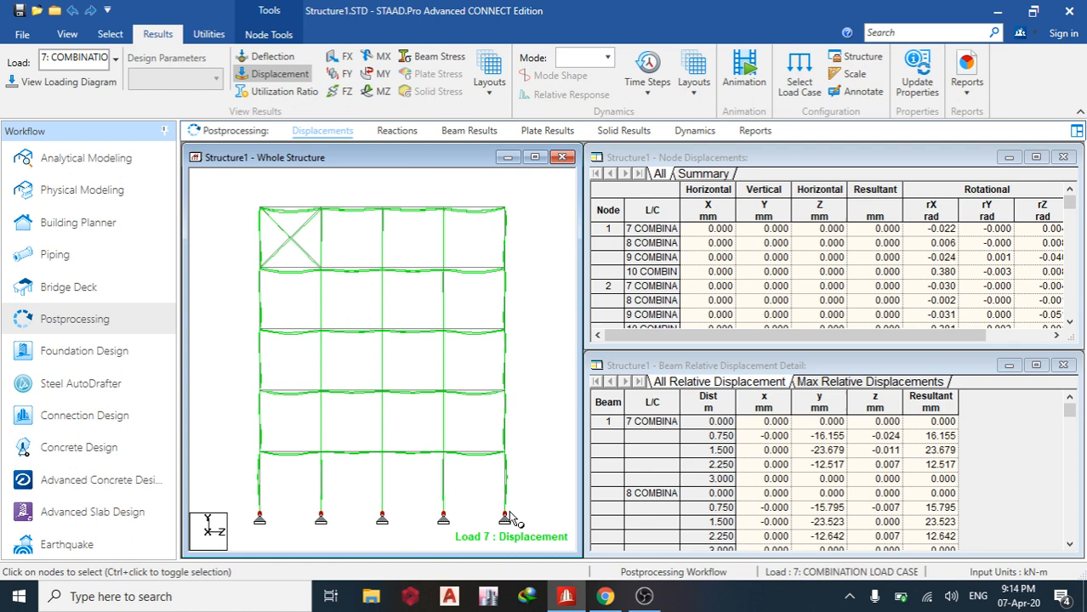
mouse_move(1009, 63)
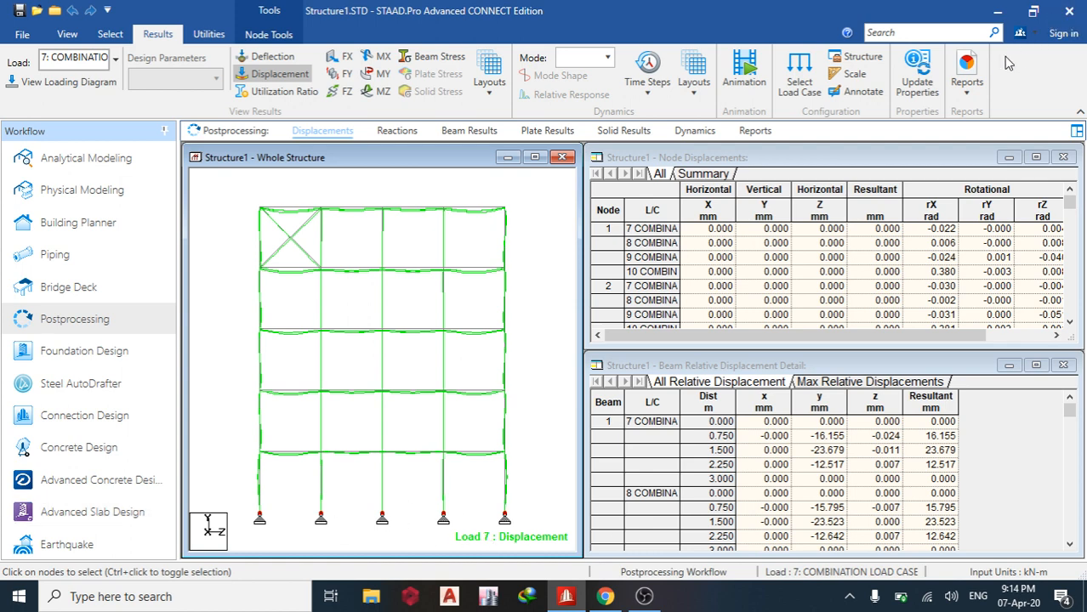
click(966, 65)
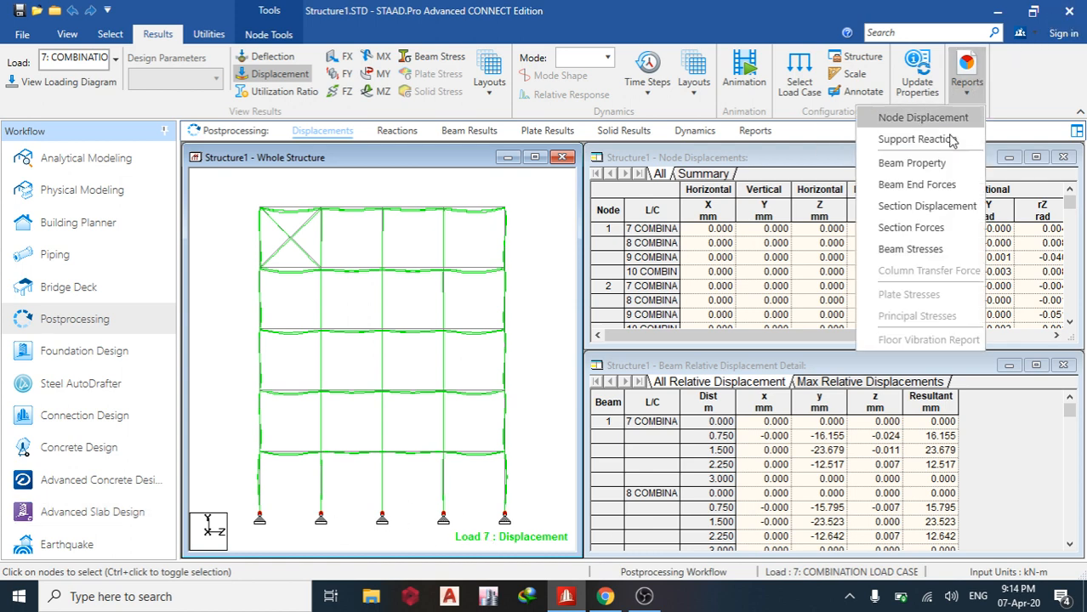
click(920, 139)
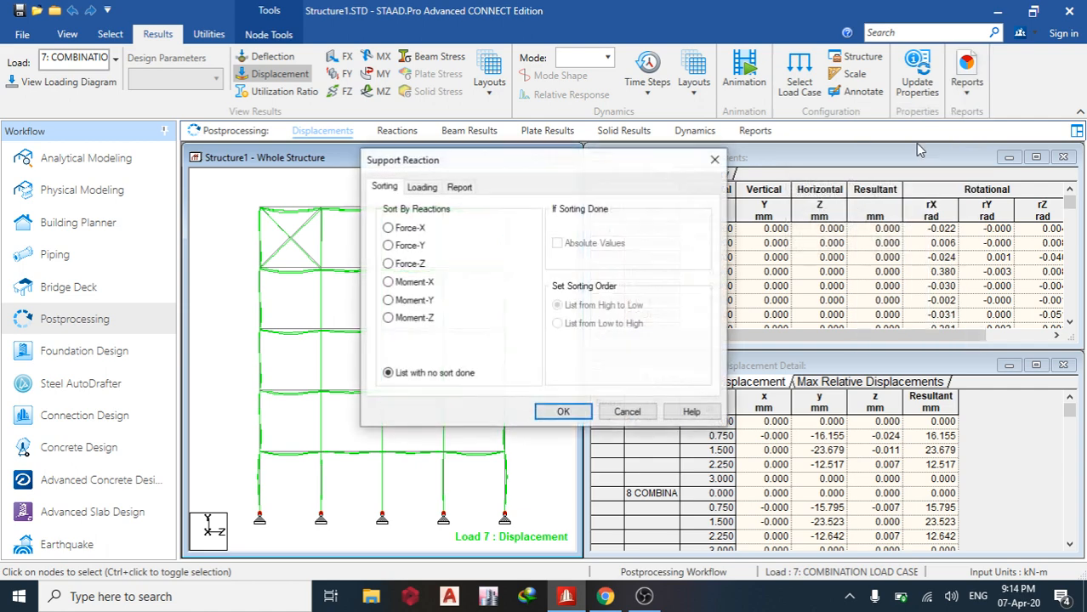
mouse_move(414, 267)
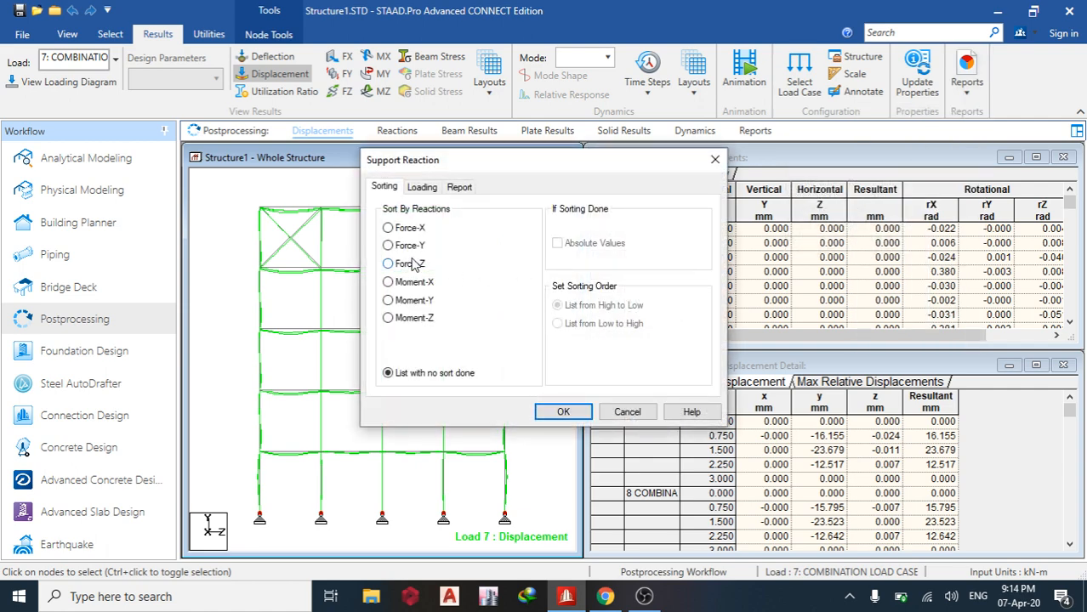
click(422, 186)
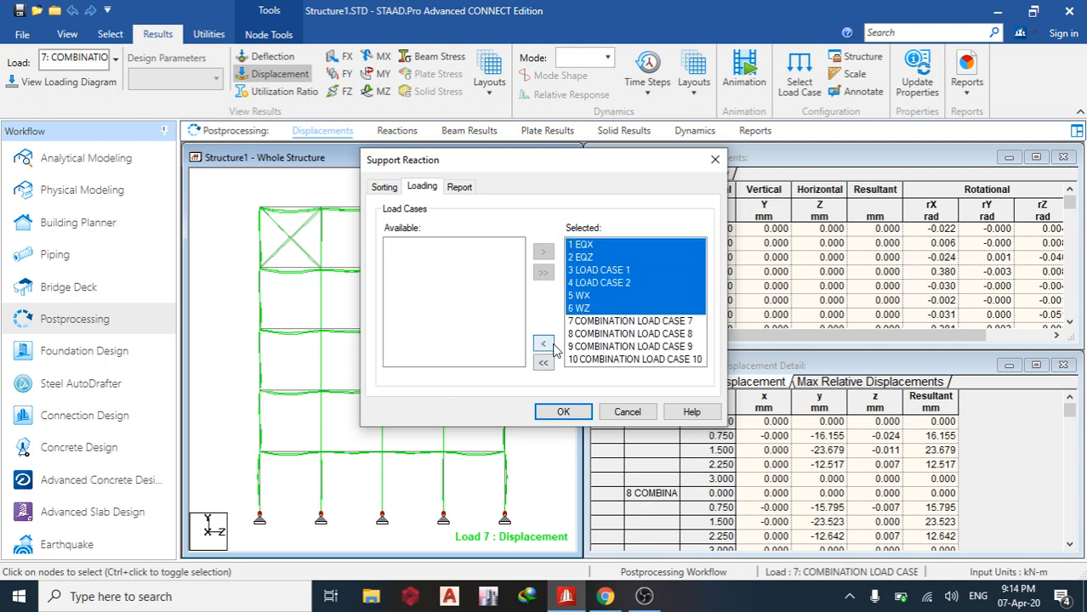
click(385, 187)
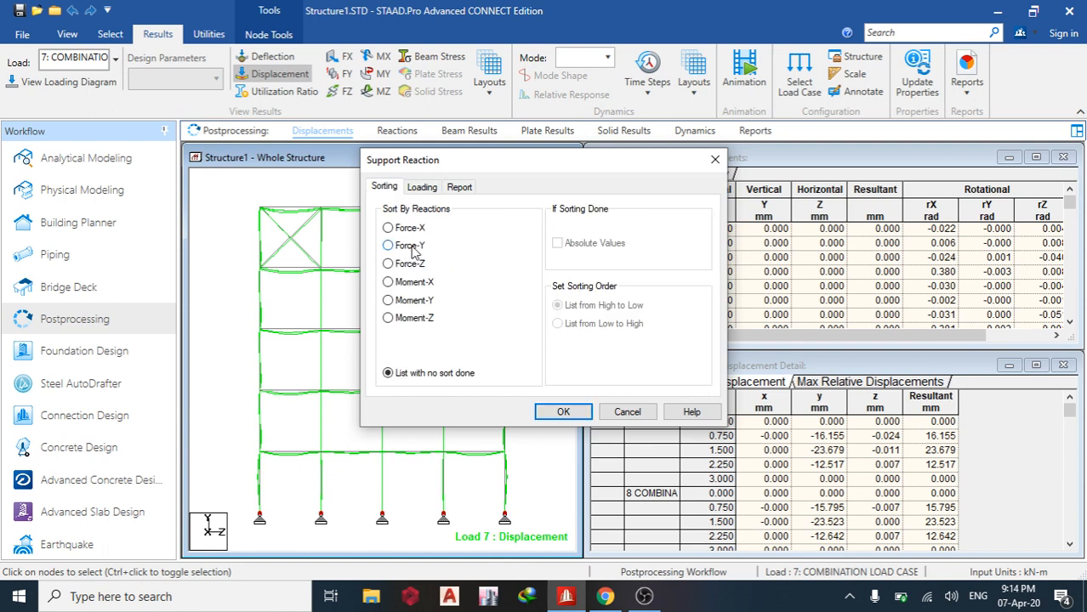
click(386, 245)
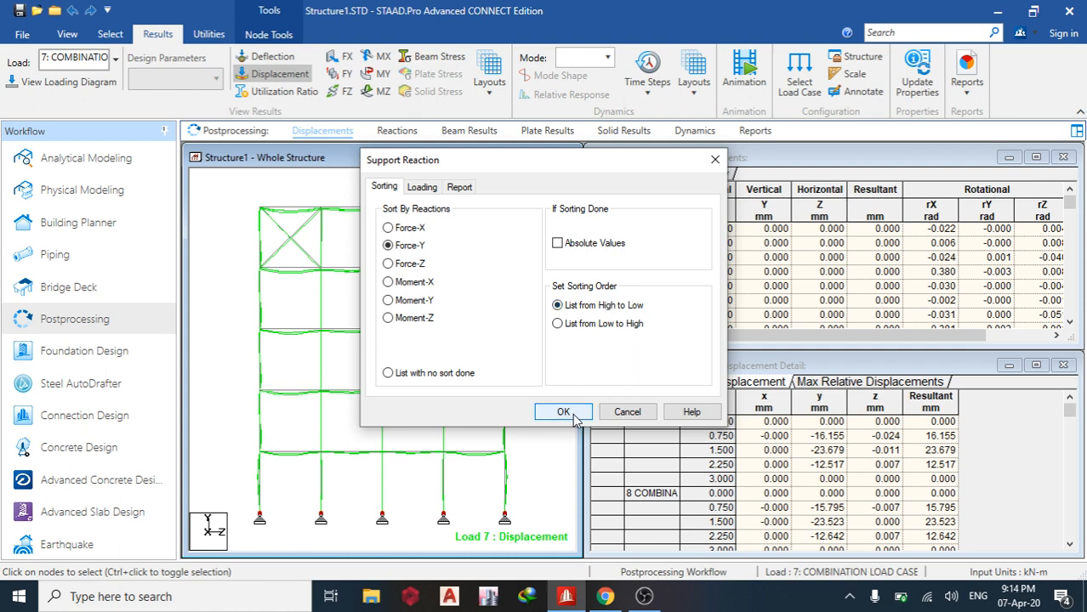
click(563, 412)
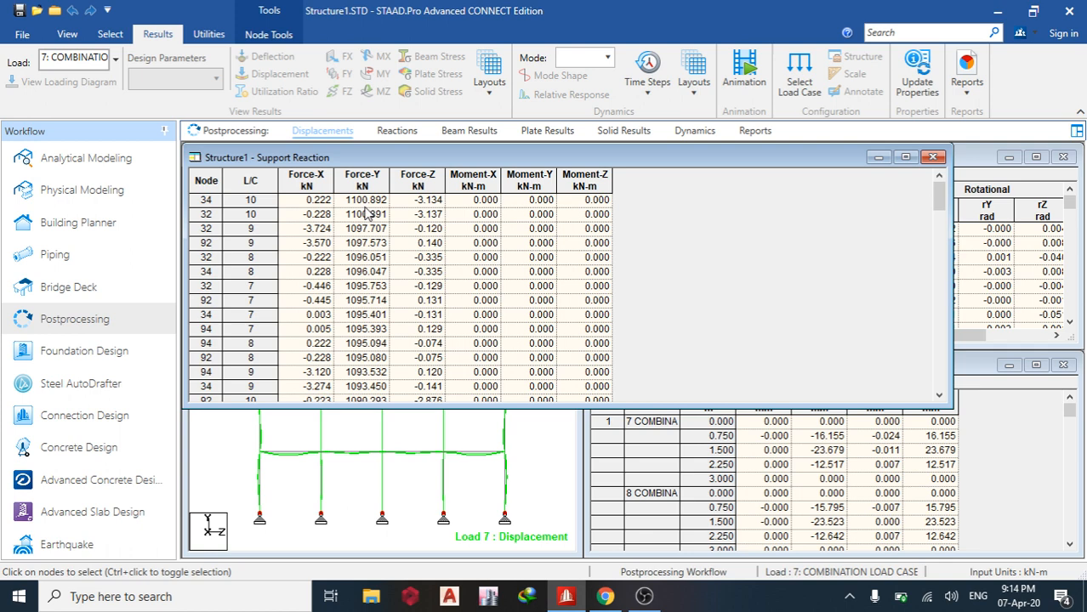
mouse_move(397, 233)
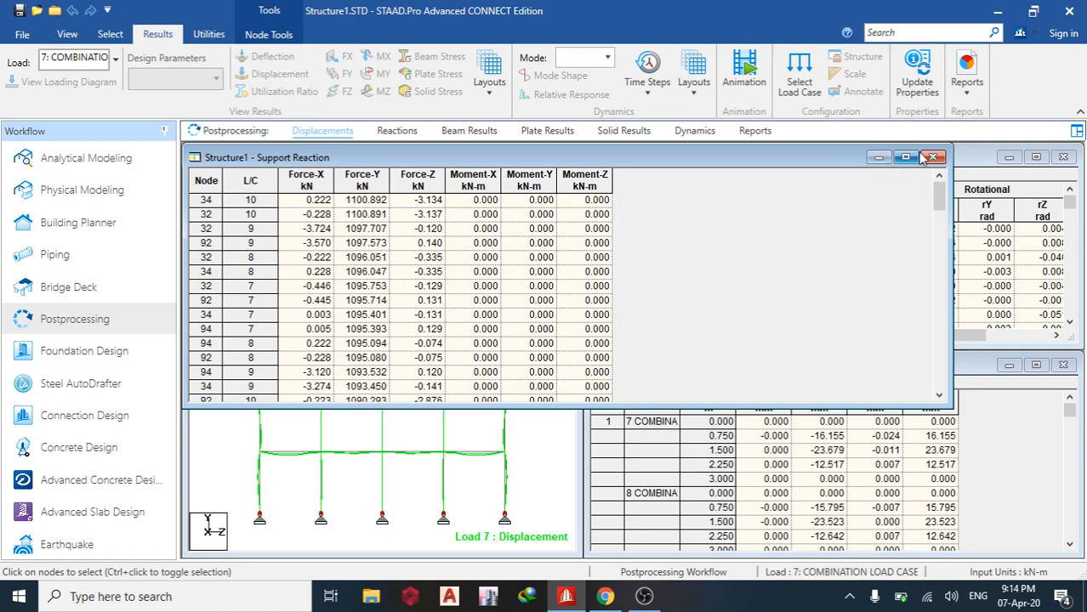
click(931, 157)
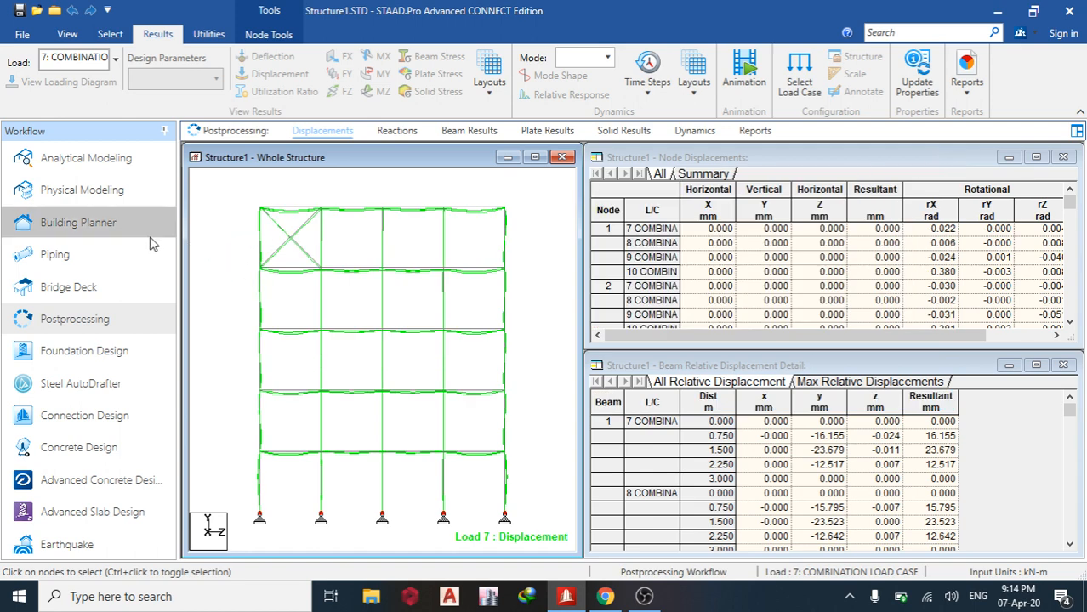
mouse_move(344, 202)
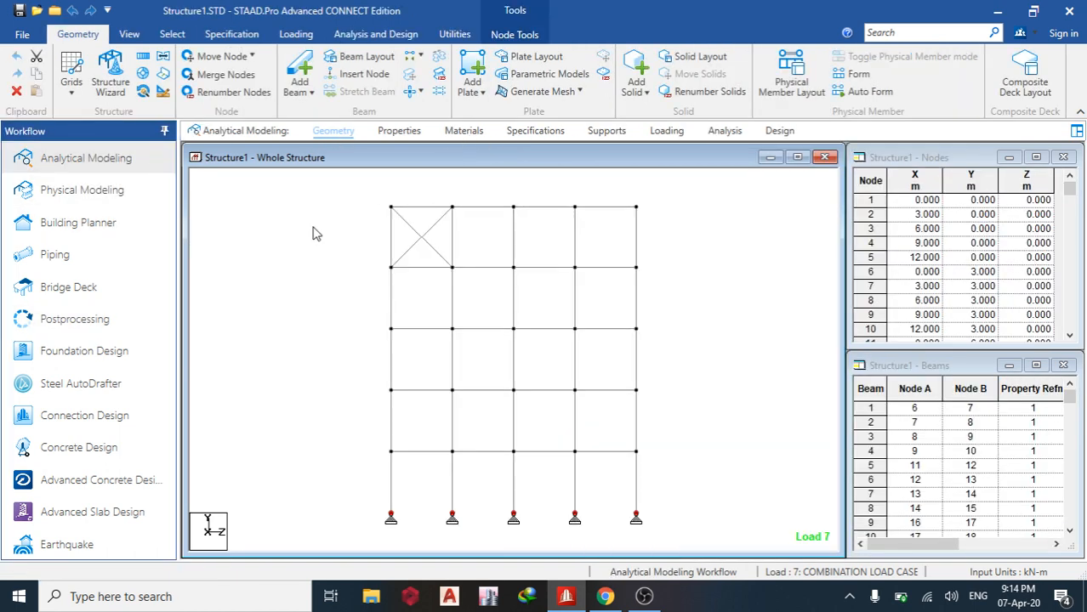
- Display the whole 3D frame in the analytical model to locate node 34 at (9, 0, 3)
click(130, 34)
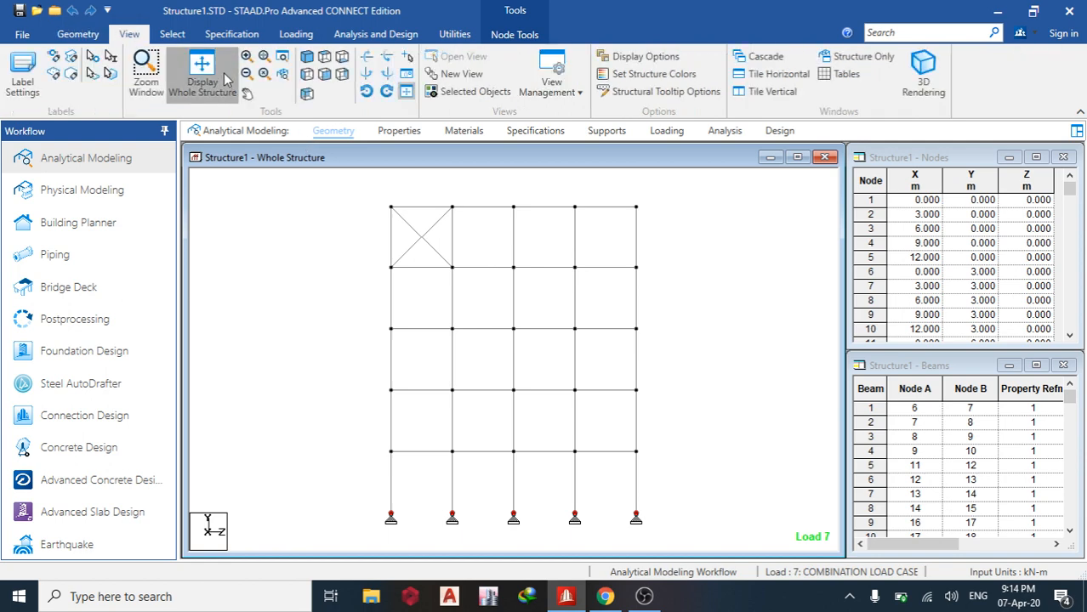
click(202, 72)
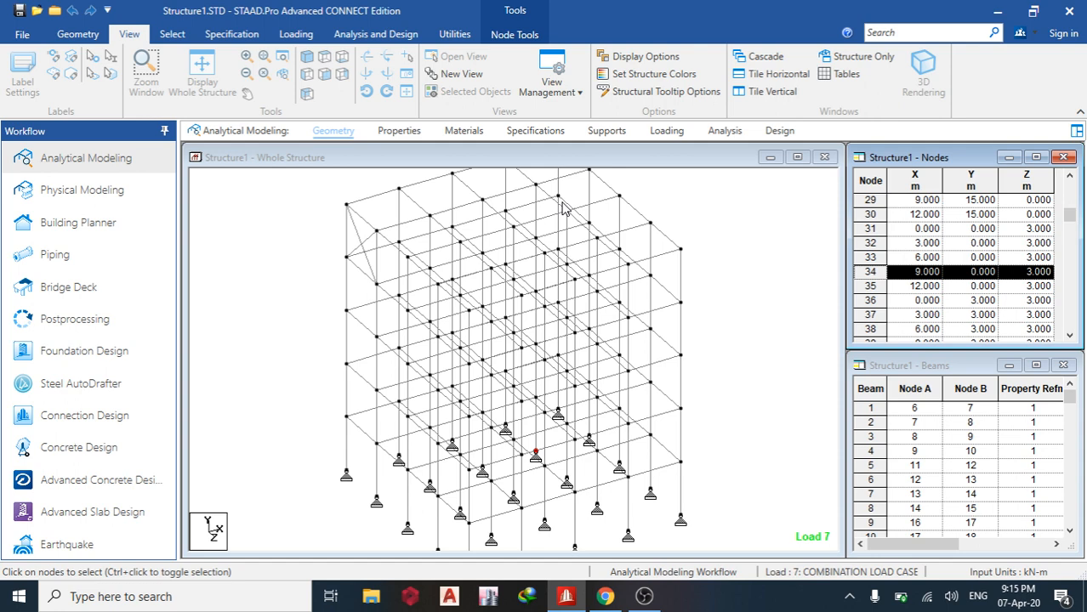
mouse_move(169, 328)
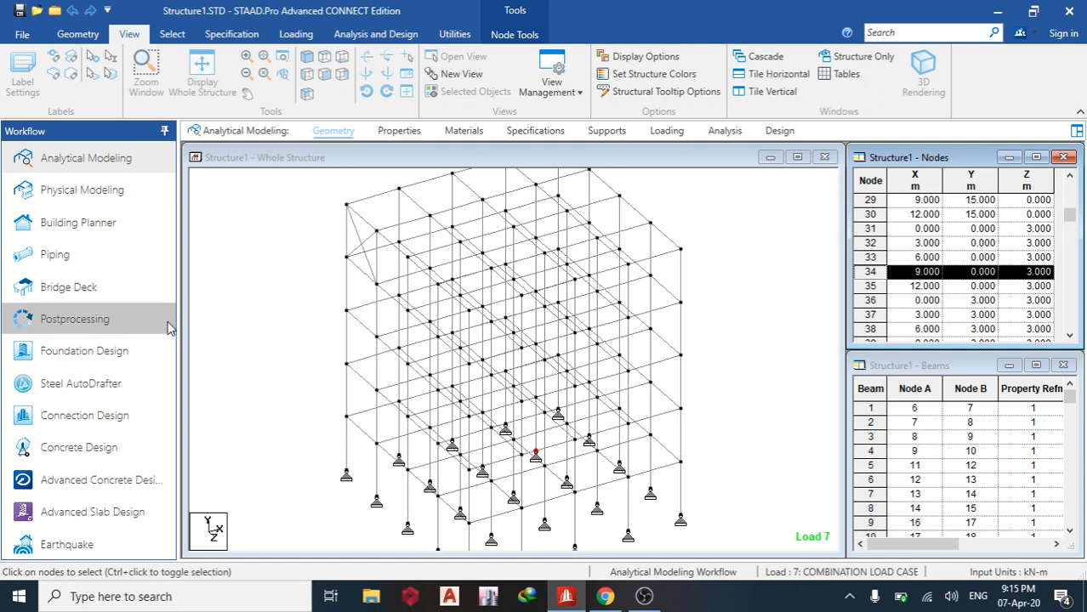
mouse_move(427, 287)
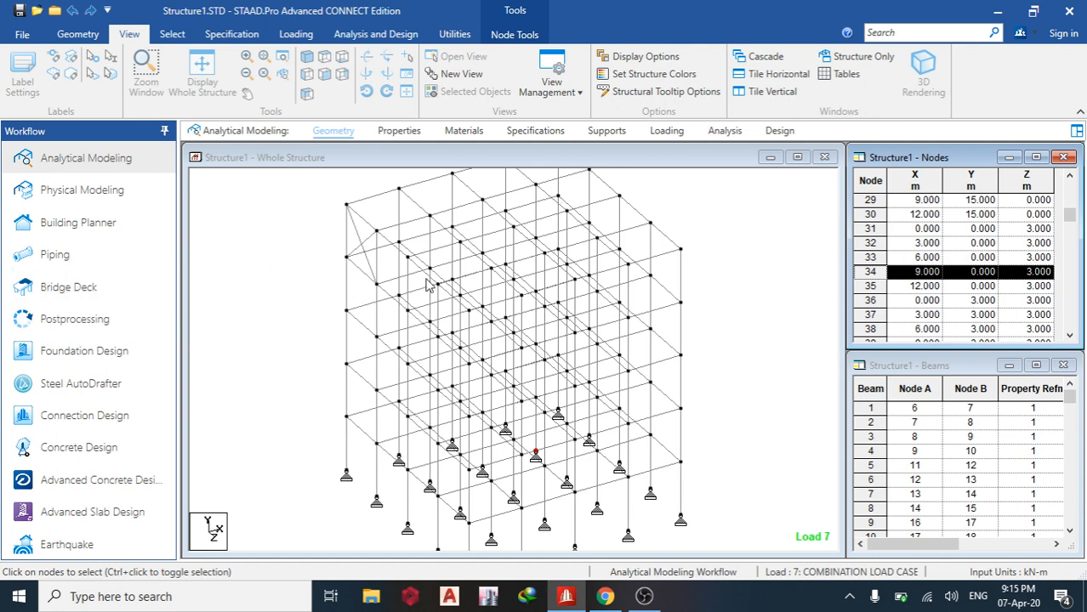